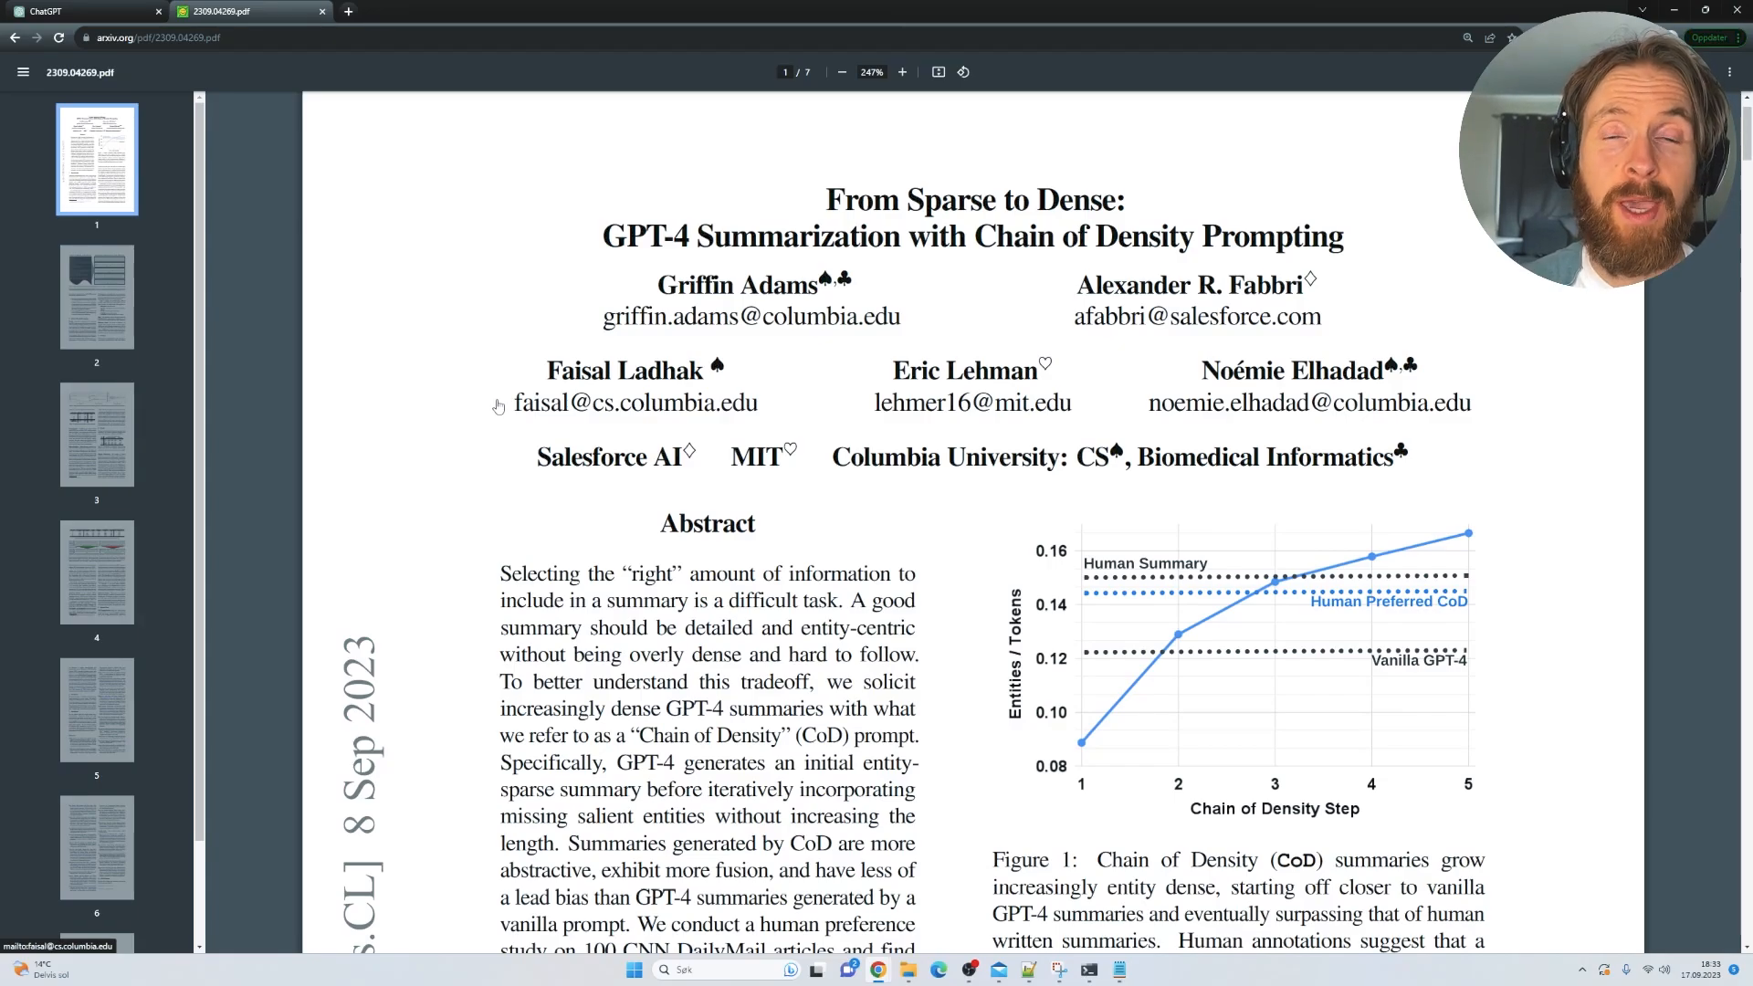
# Step: Highlight the paper's title and Chain of Density Prompting subtitle, then clear the selection
pyautogui.click(84, 11)
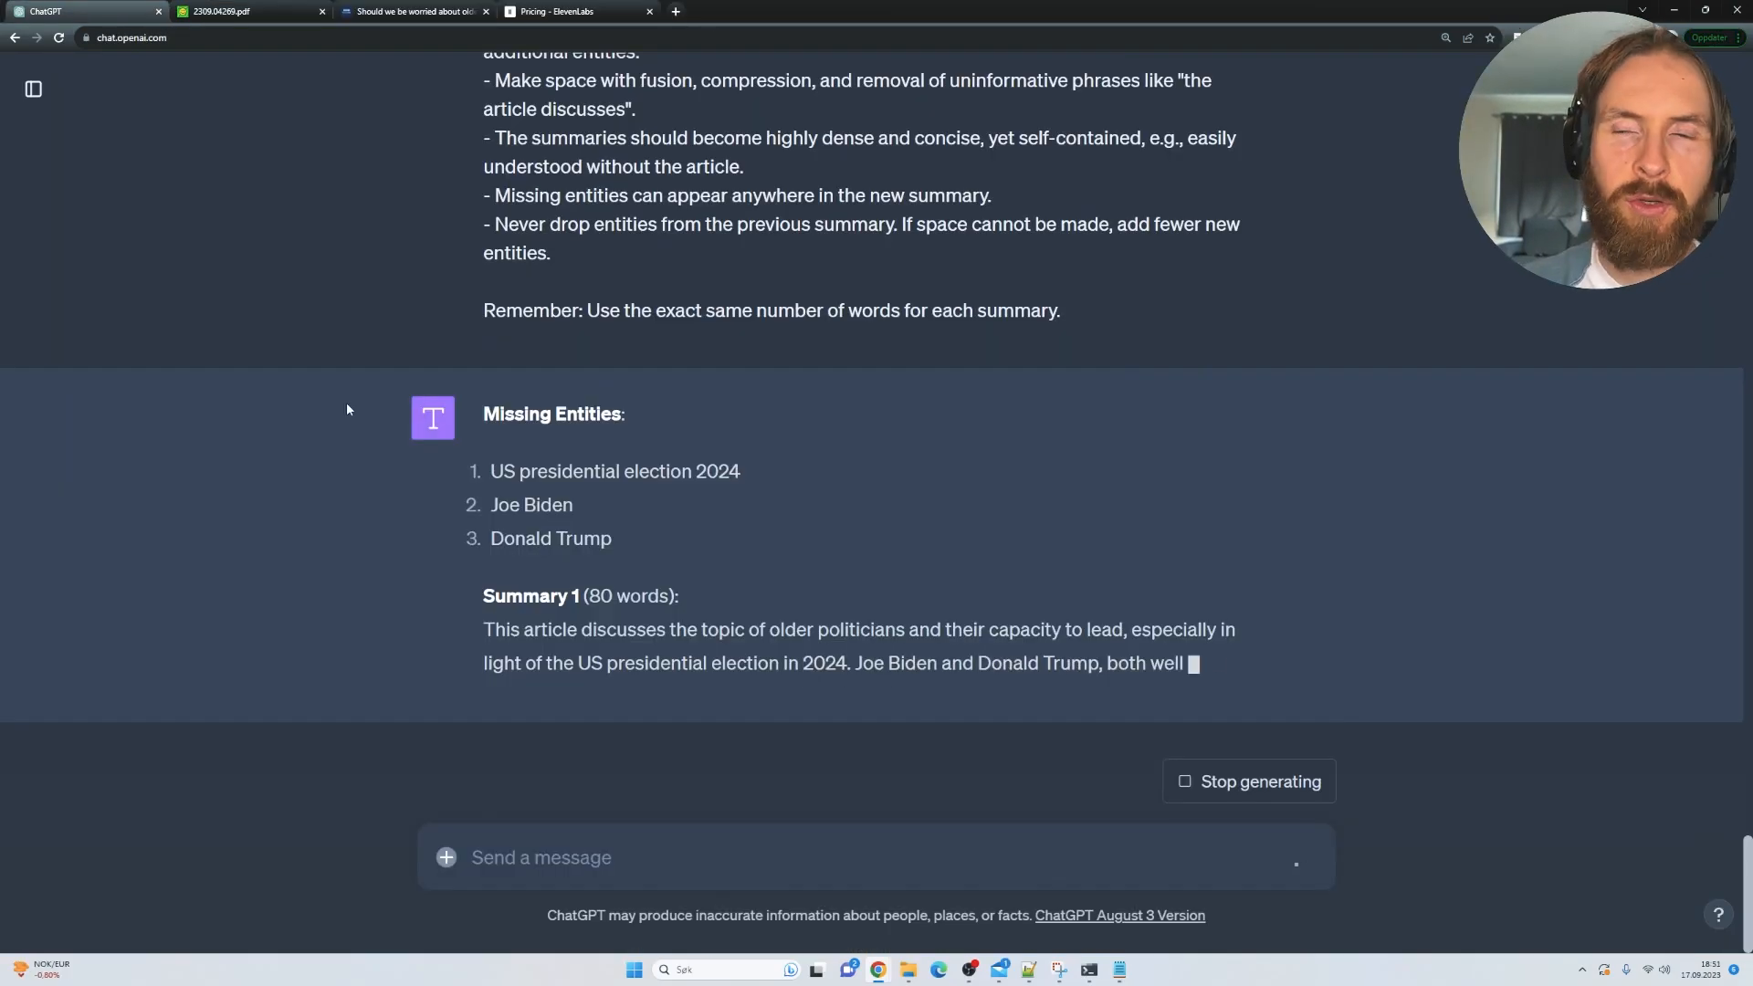
pyautogui.click(246, 11)
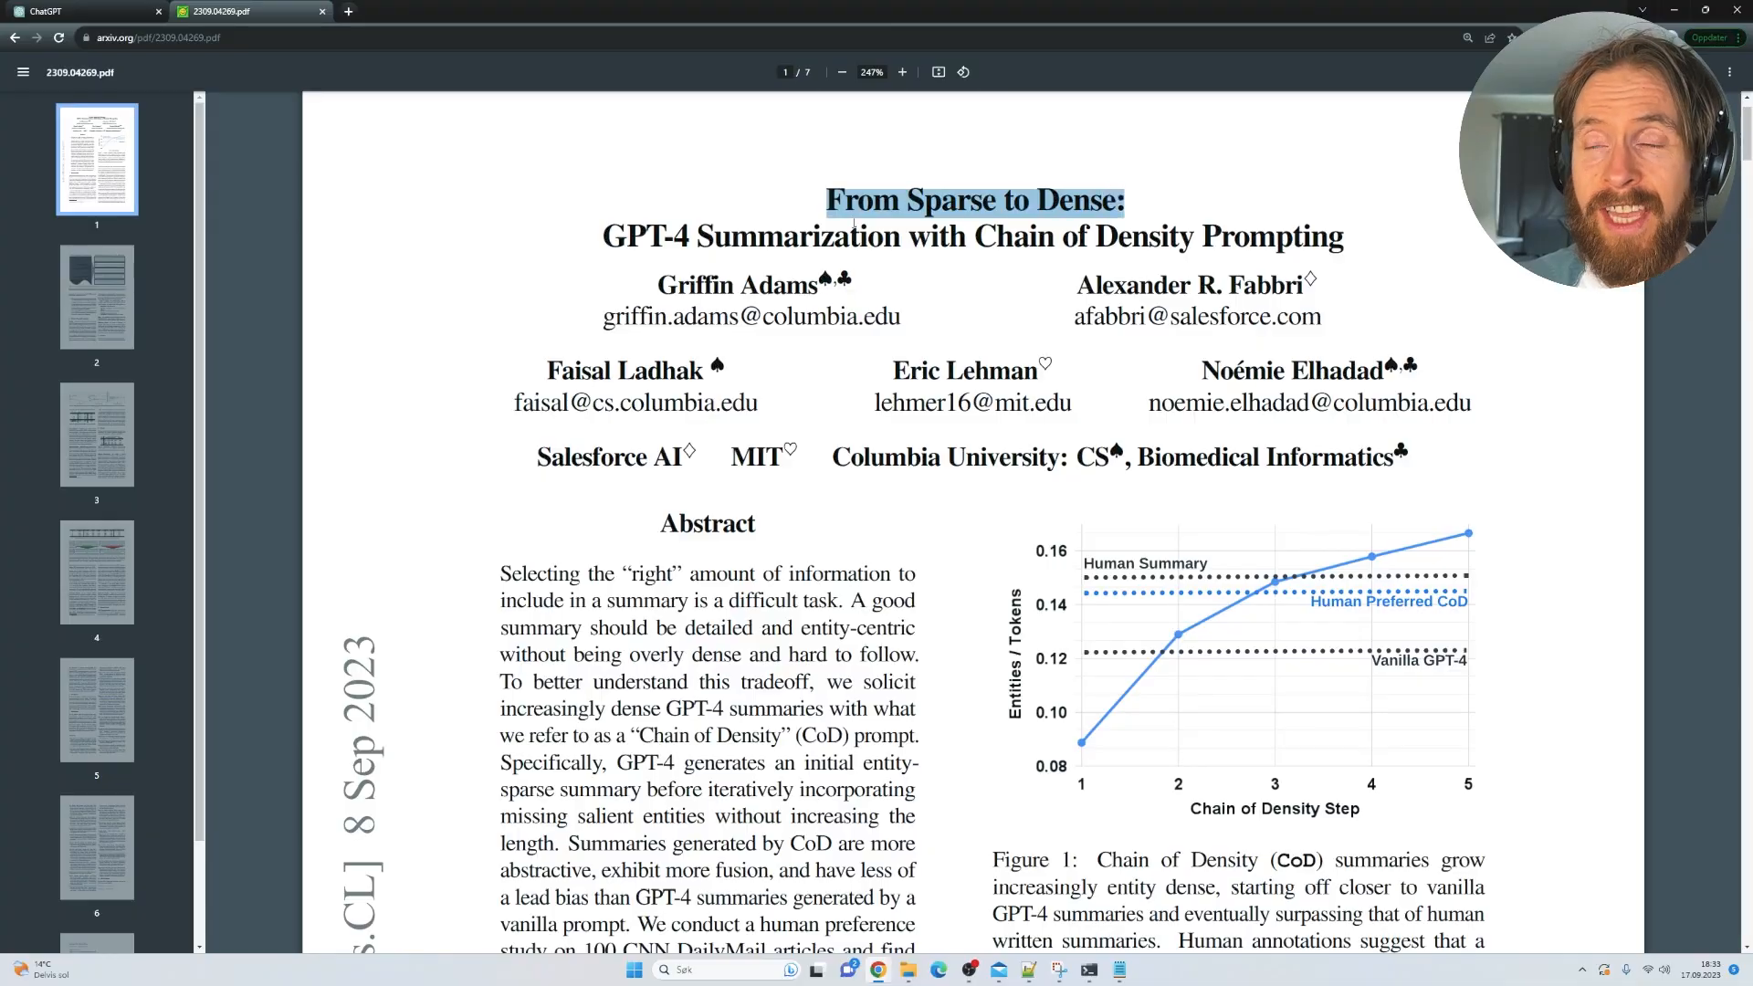
pyautogui.moveTo(850, 199); pyautogui.dragTo(1140, 235)
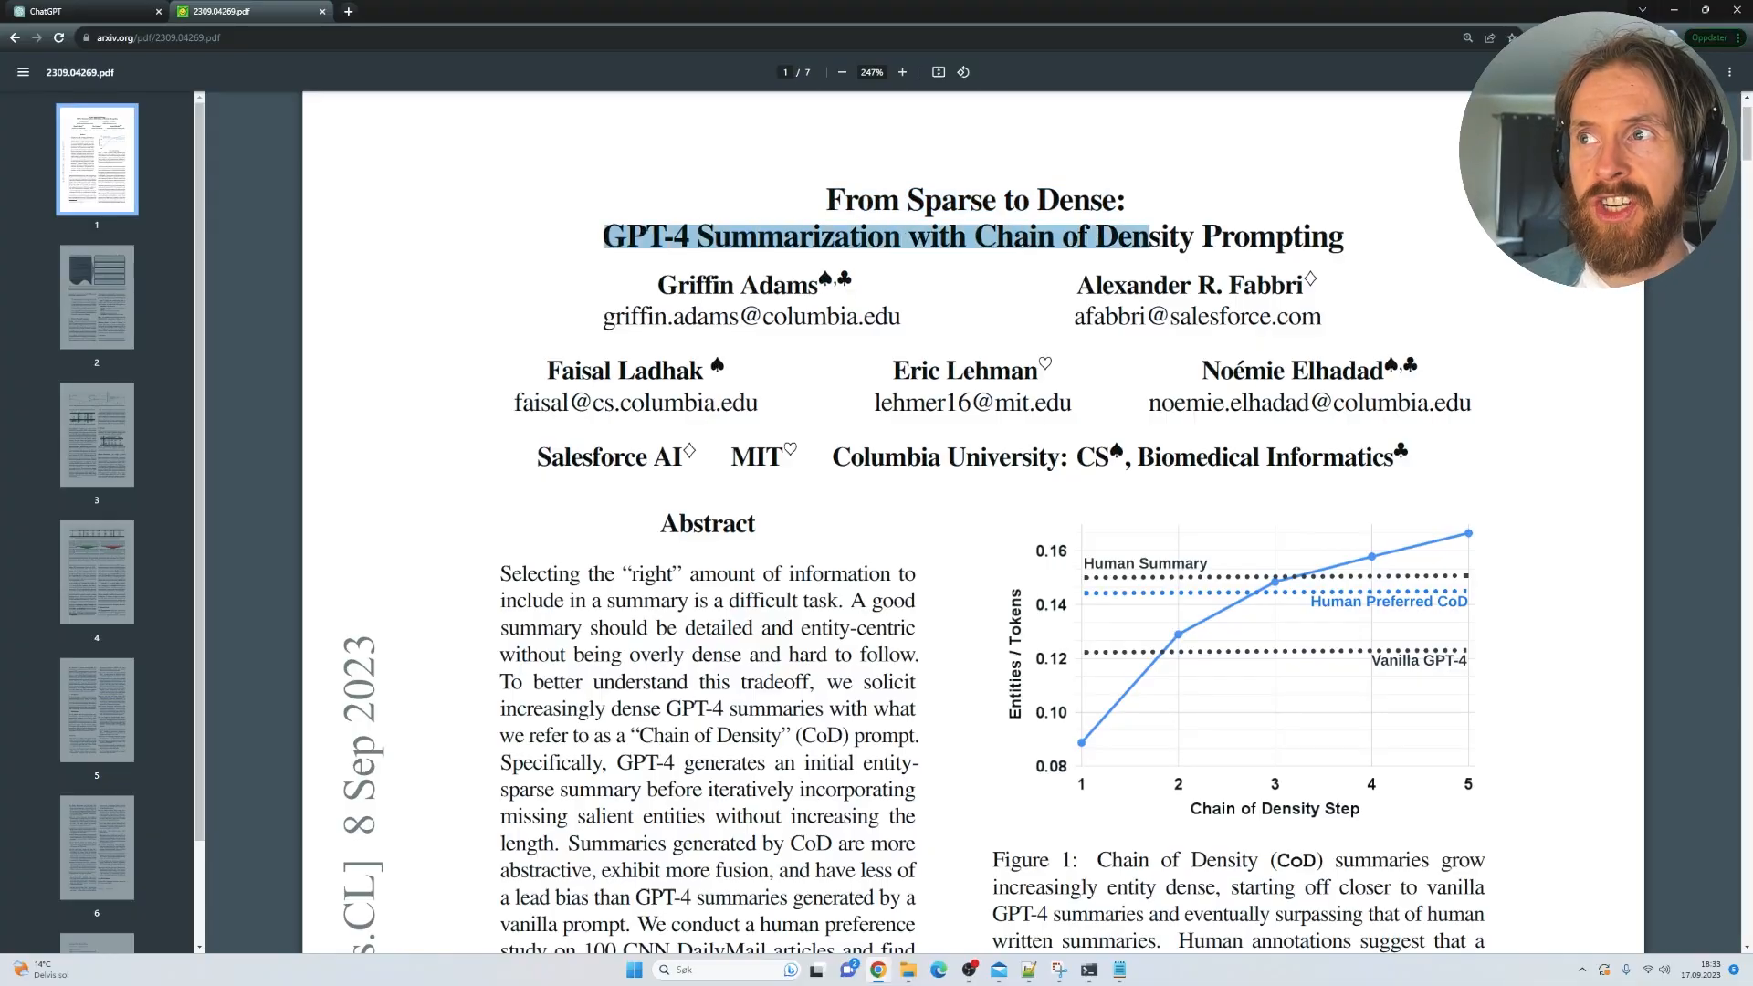
pyautogui.click(1398, 260)
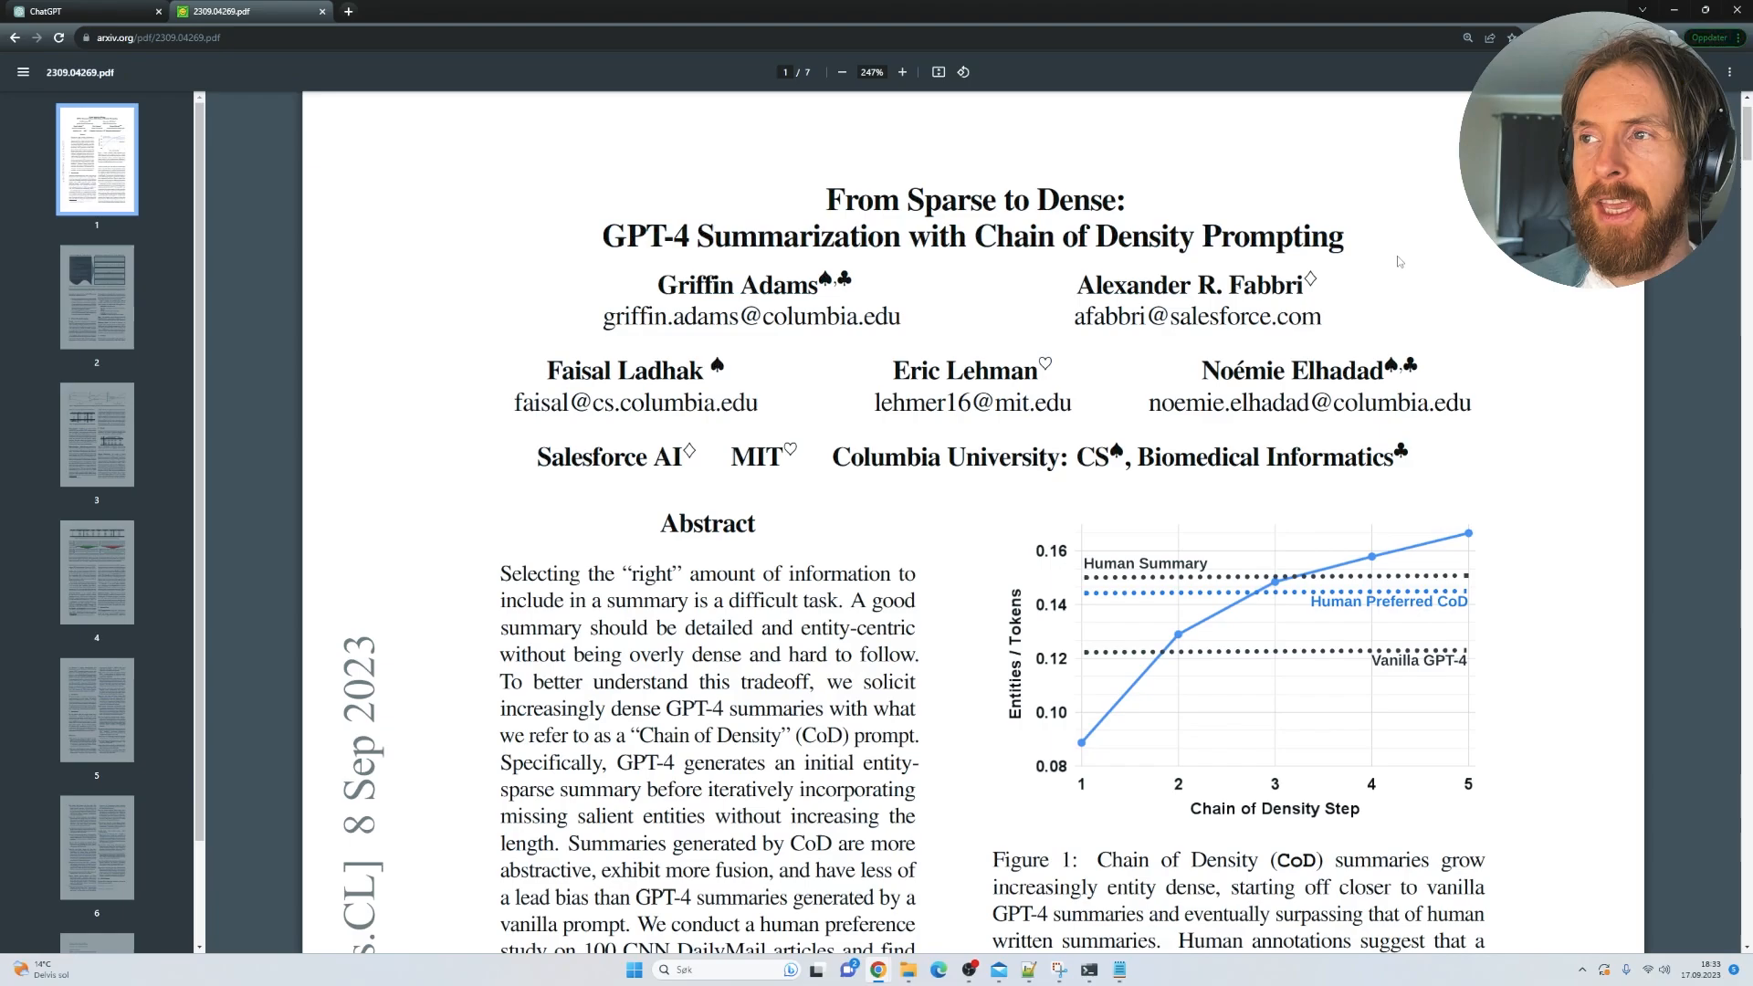
pyautogui.doubleClick(612, 458)
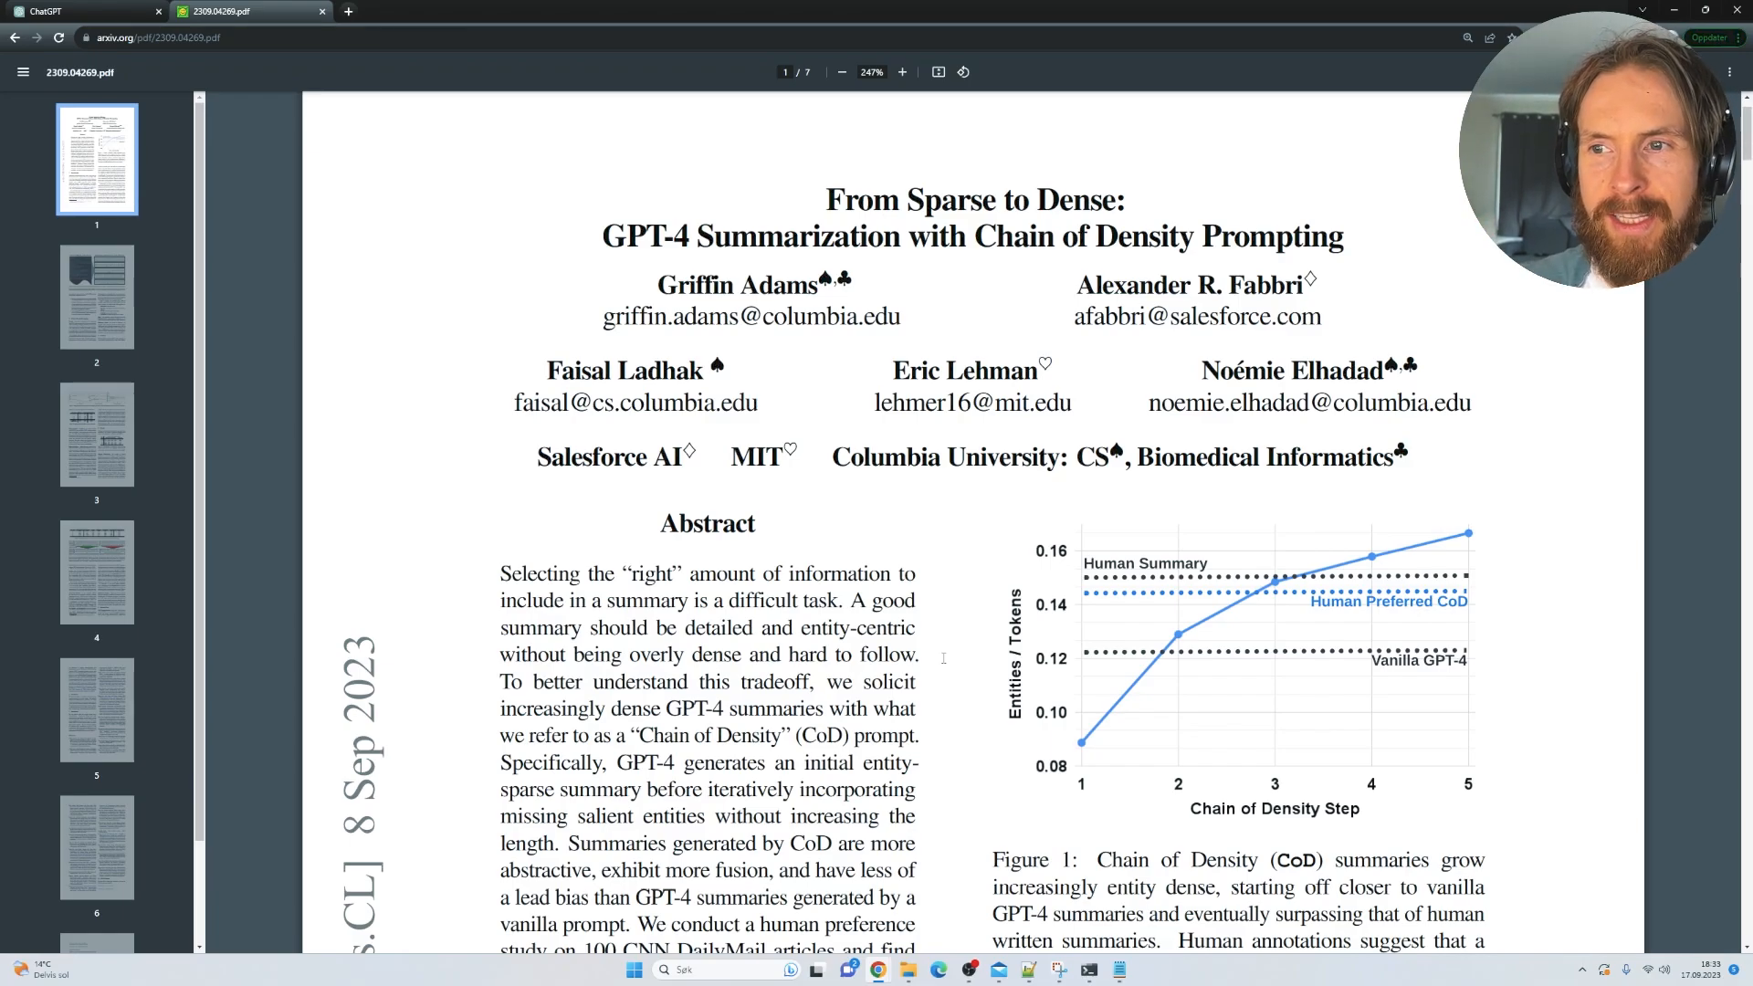
# Step: Highlight the abstract's Chain of Density sentence, clear it, and scroll on through the paper
pyautogui.scroll(-3)
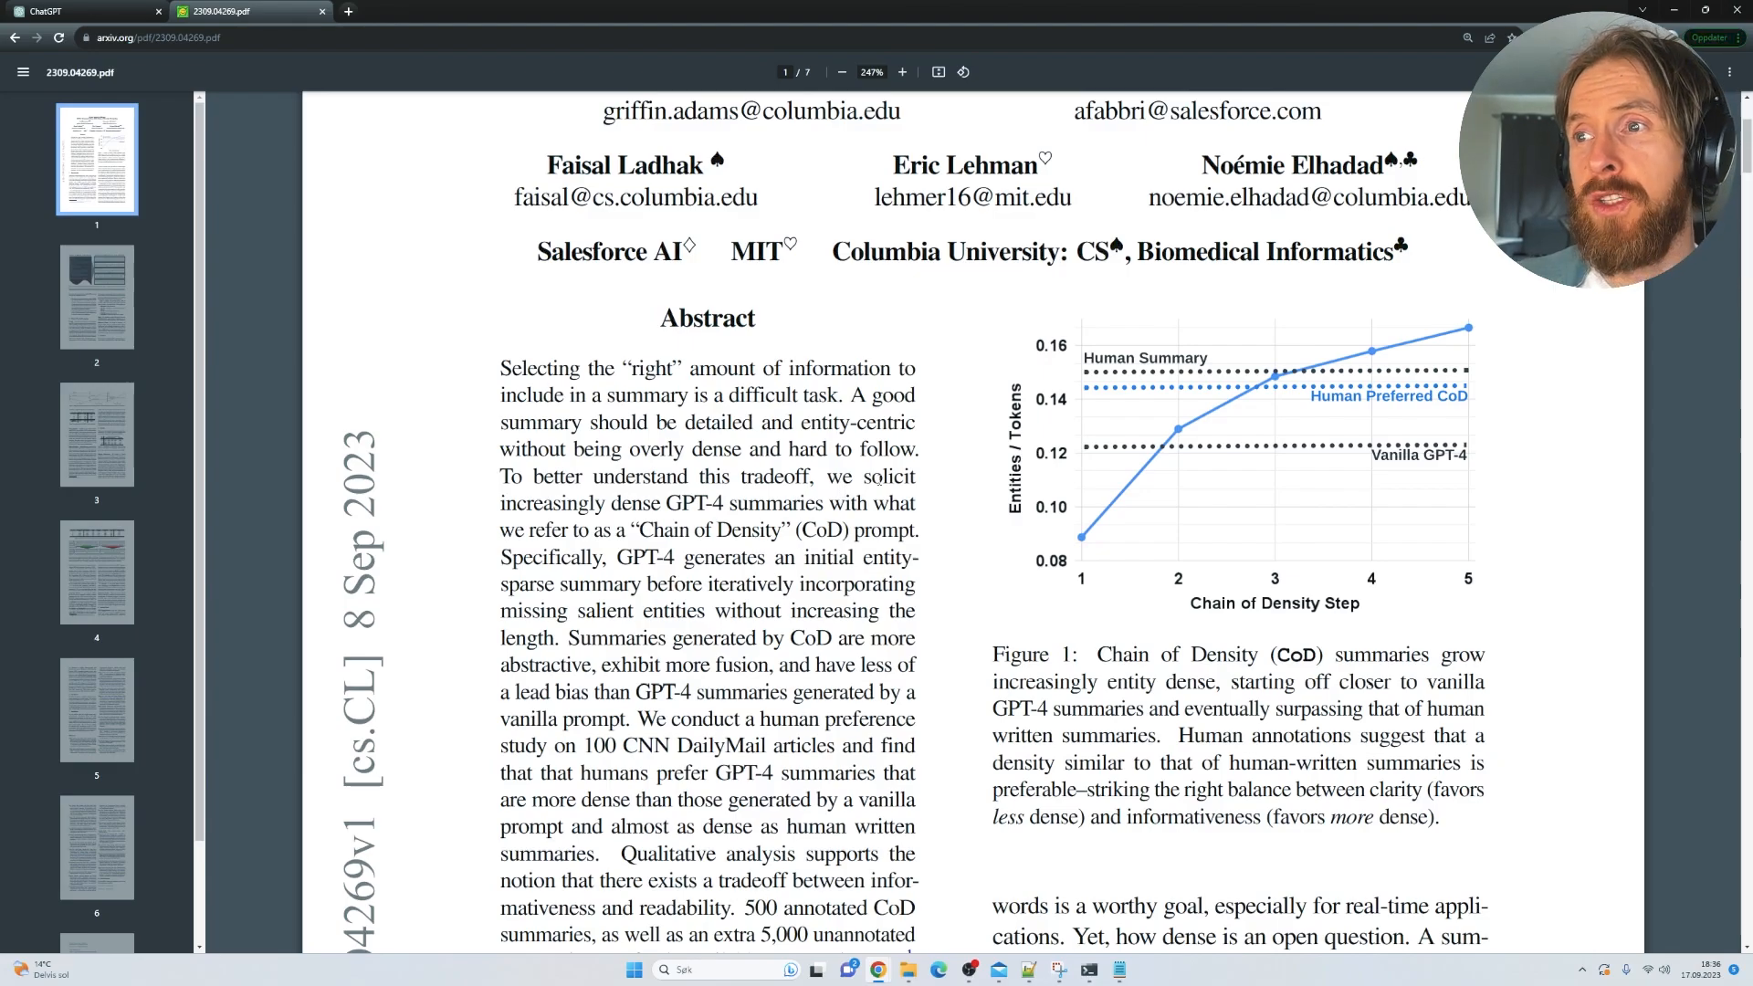
pyautogui.moveTo(863, 476); pyautogui.dragTo(916, 503)
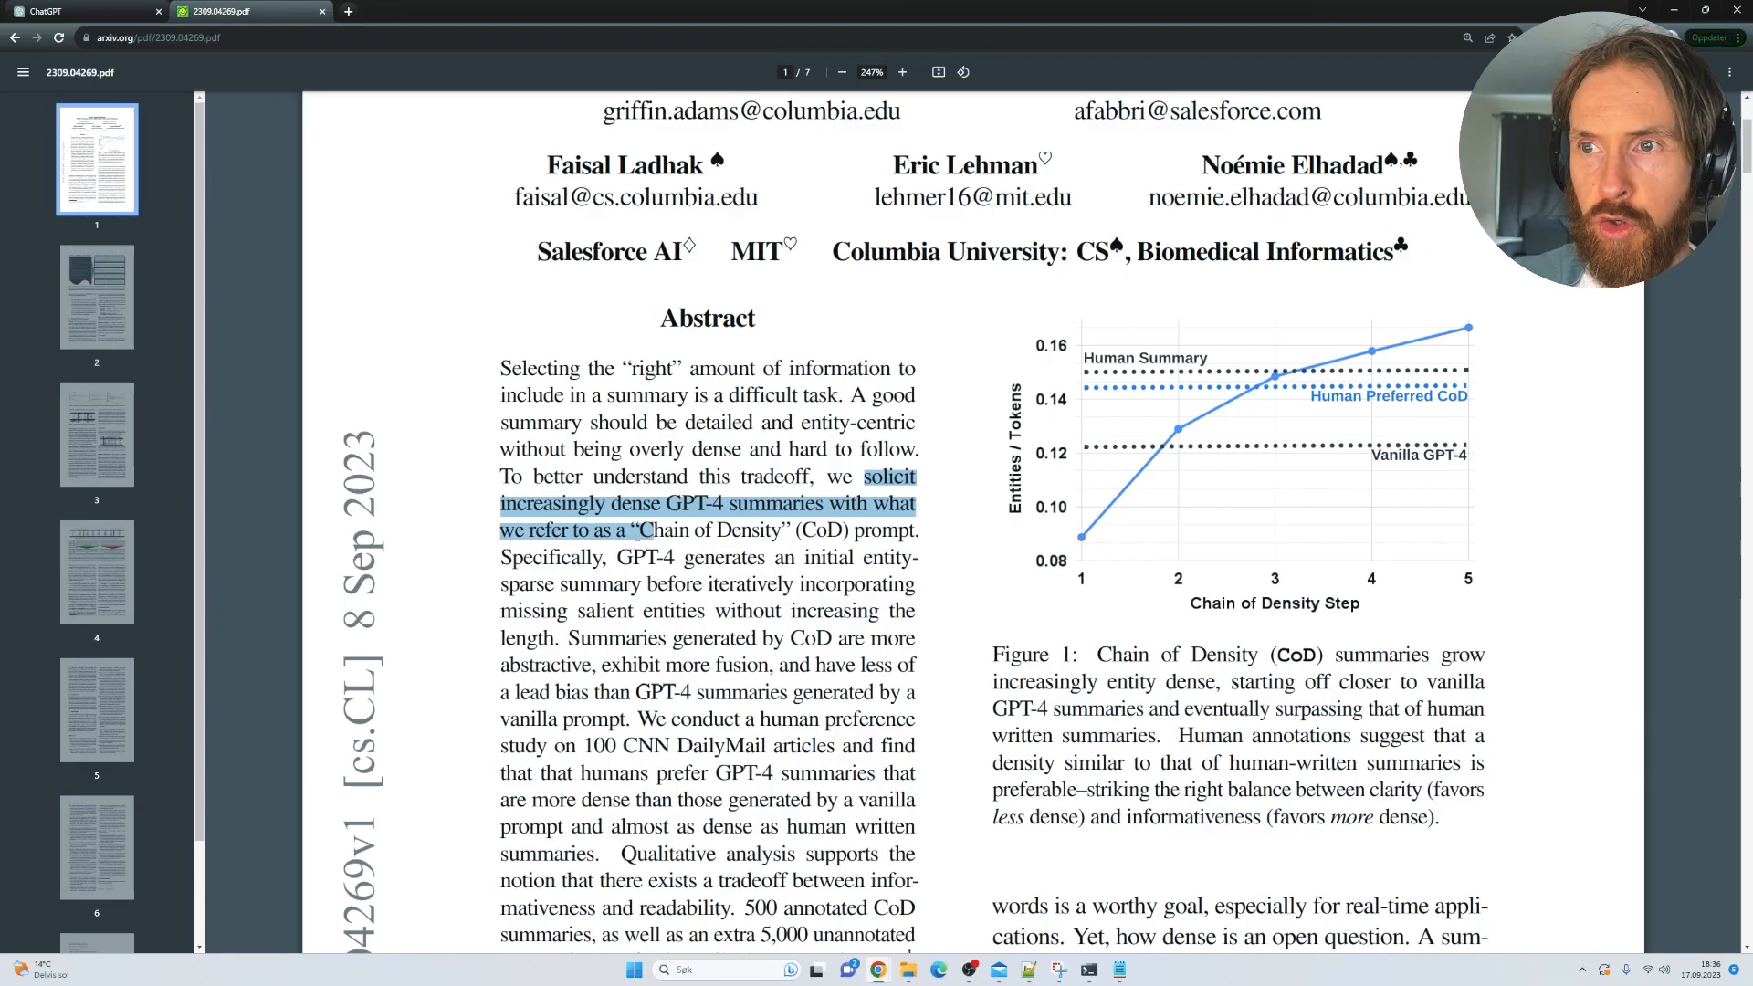
pyautogui.moveTo(637, 529); pyautogui.dragTo(922, 558)
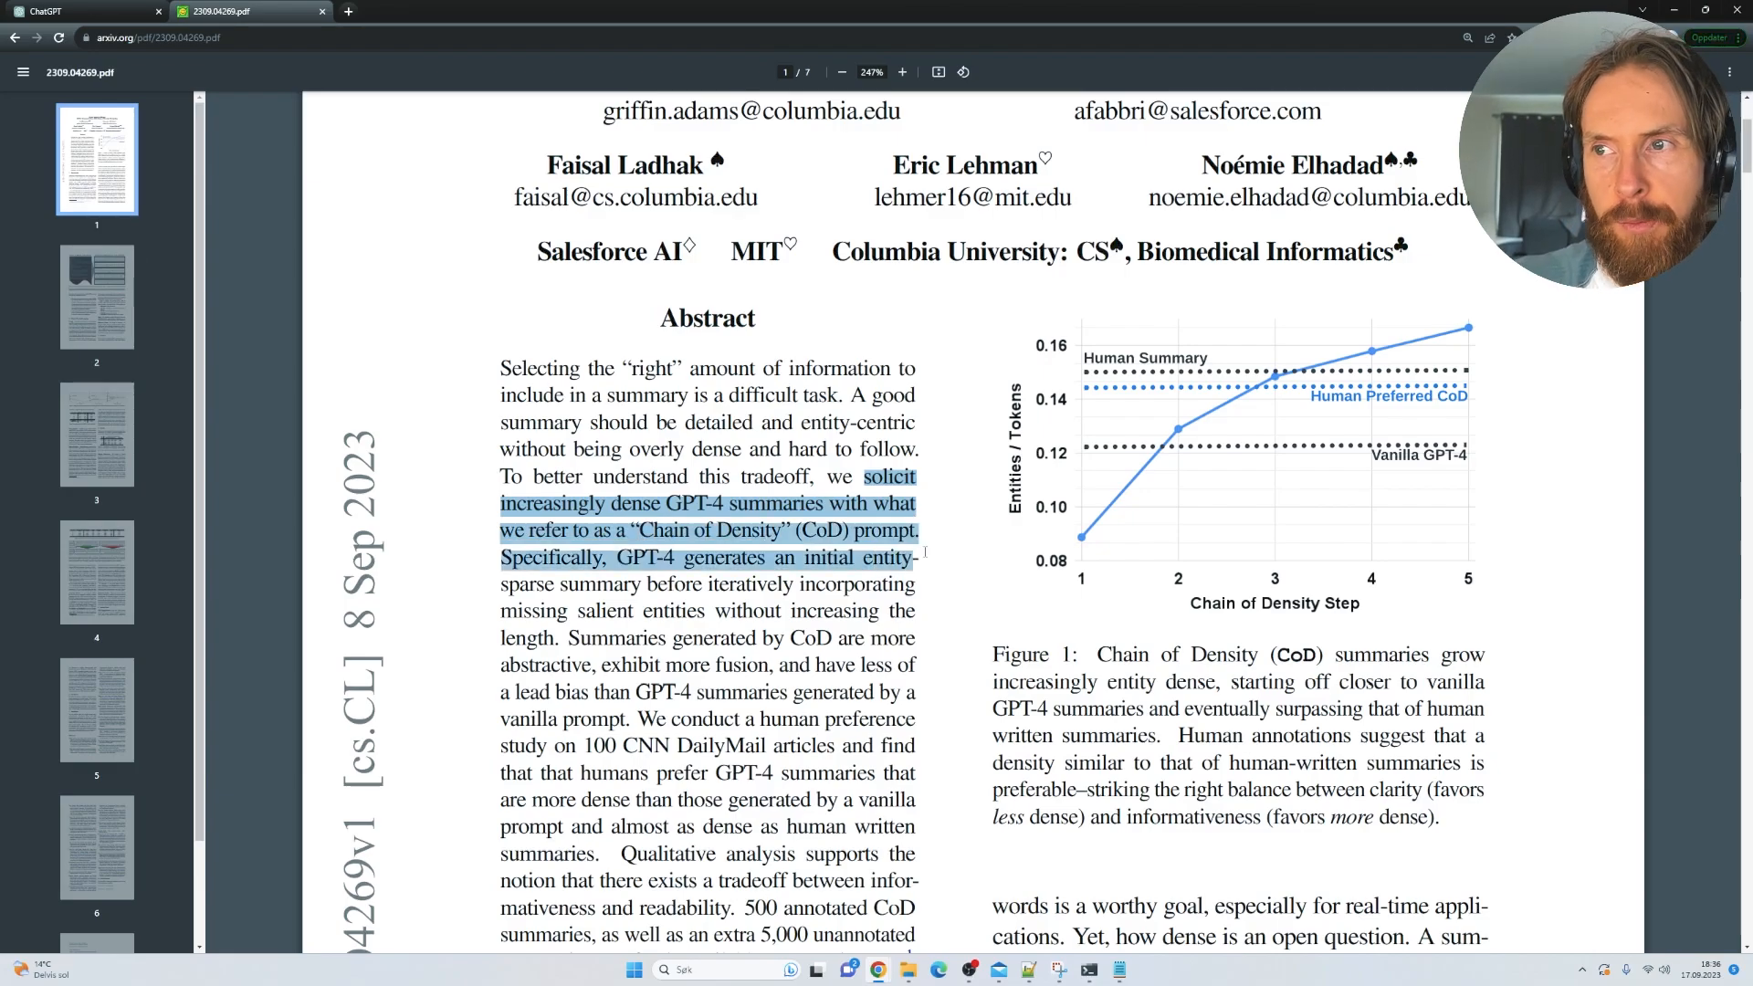
pyautogui.click(476, 669)
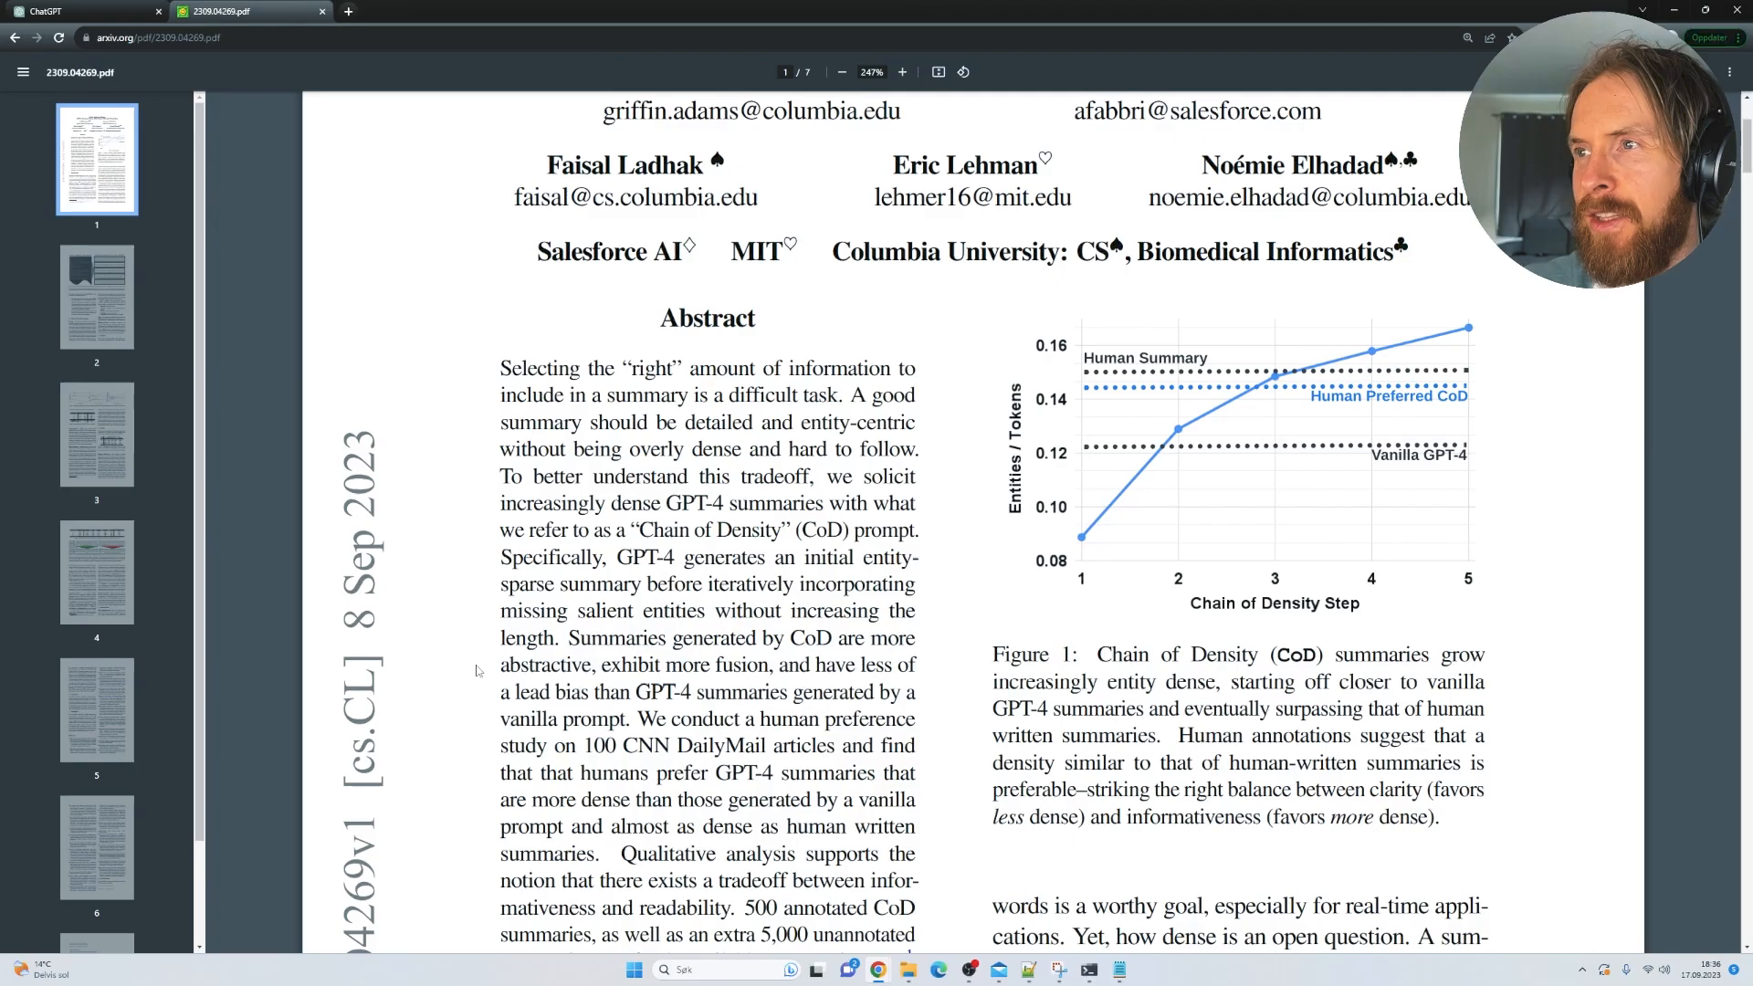
pyautogui.scroll(-3)
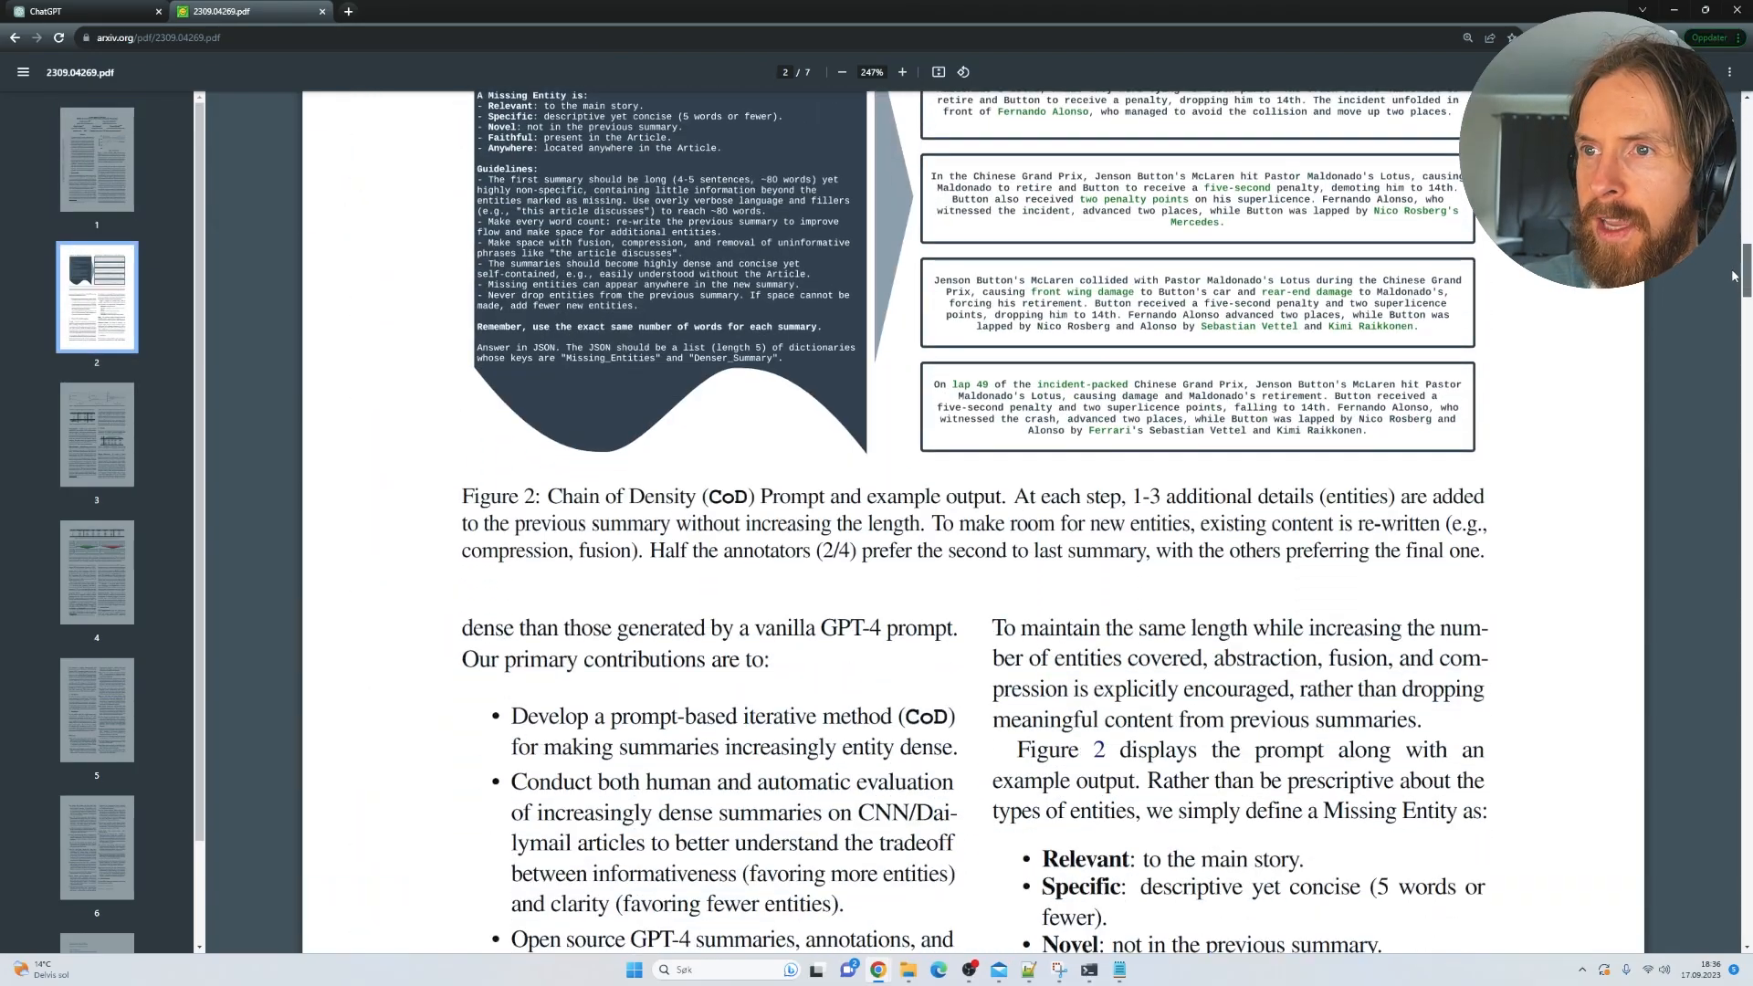
pyautogui.click(902, 73)
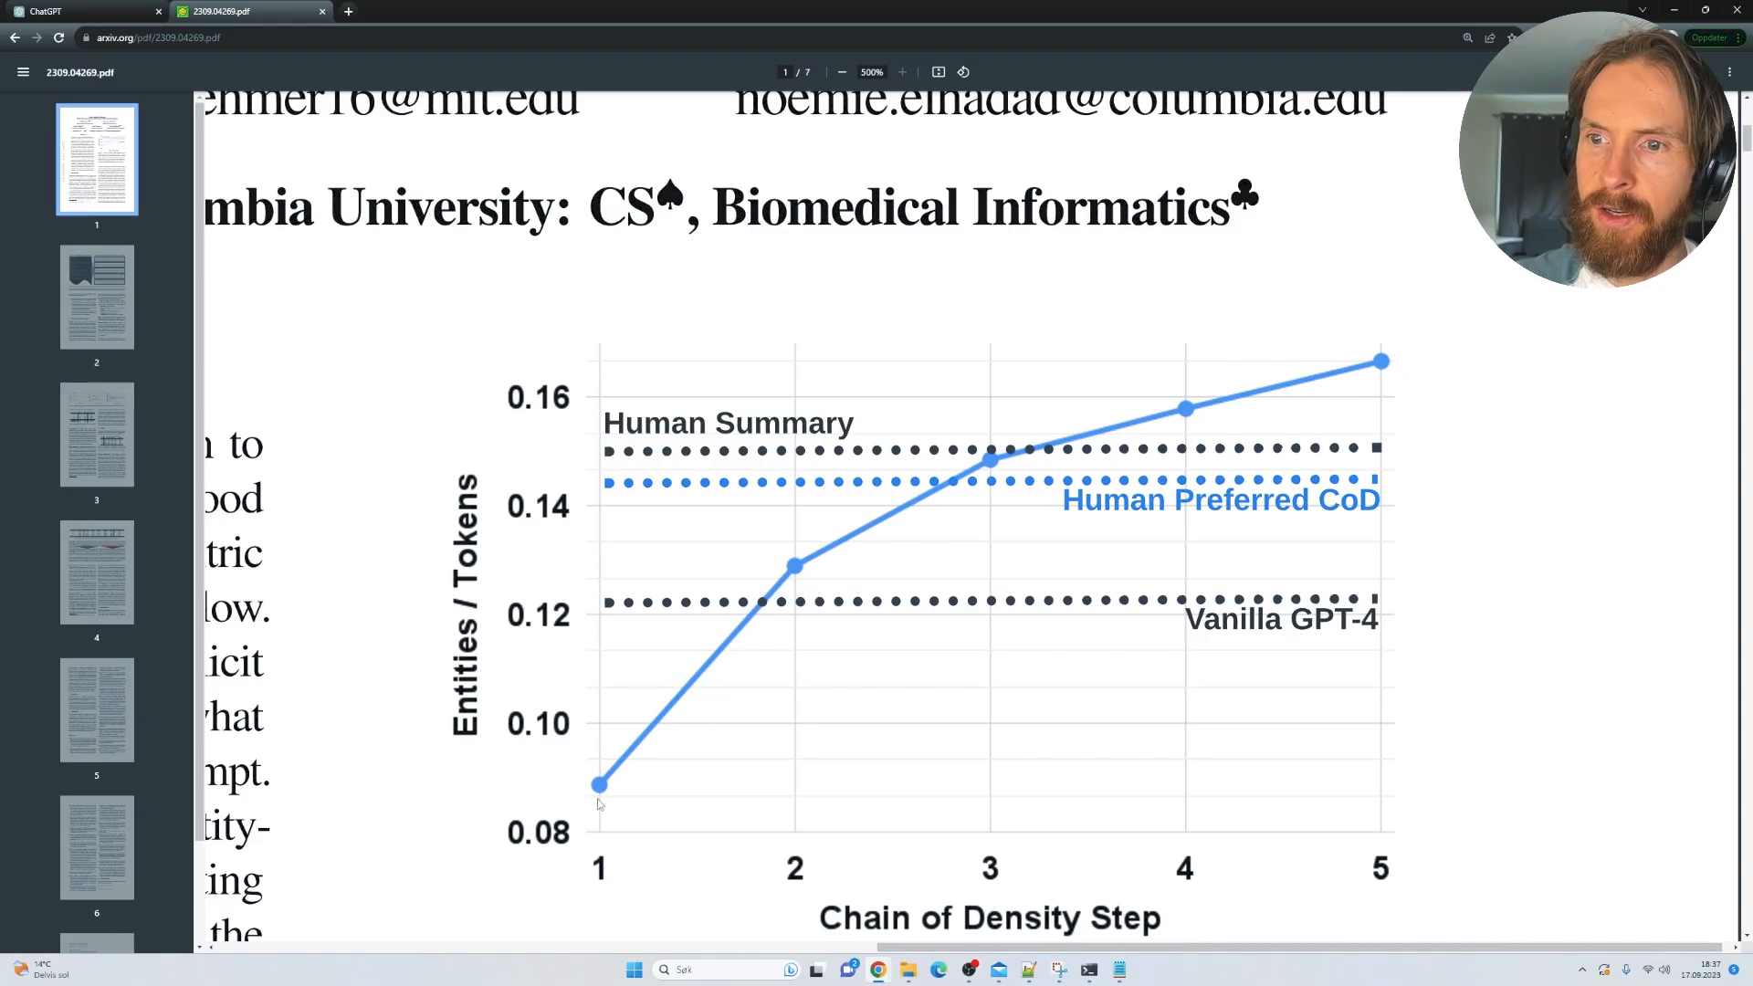
pyautogui.moveTo(727, 628)
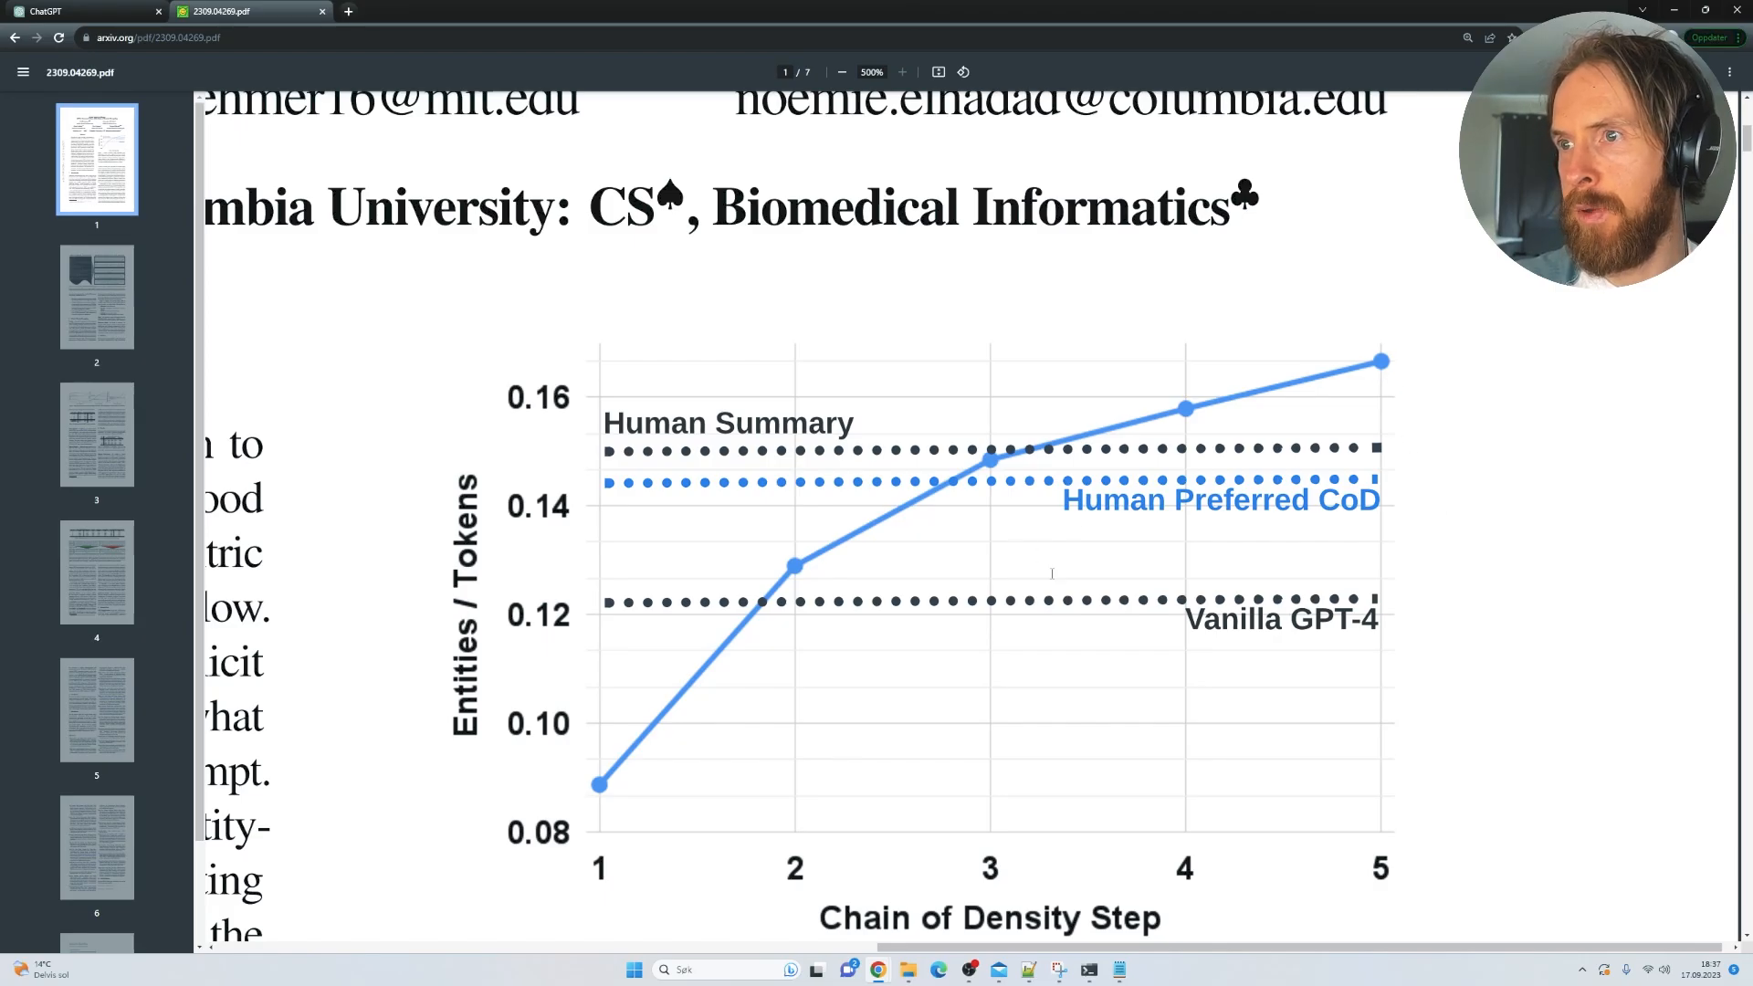
# Step: Scroll down to view Figure 1's entity density chart enlarged
pyautogui.scroll(-3)
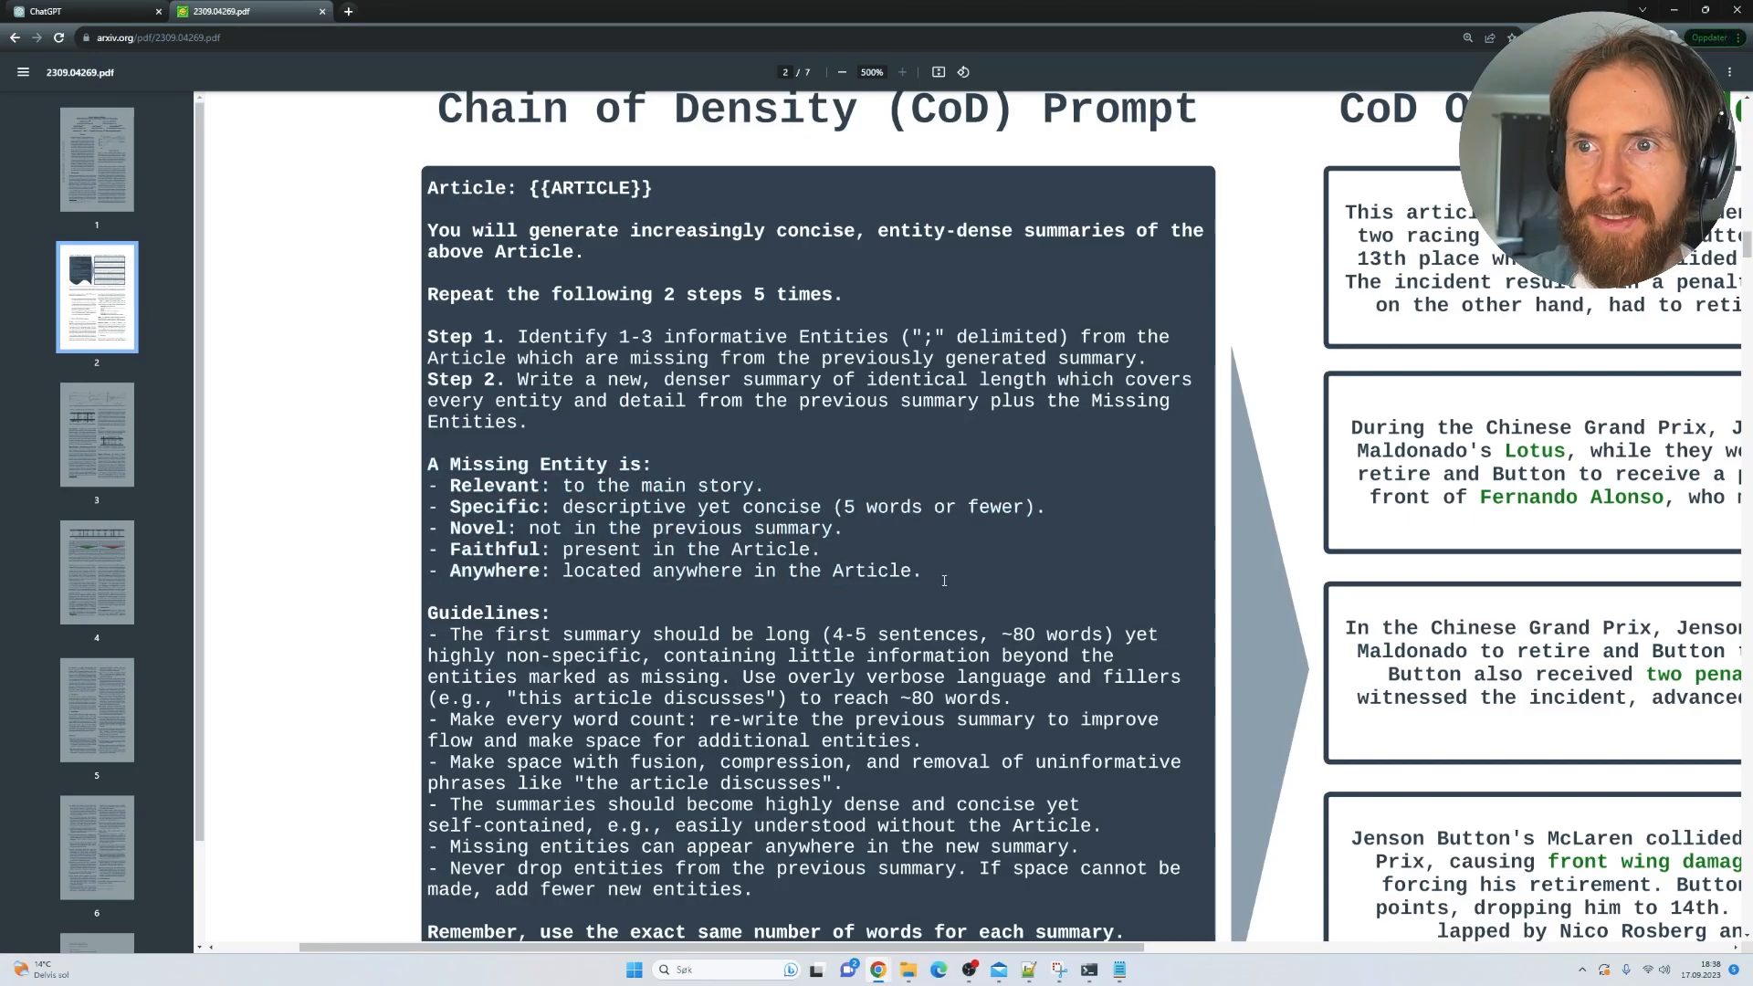
# Step: Scroll to page 2's Chain of Density prompt box, then return to ChatGPT
pyautogui.scroll(-3)
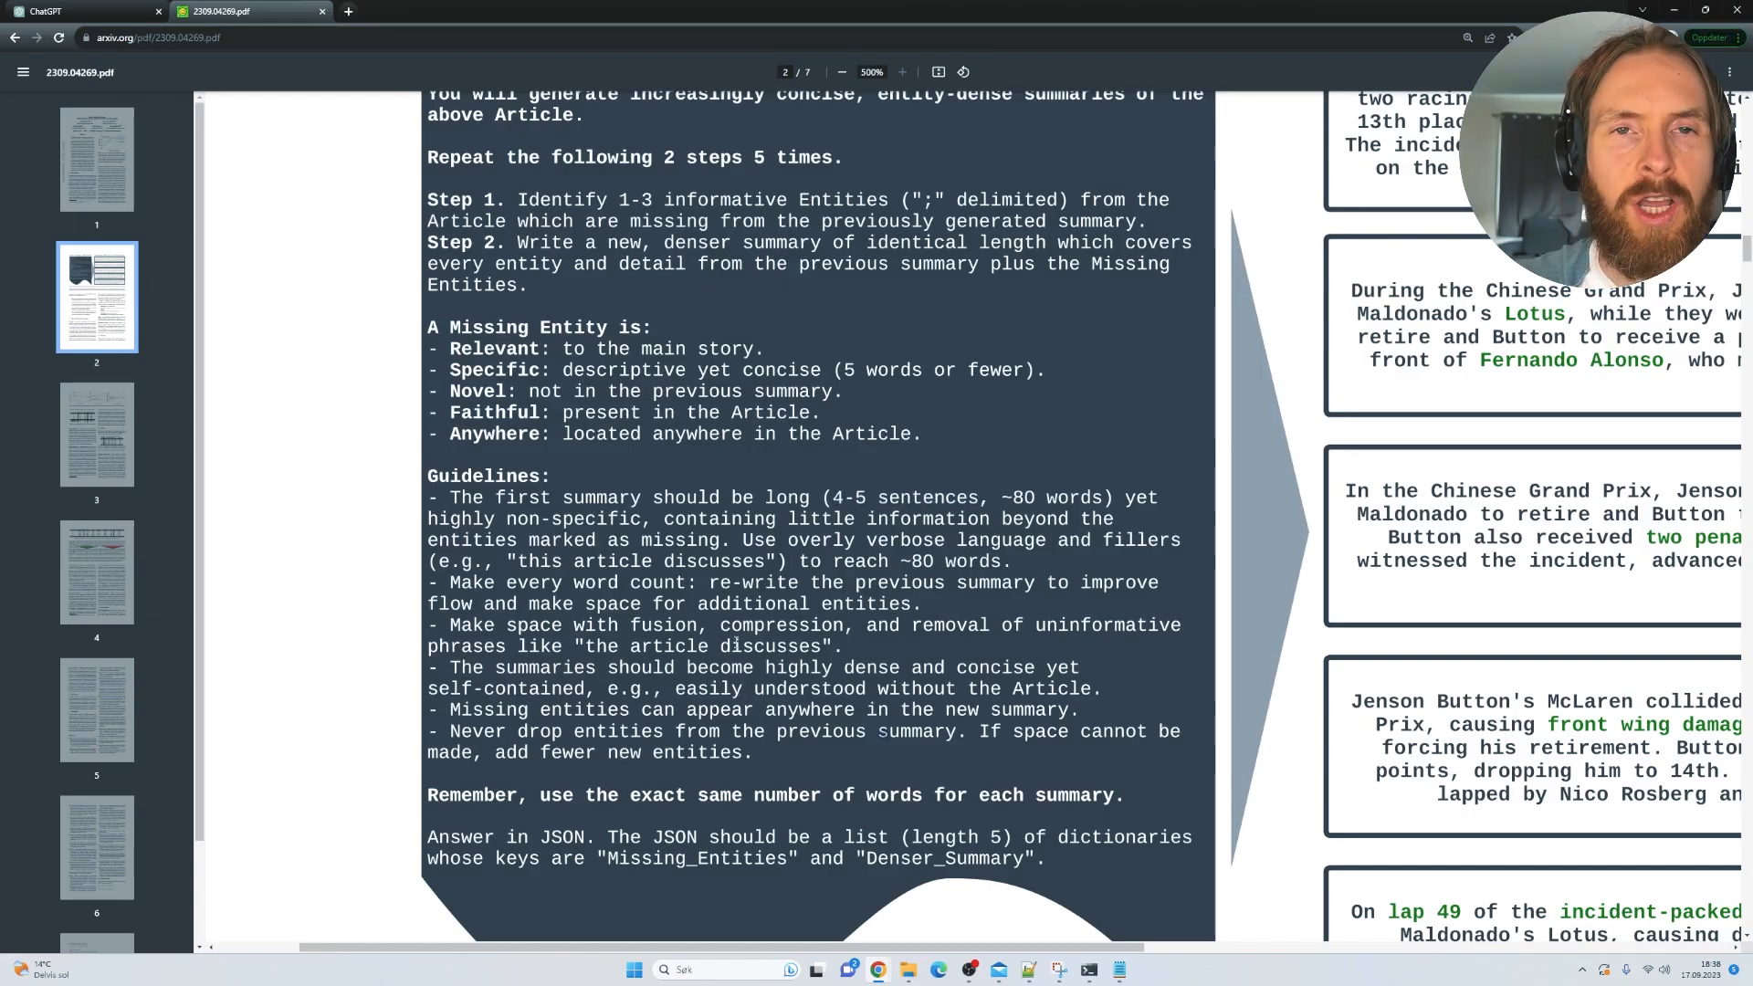
pyautogui.click(84, 11)
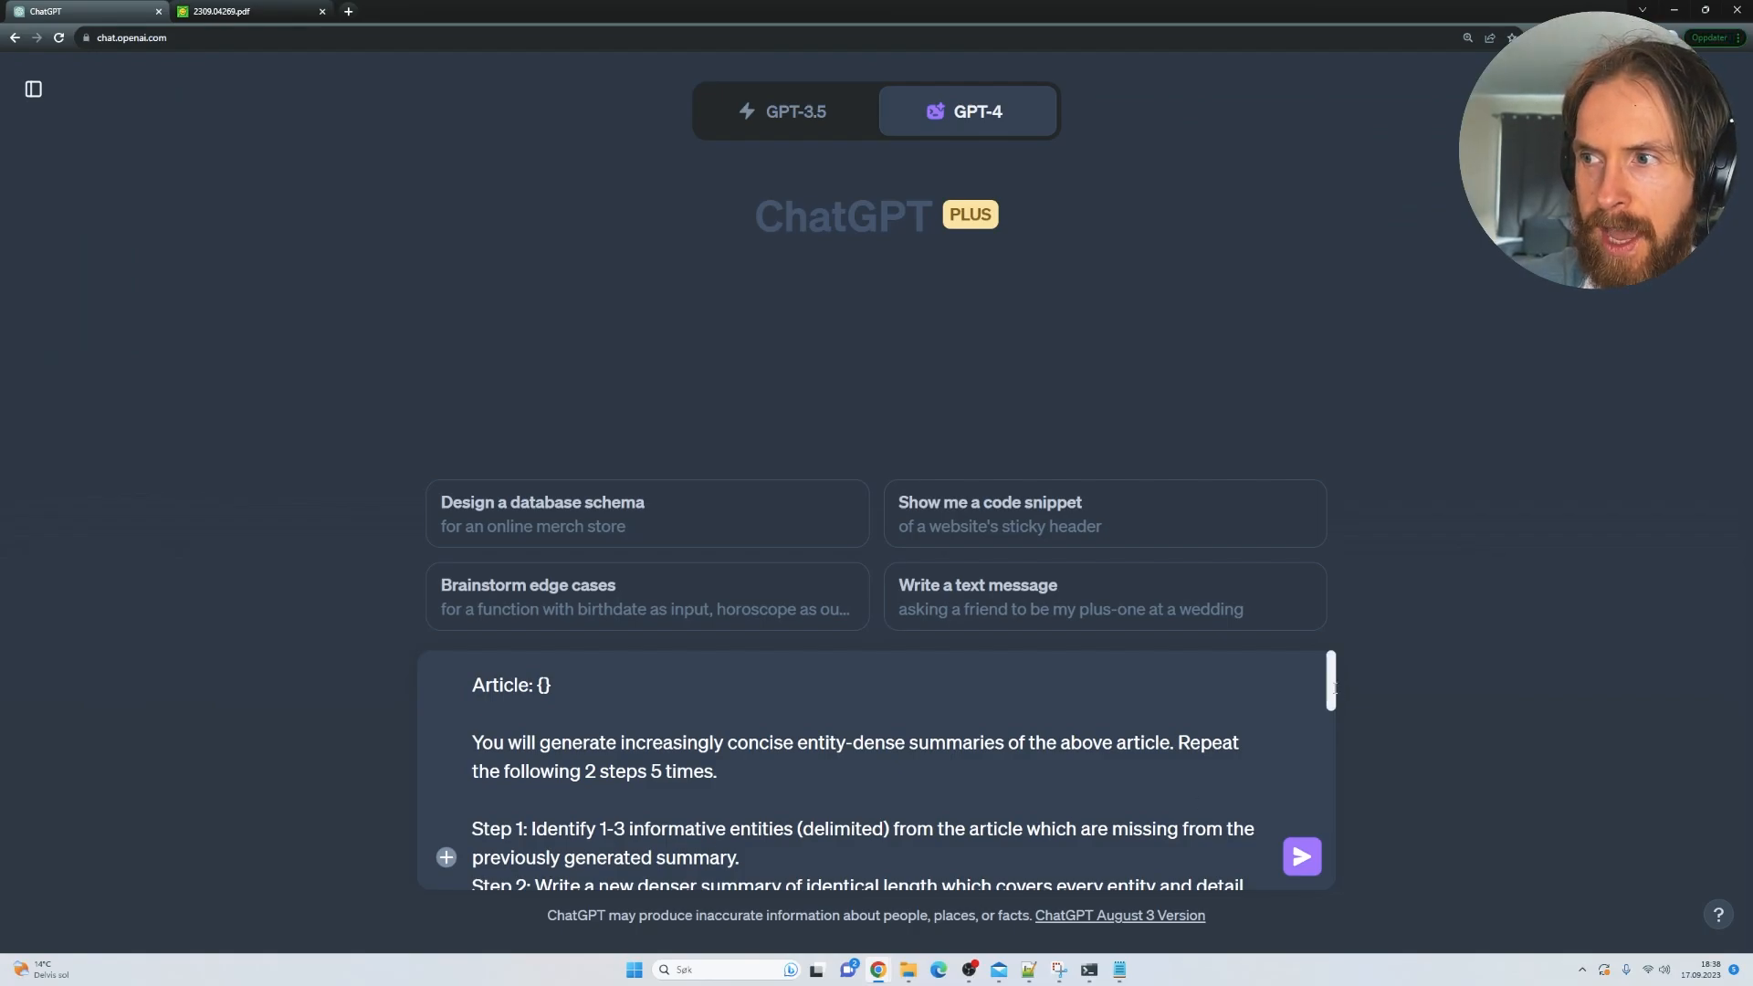
# Step: Scroll through the BBC article on older politicians, then go back to the GPT-4 chat
pyautogui.scroll(-3)
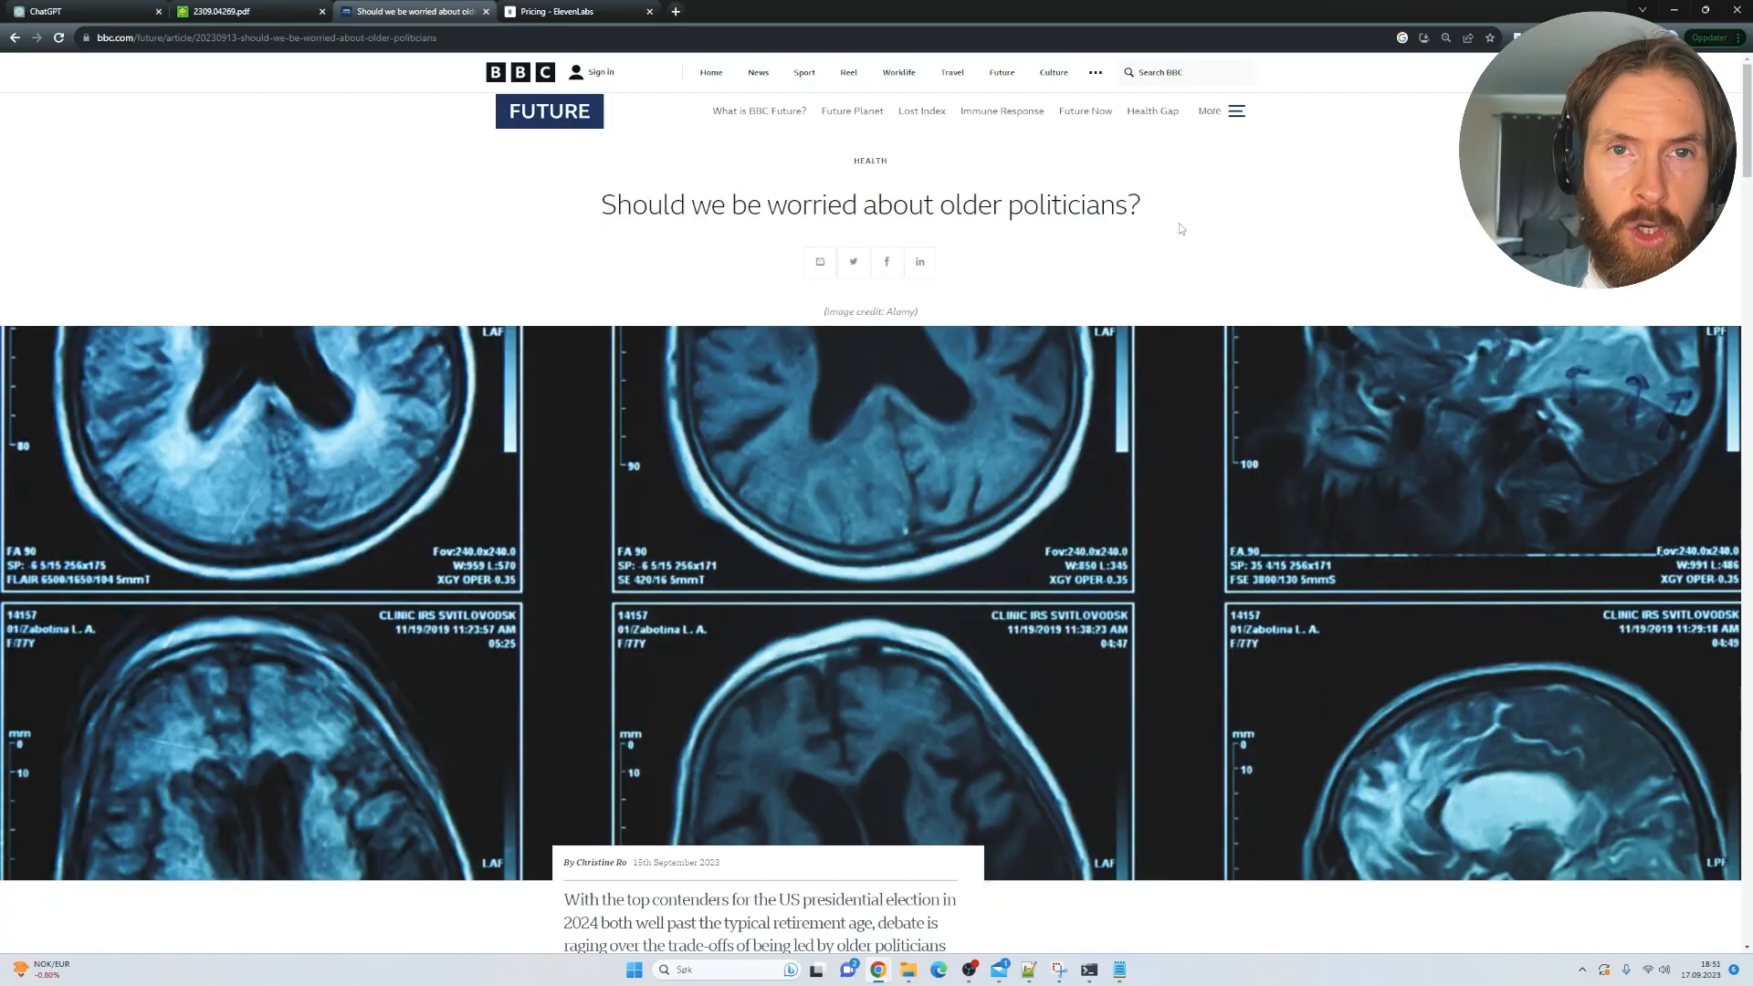
pyautogui.scroll(-3)
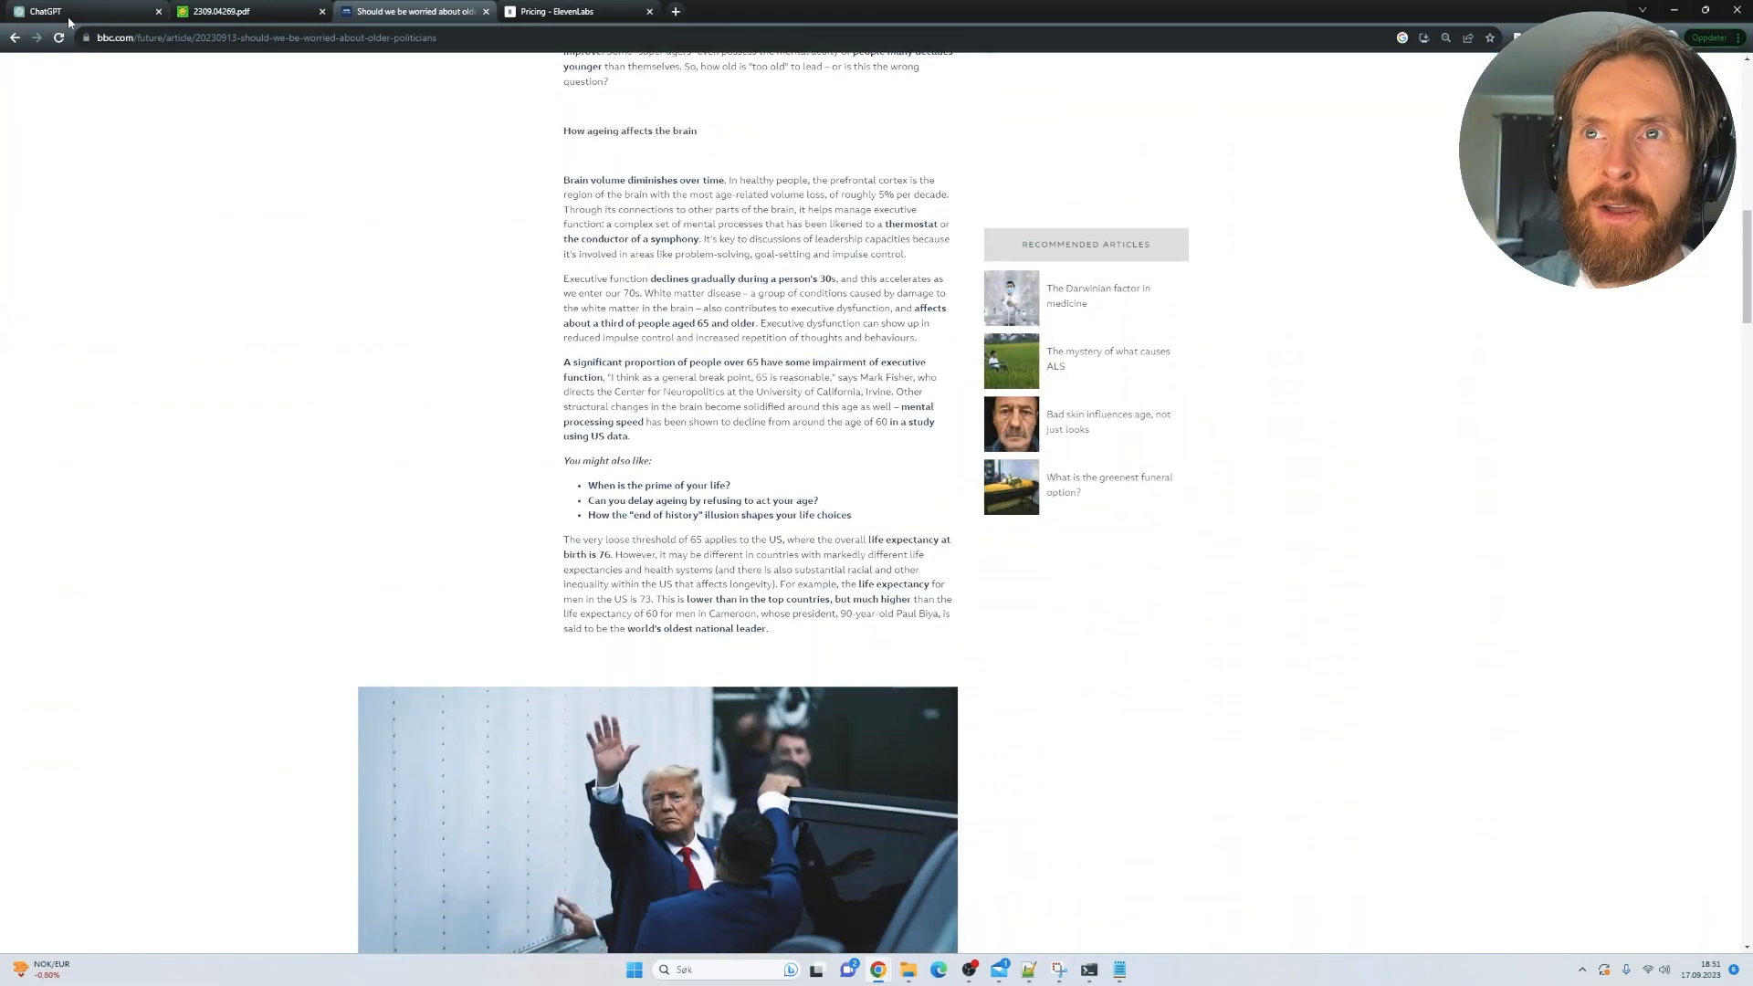
pyautogui.click(78, 11)
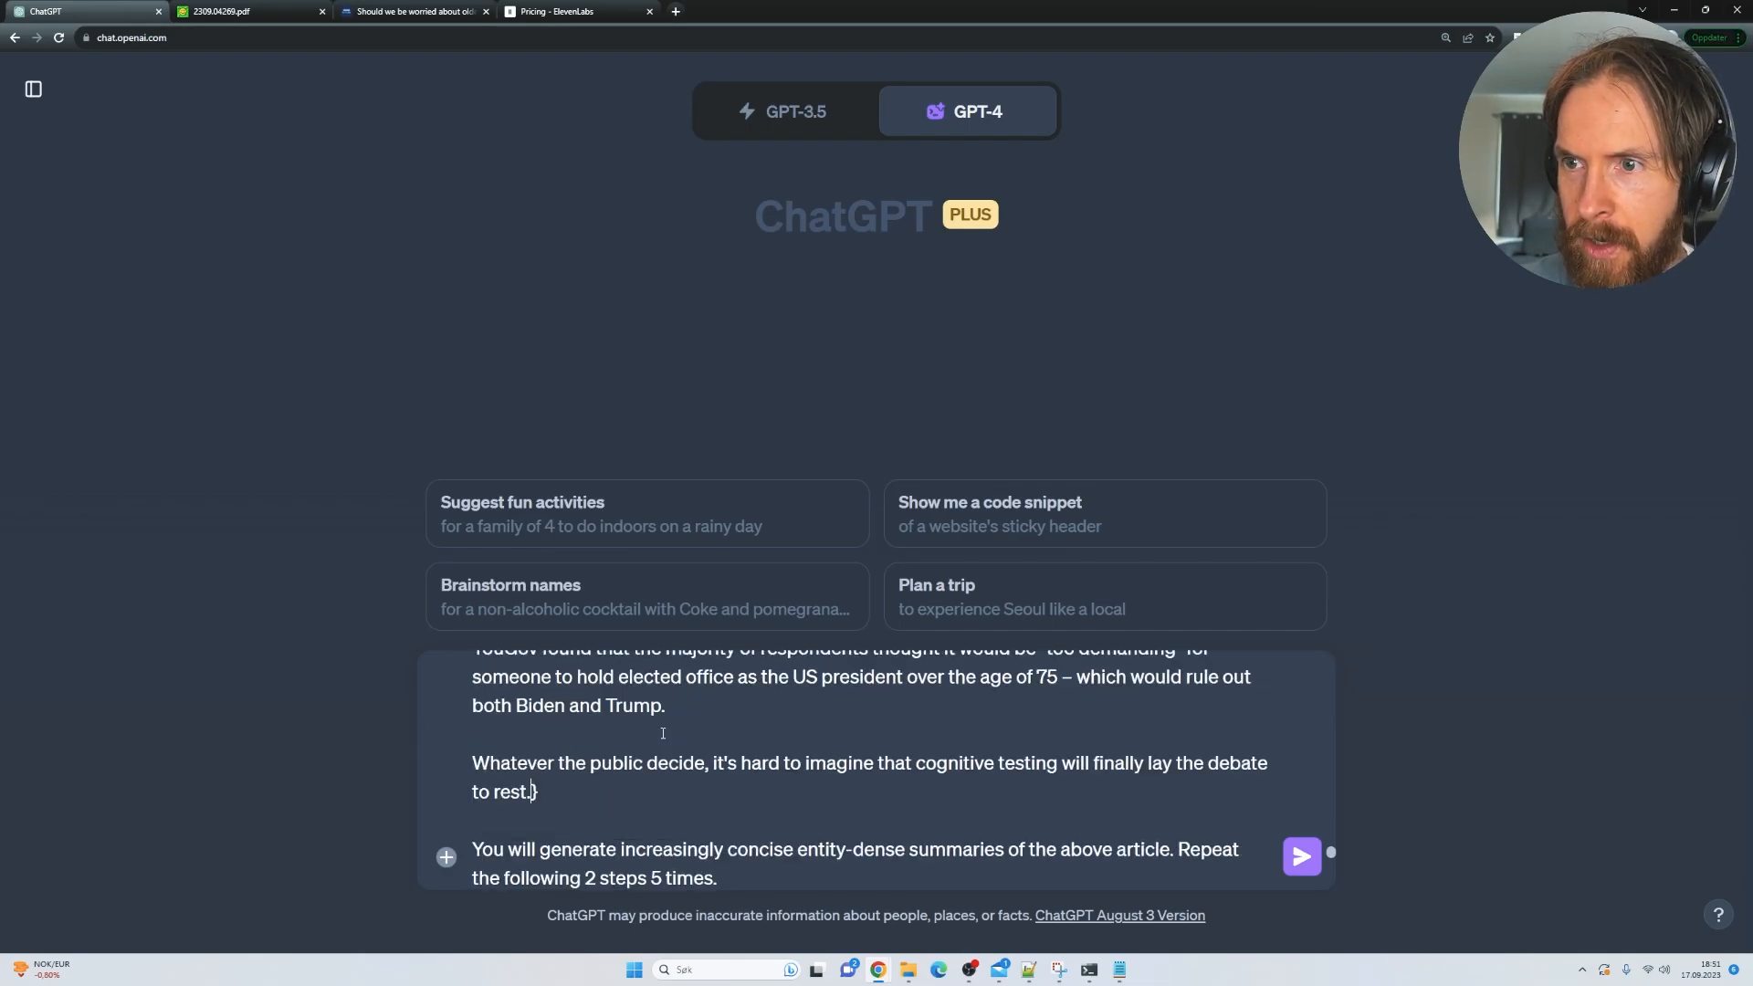
# Step: Check the pasted BBC article in the message box and send the prompt
pyautogui.scroll(-3)
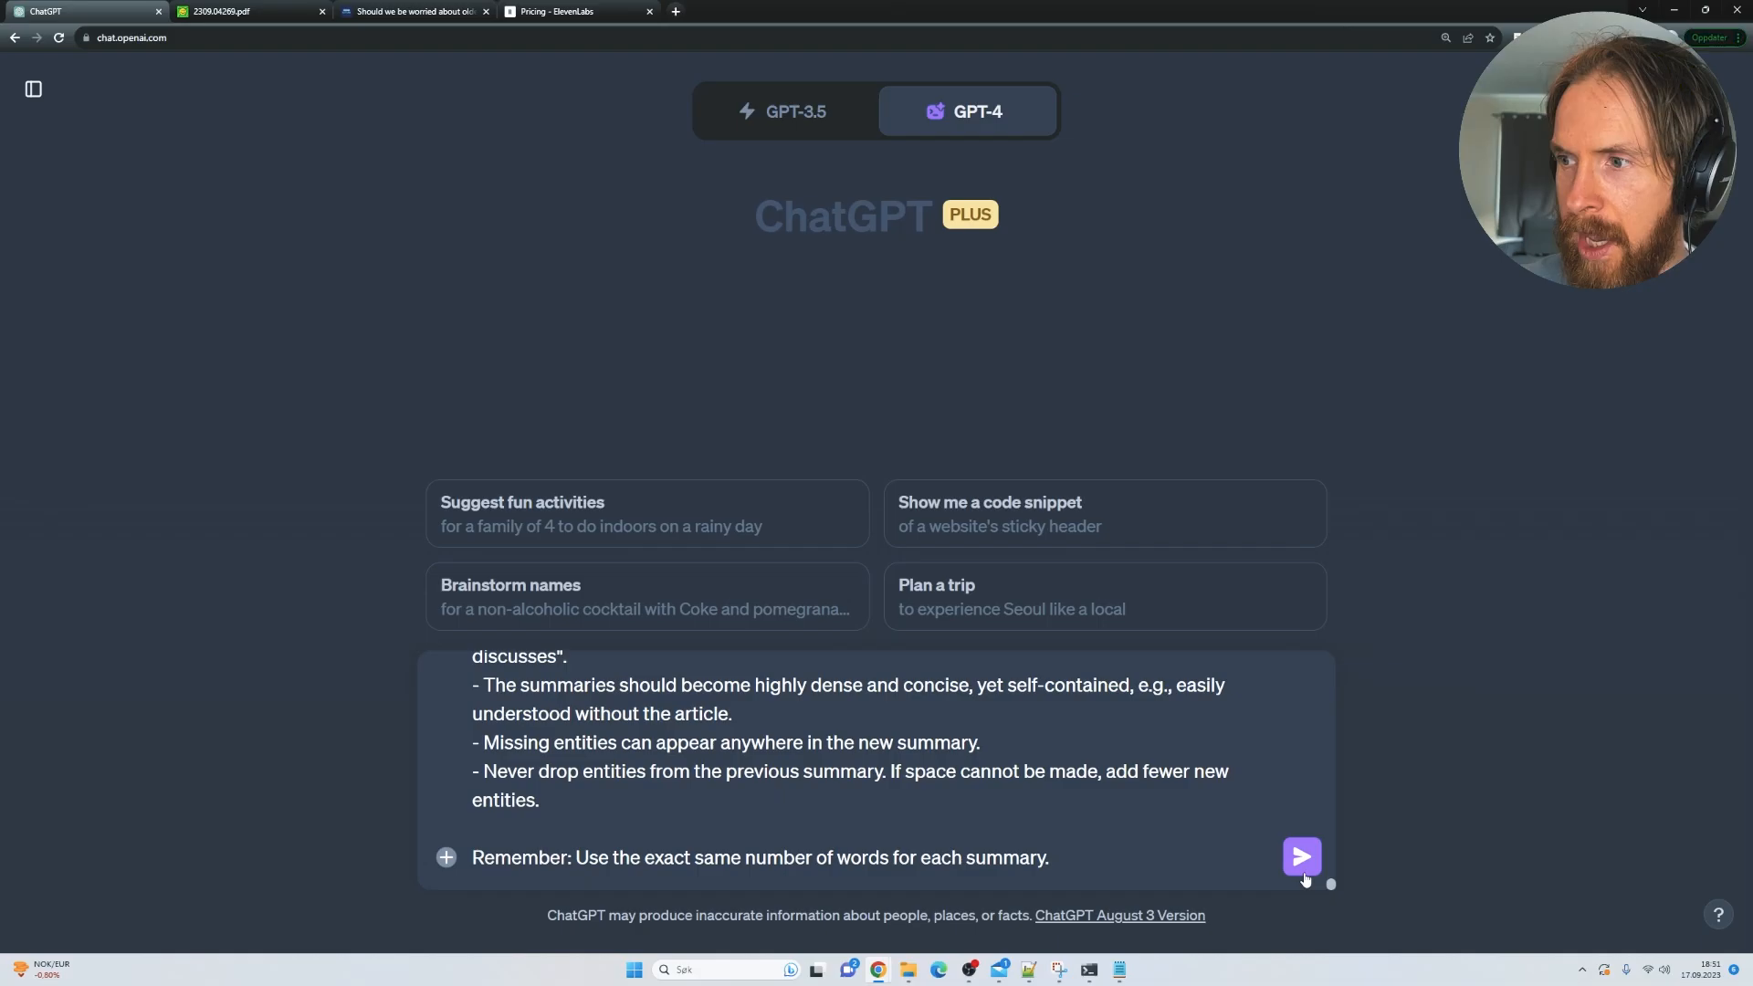
pyautogui.click(1300, 858)
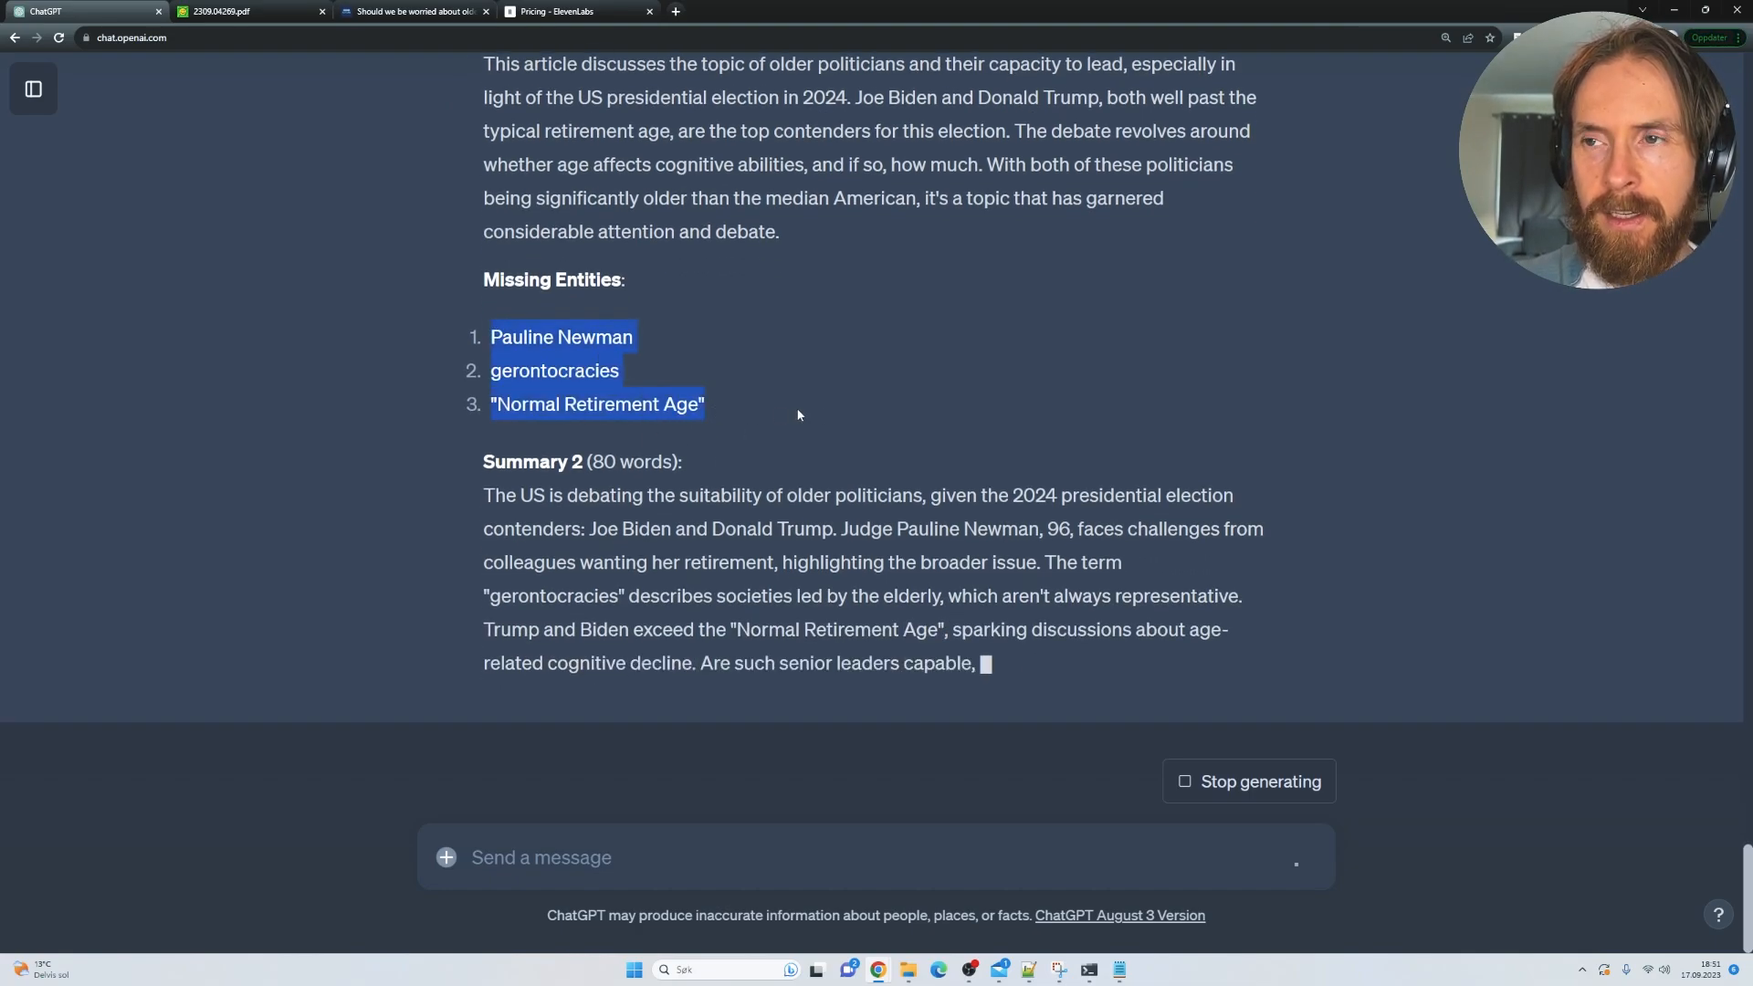
# Step: Scroll along while GPT-4 streams Summaries 4 and 5 with their missing entities
pyautogui.scroll(-3)
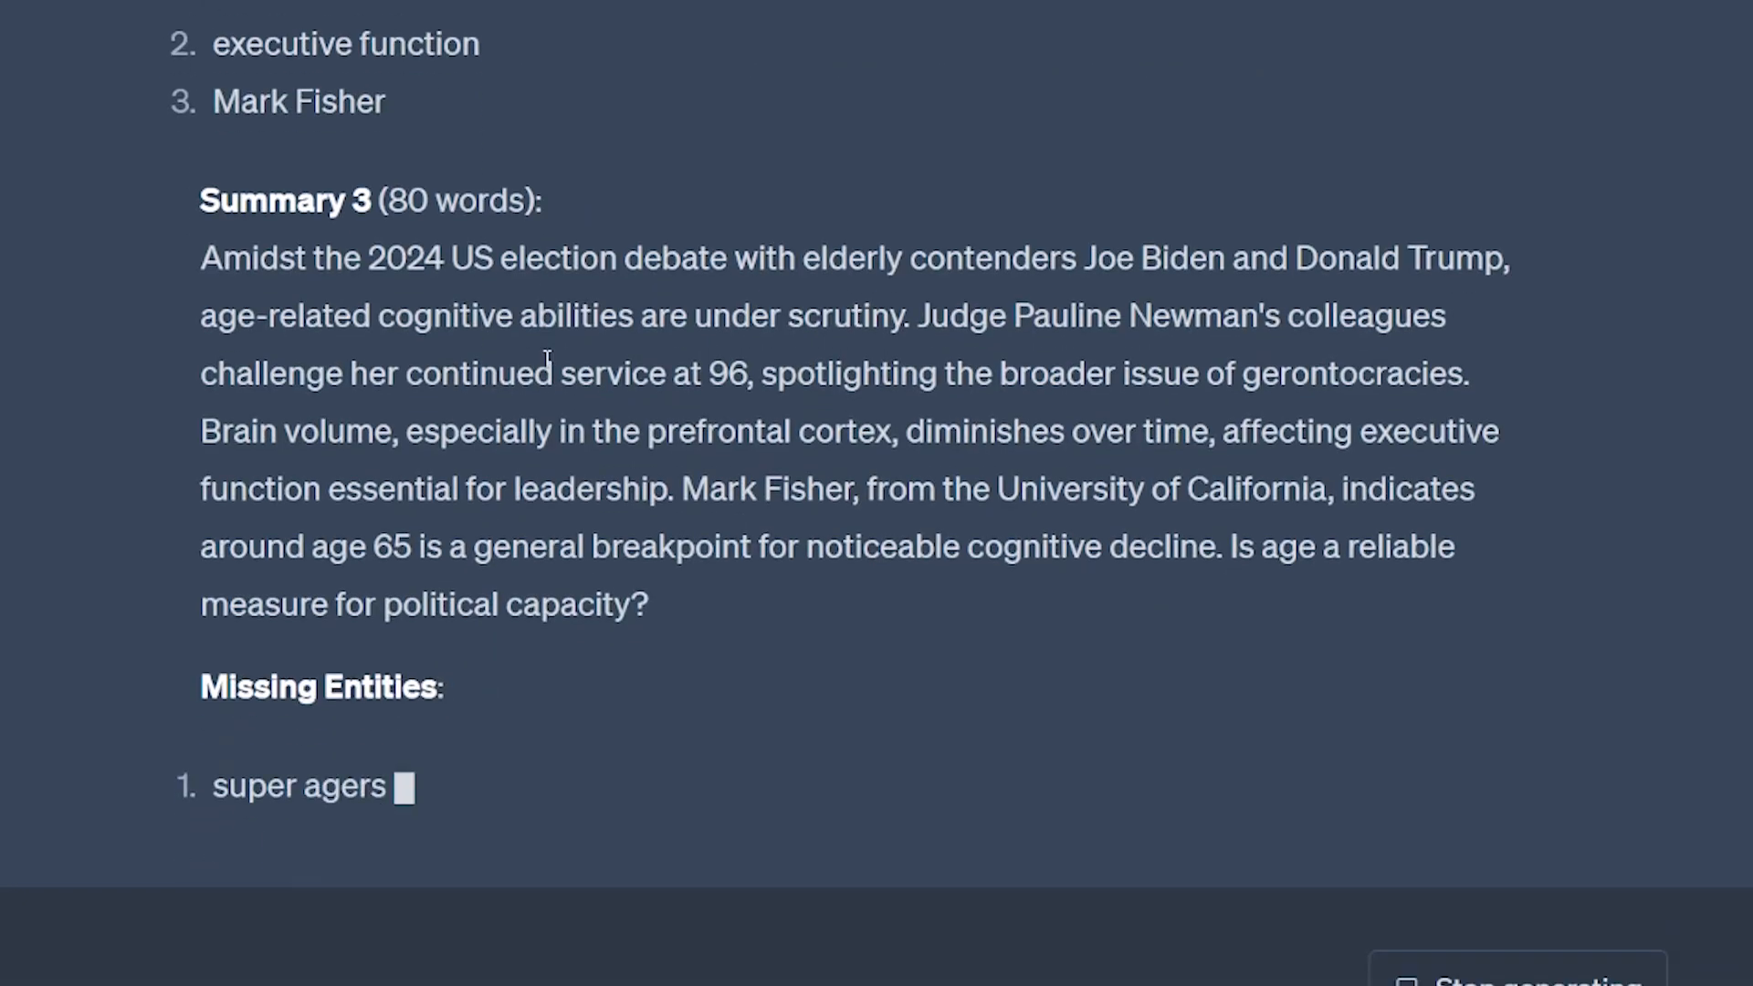
pyautogui.scroll(-3)
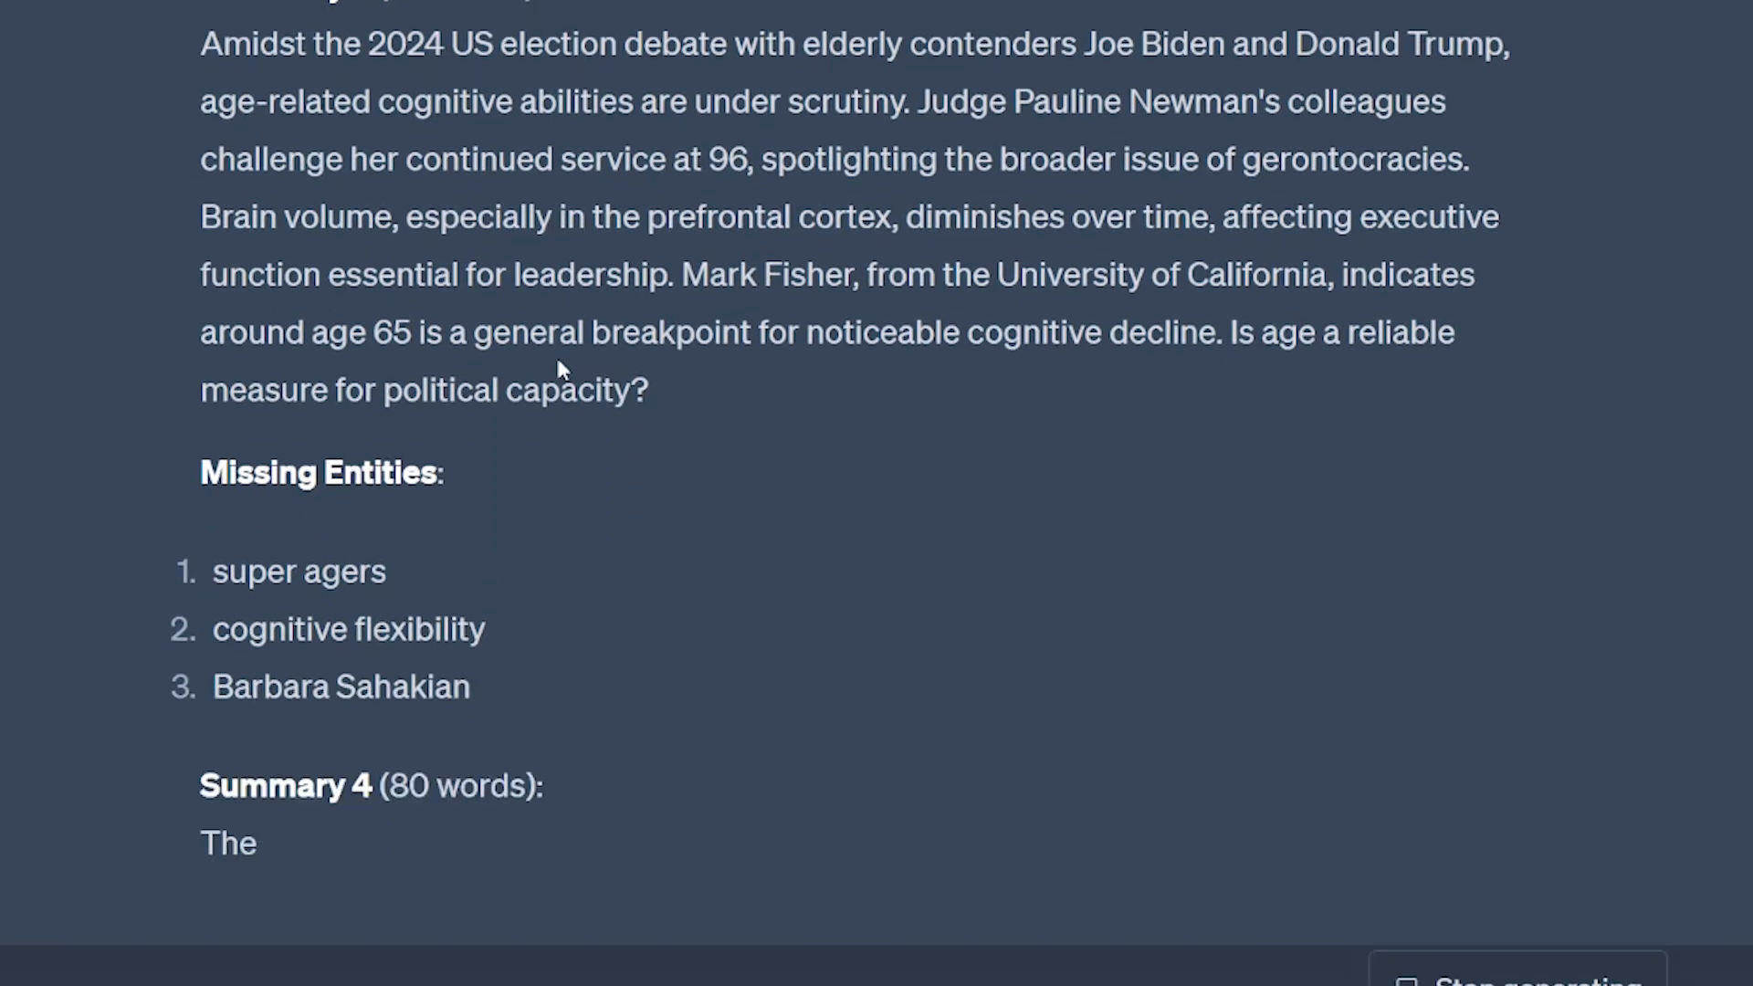
pyautogui.scroll(-3)
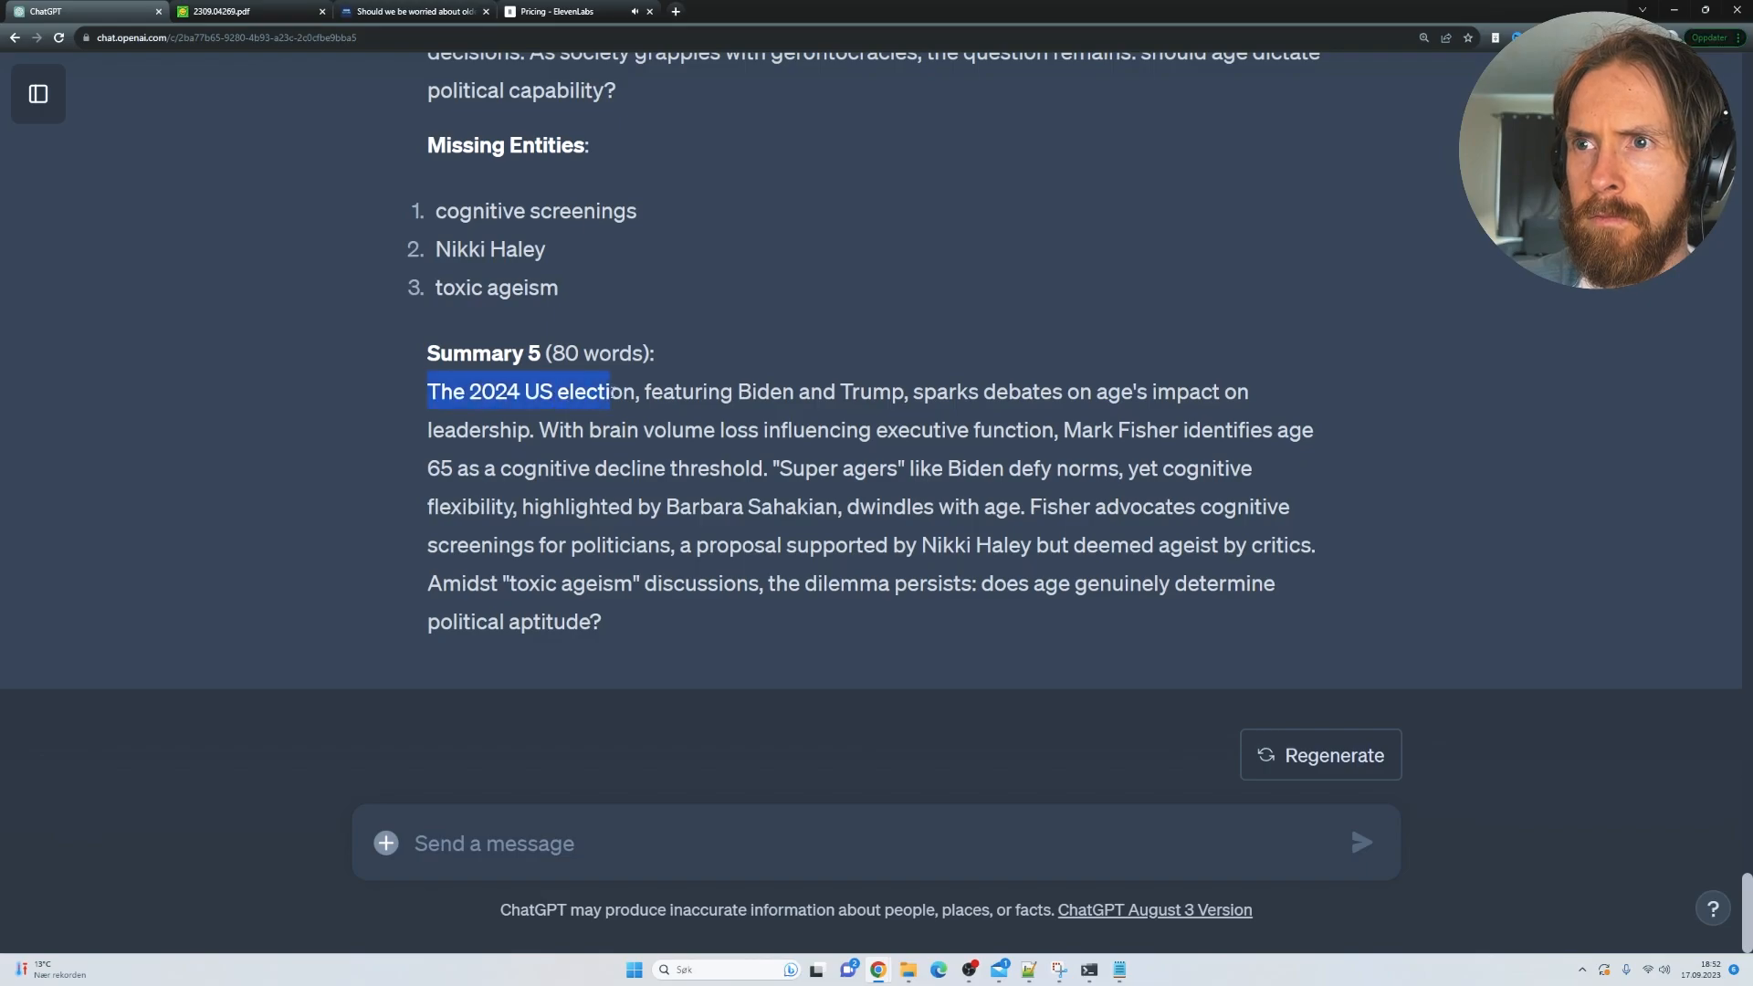
pyautogui.moveTo(609, 392); pyautogui.dragTo(836, 391)
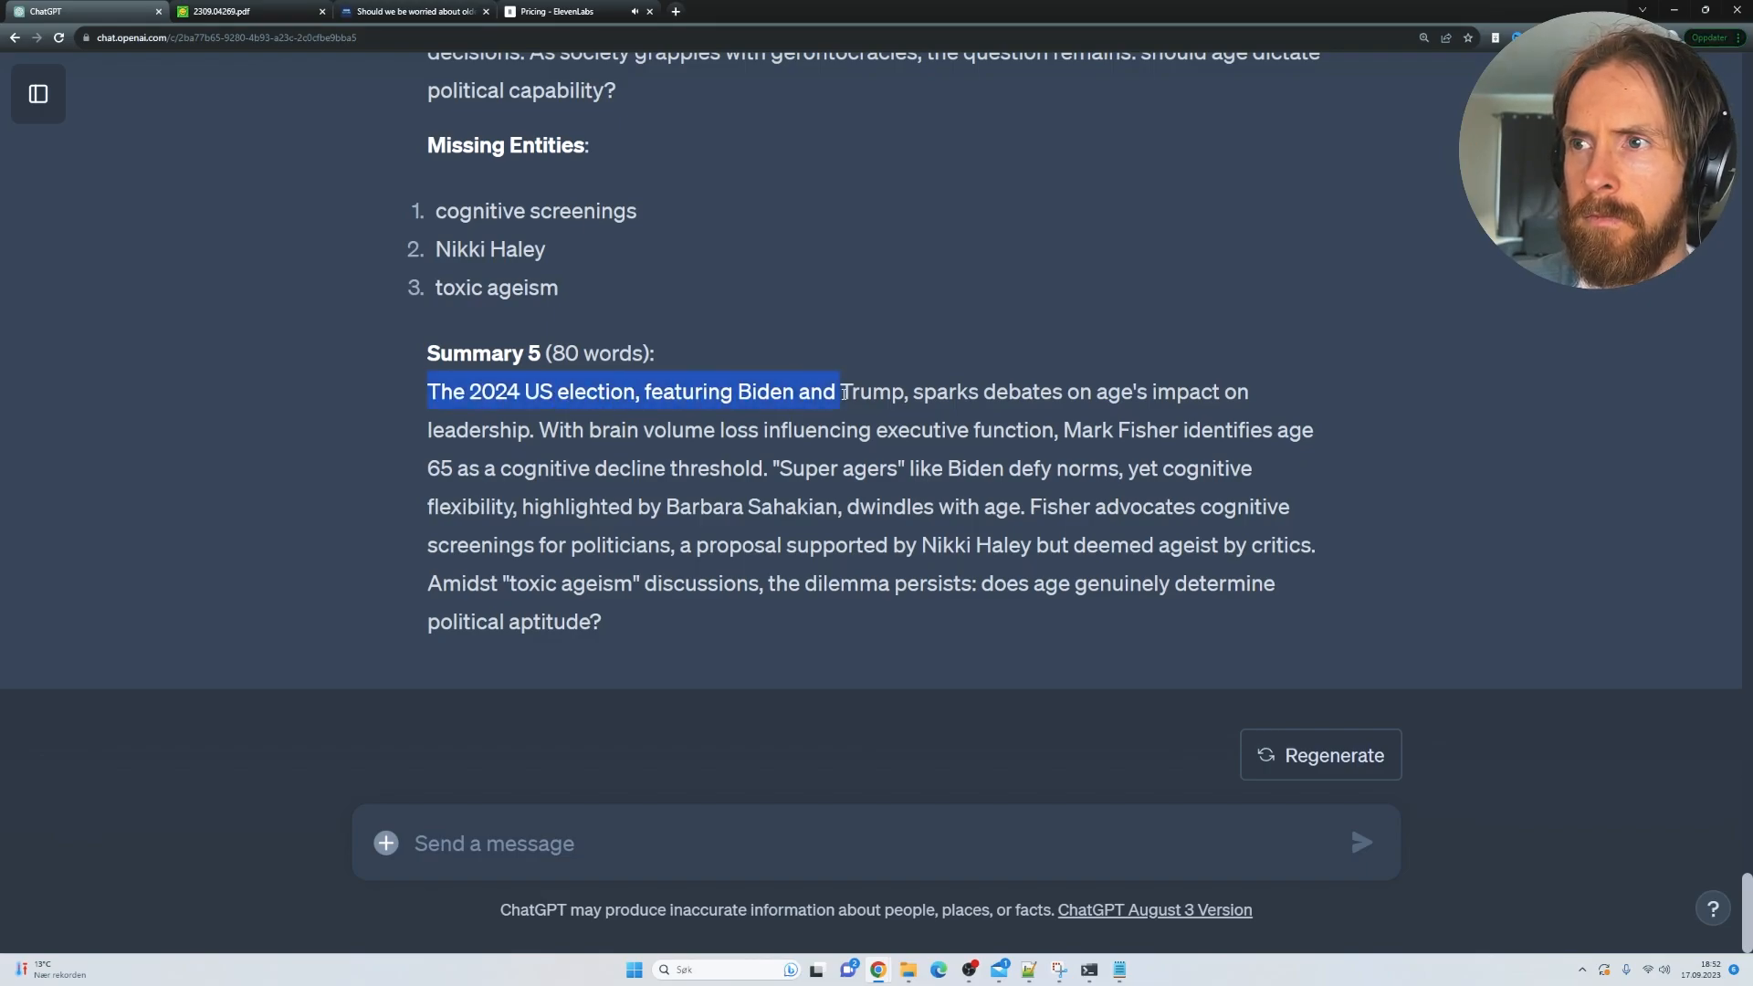
pyautogui.moveTo(832, 392); pyautogui.dragTo(1062, 392)
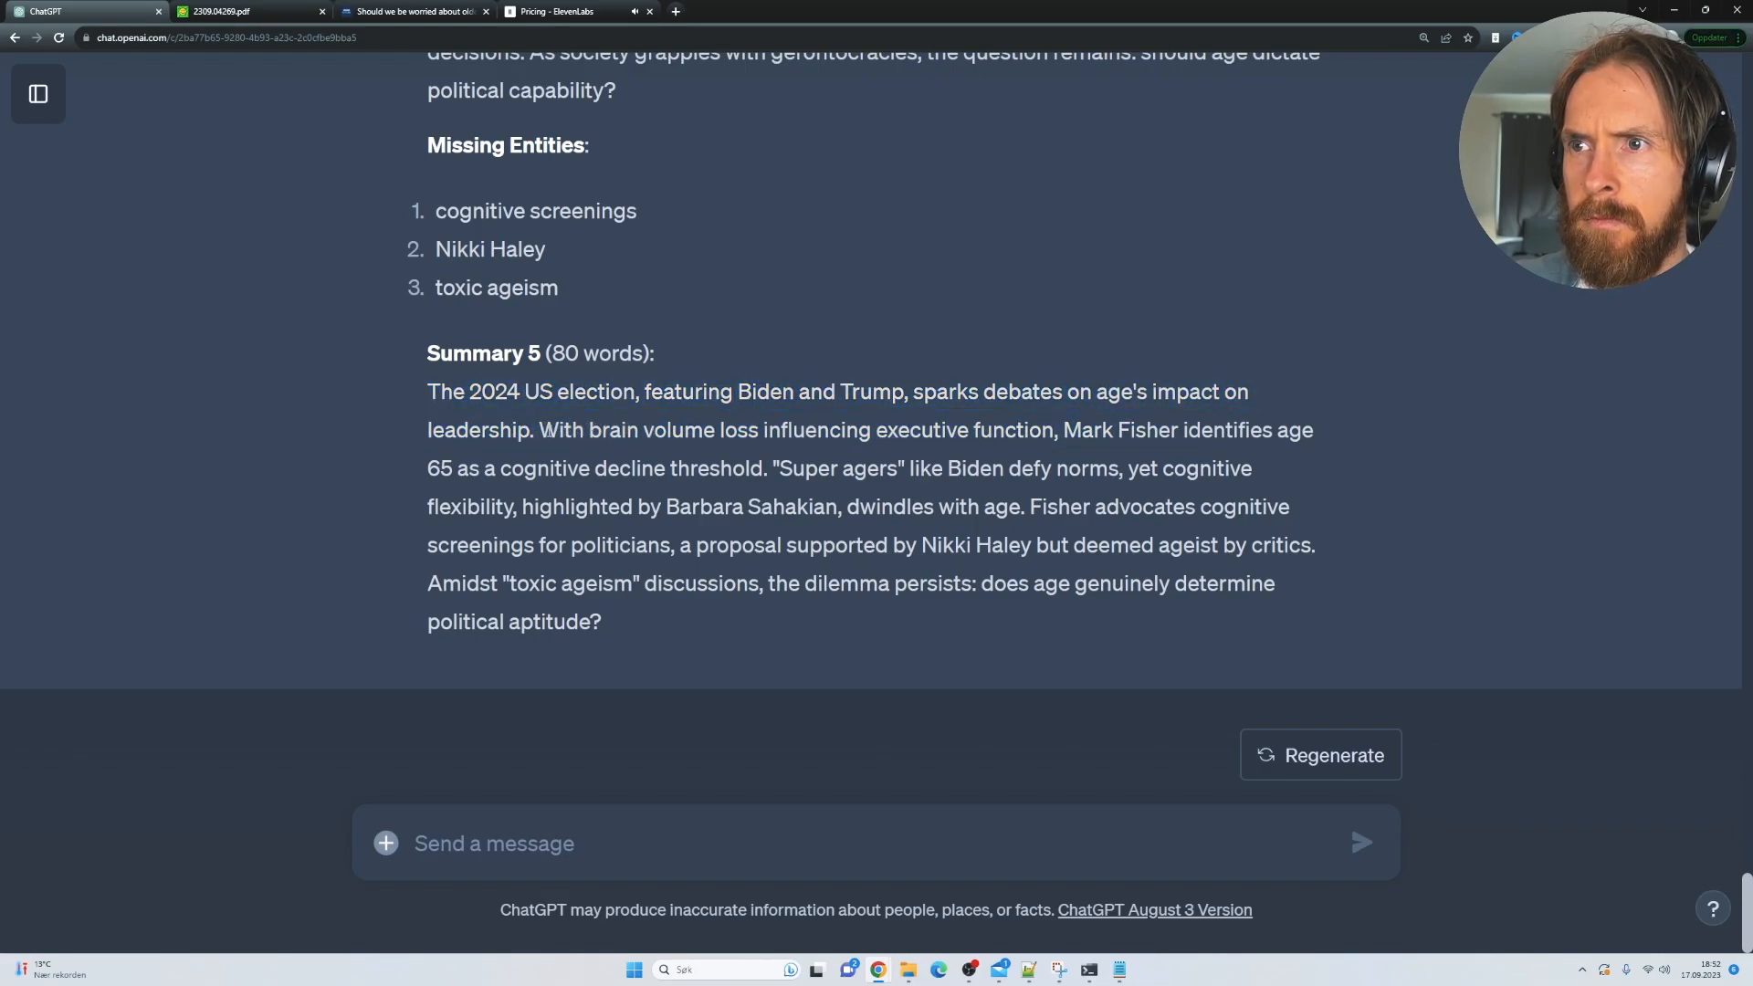
pyautogui.moveTo(540, 429); pyautogui.dragTo(1043, 429)
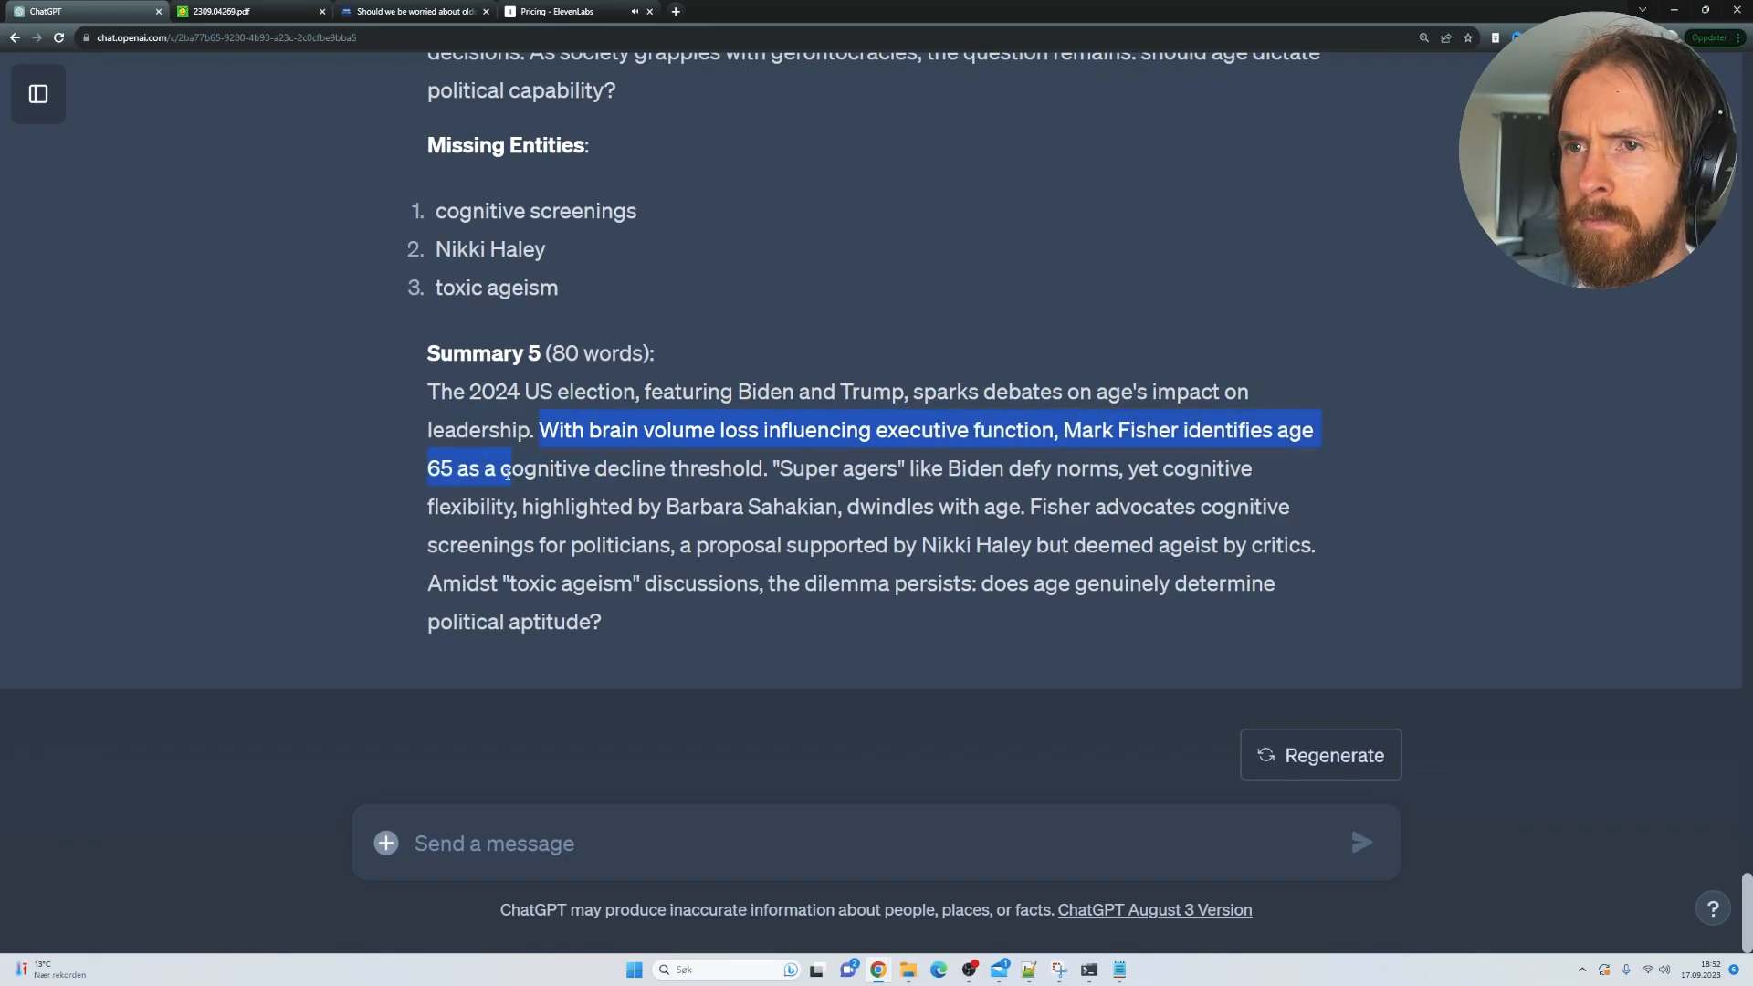
pyautogui.moveTo(502, 467); pyautogui.dragTo(767, 468)
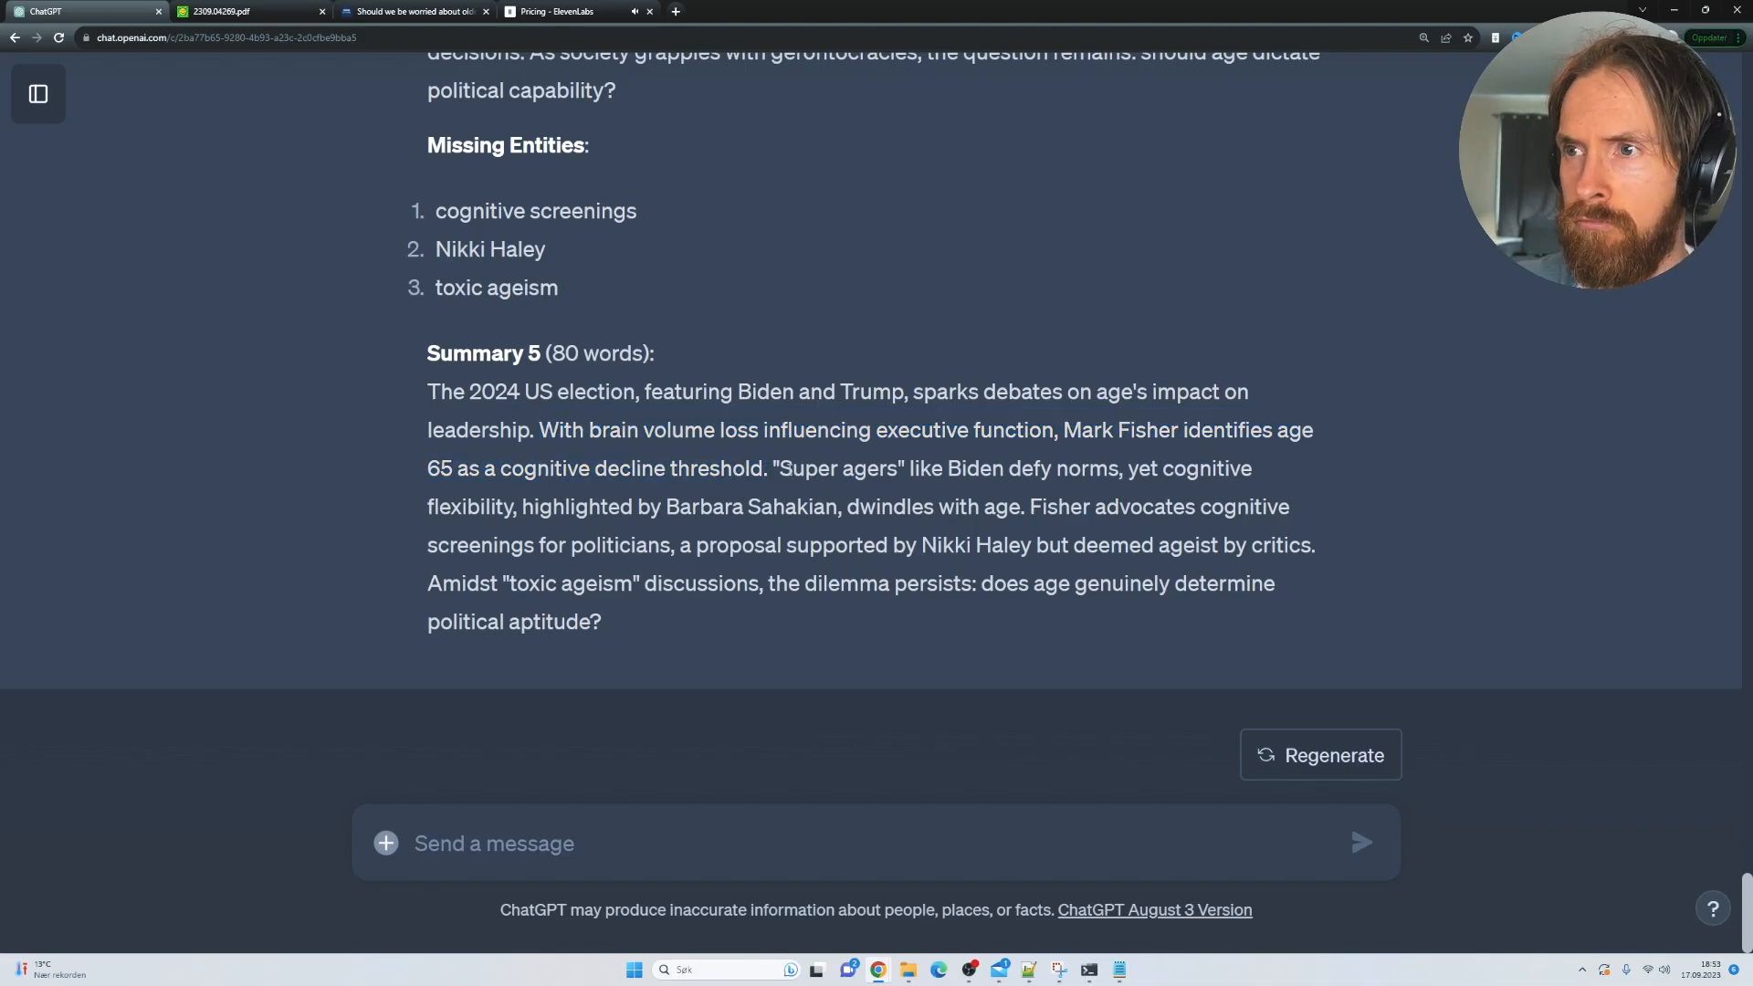
pyautogui.moveTo(788, 469); pyautogui.dragTo(1255, 469)
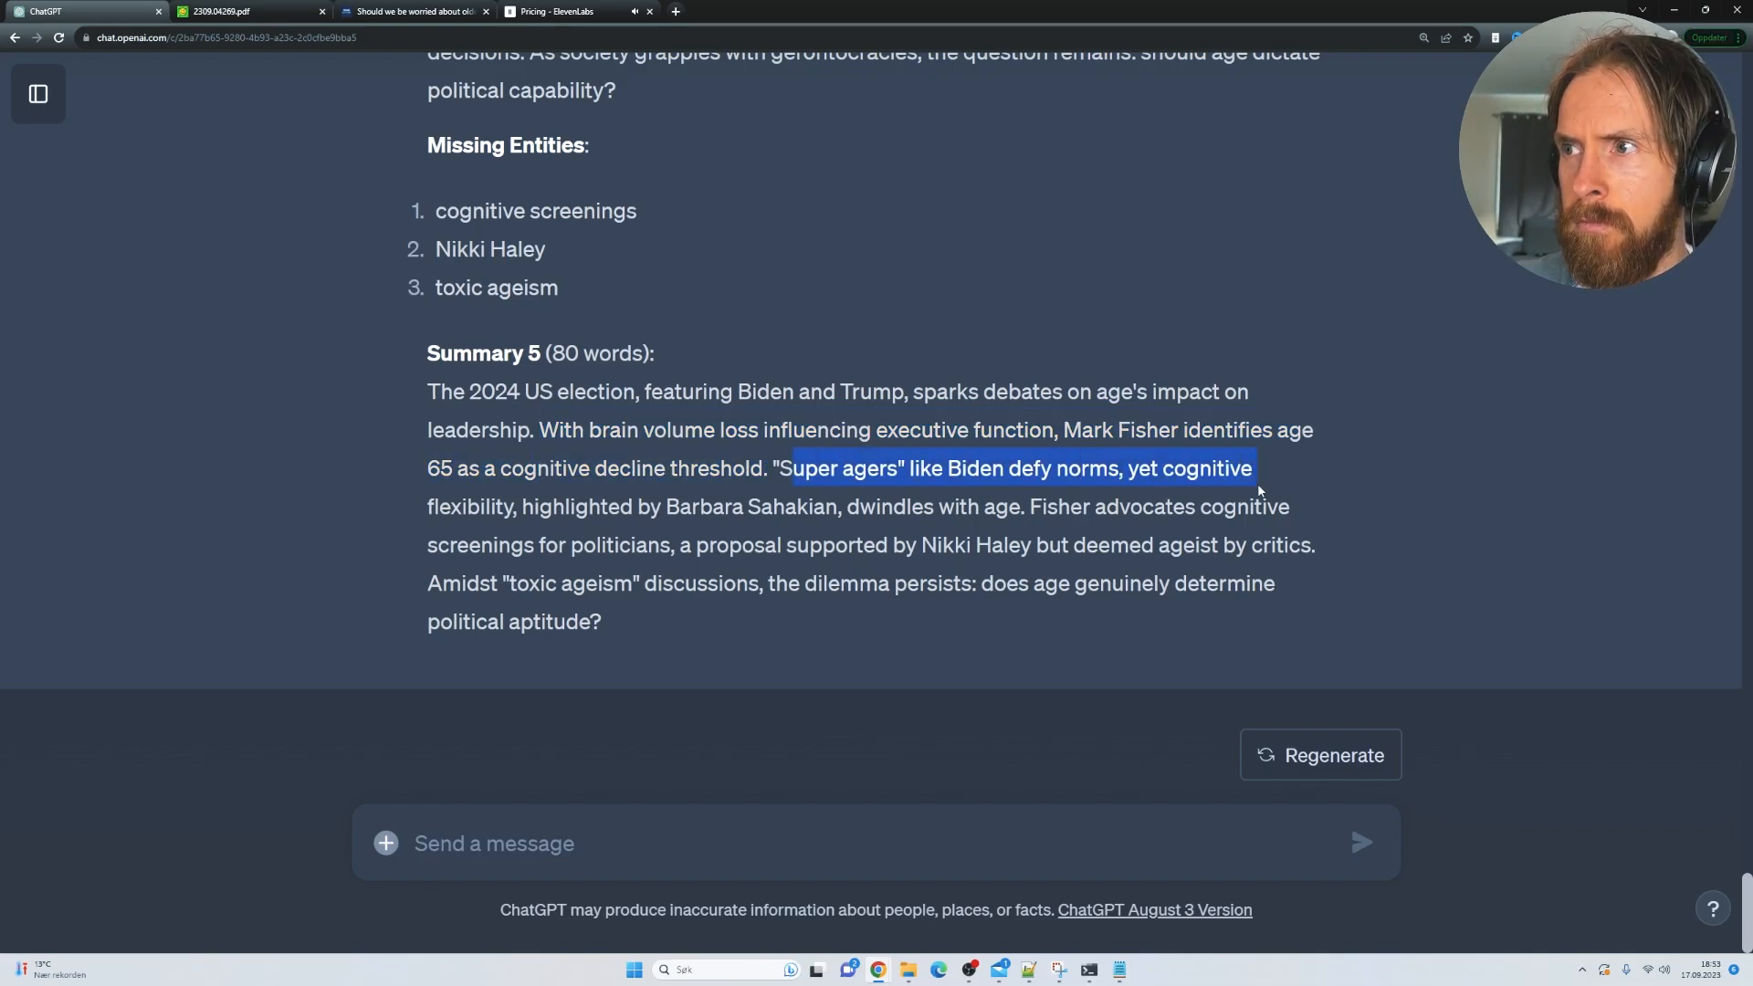
pyautogui.moveTo(1254, 468); pyautogui.dragTo(702, 506)
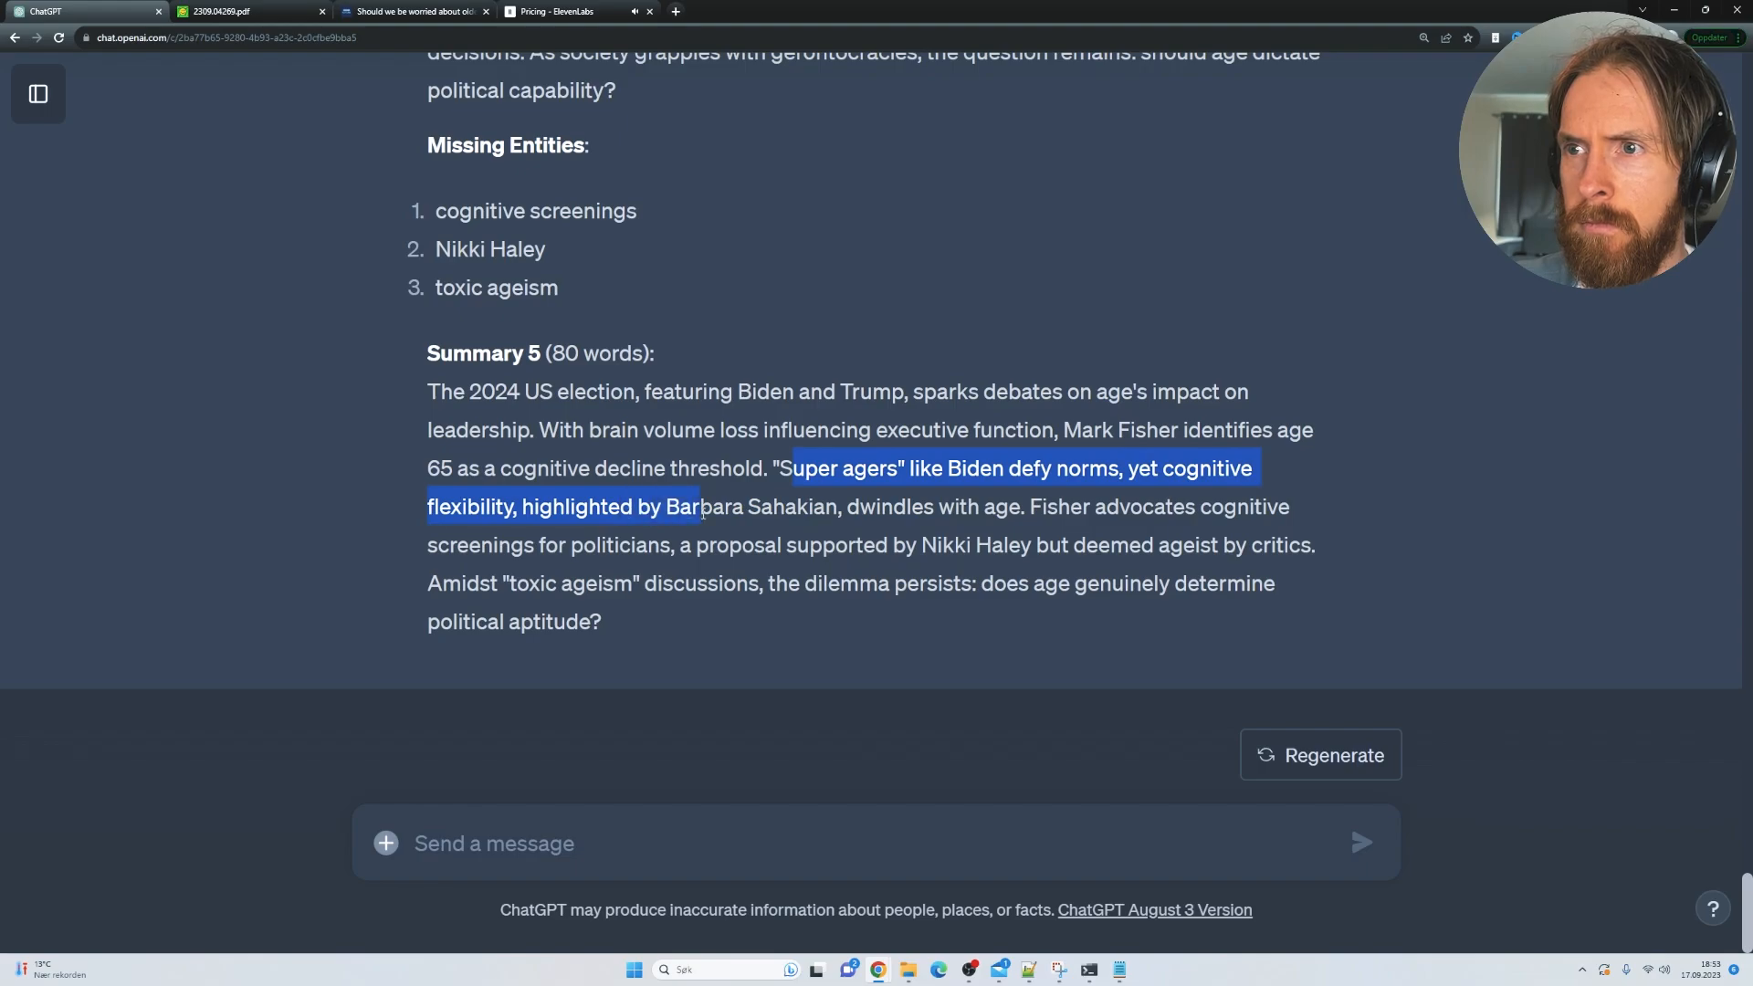
pyautogui.moveTo(701, 507); pyautogui.dragTo(1026, 507)
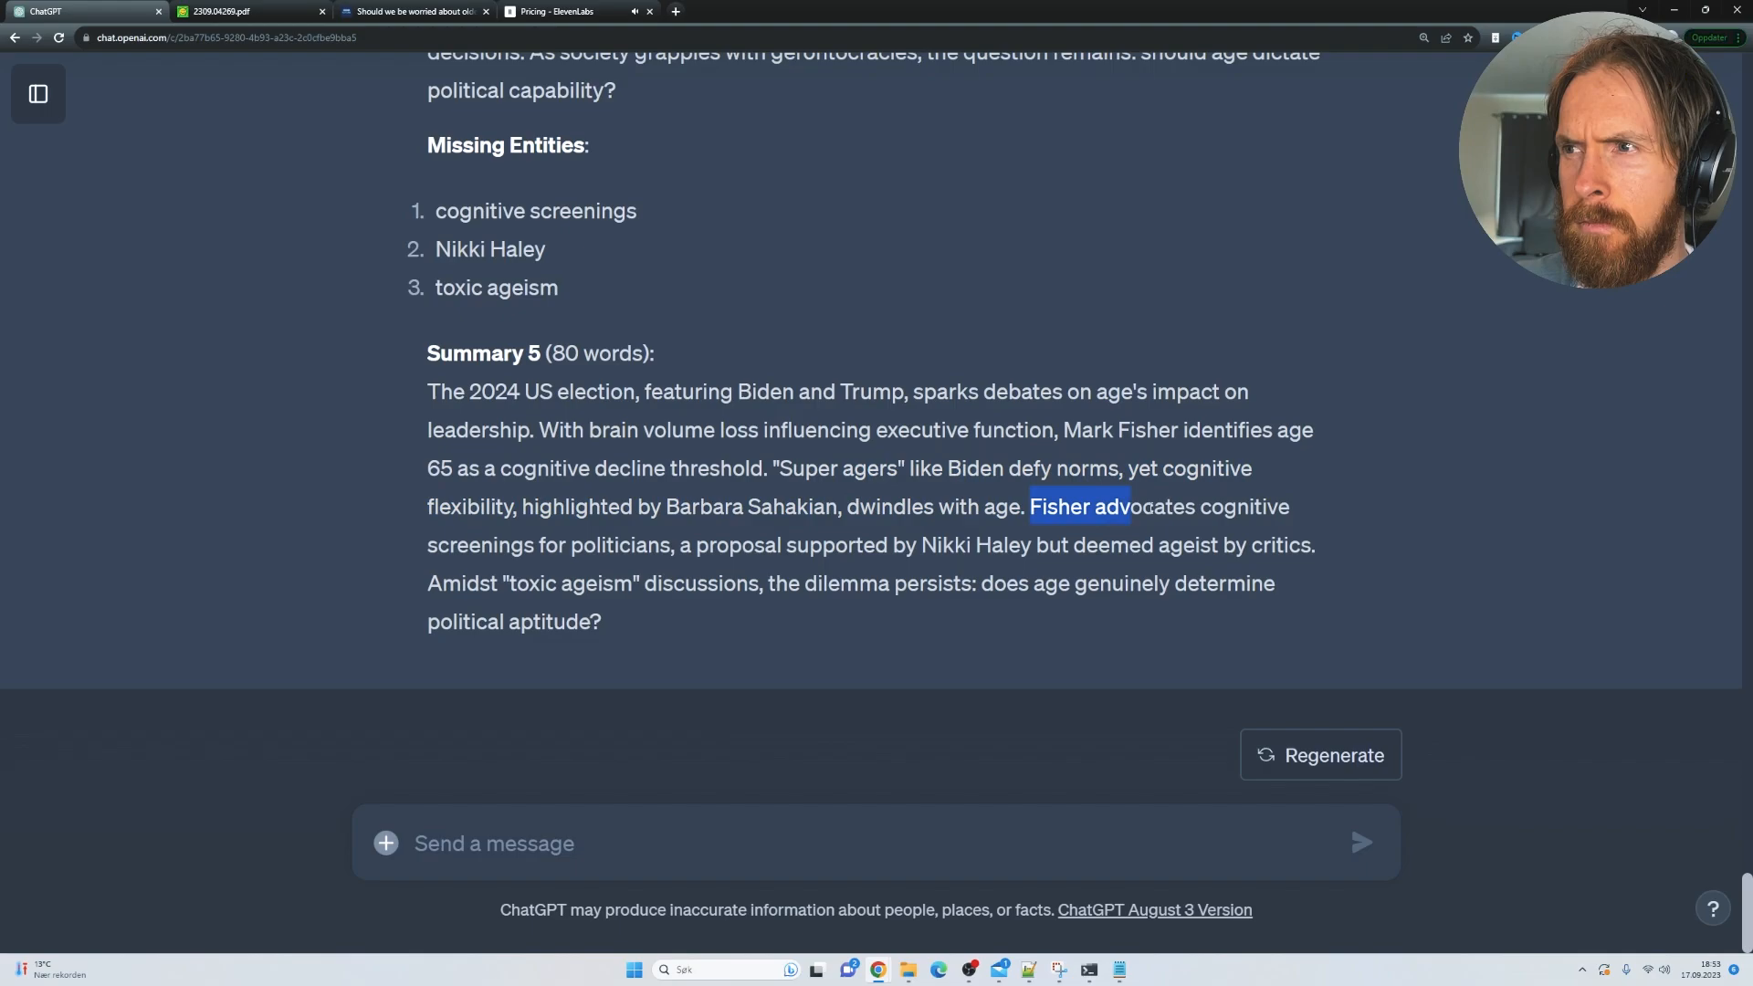
pyautogui.moveTo(1129, 507); pyautogui.dragTo(678, 546)
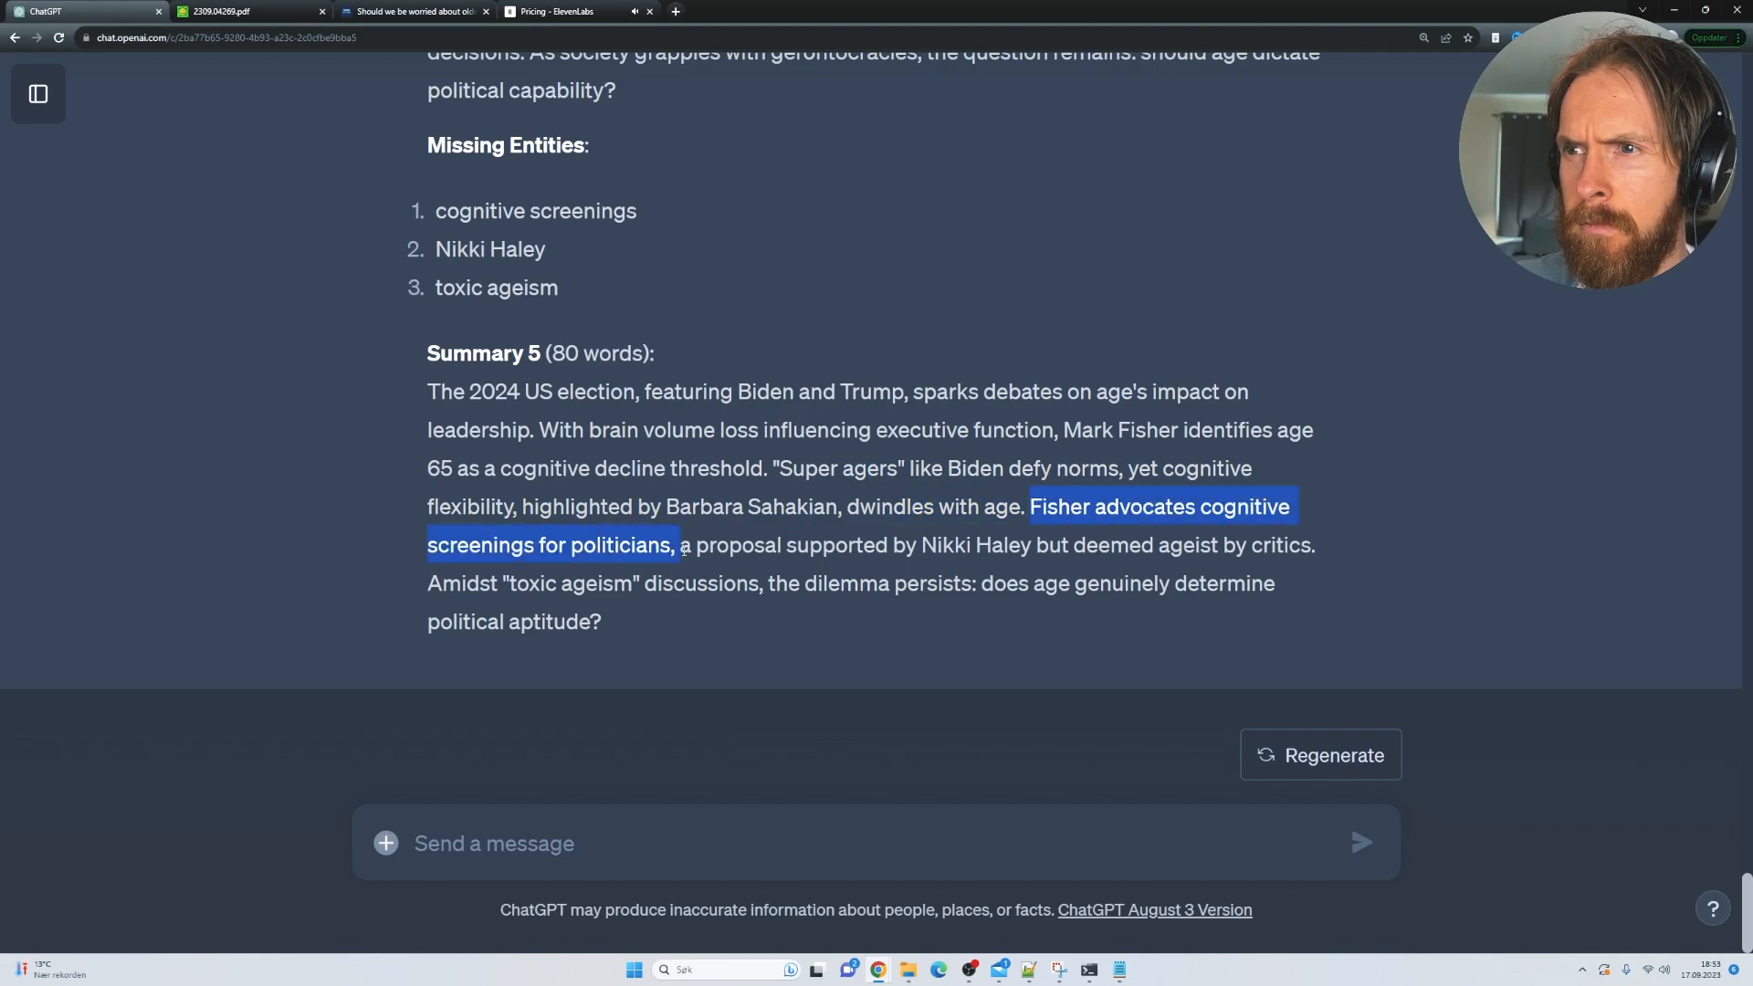
pyautogui.moveTo(676, 544); pyautogui.dragTo(1020, 544)
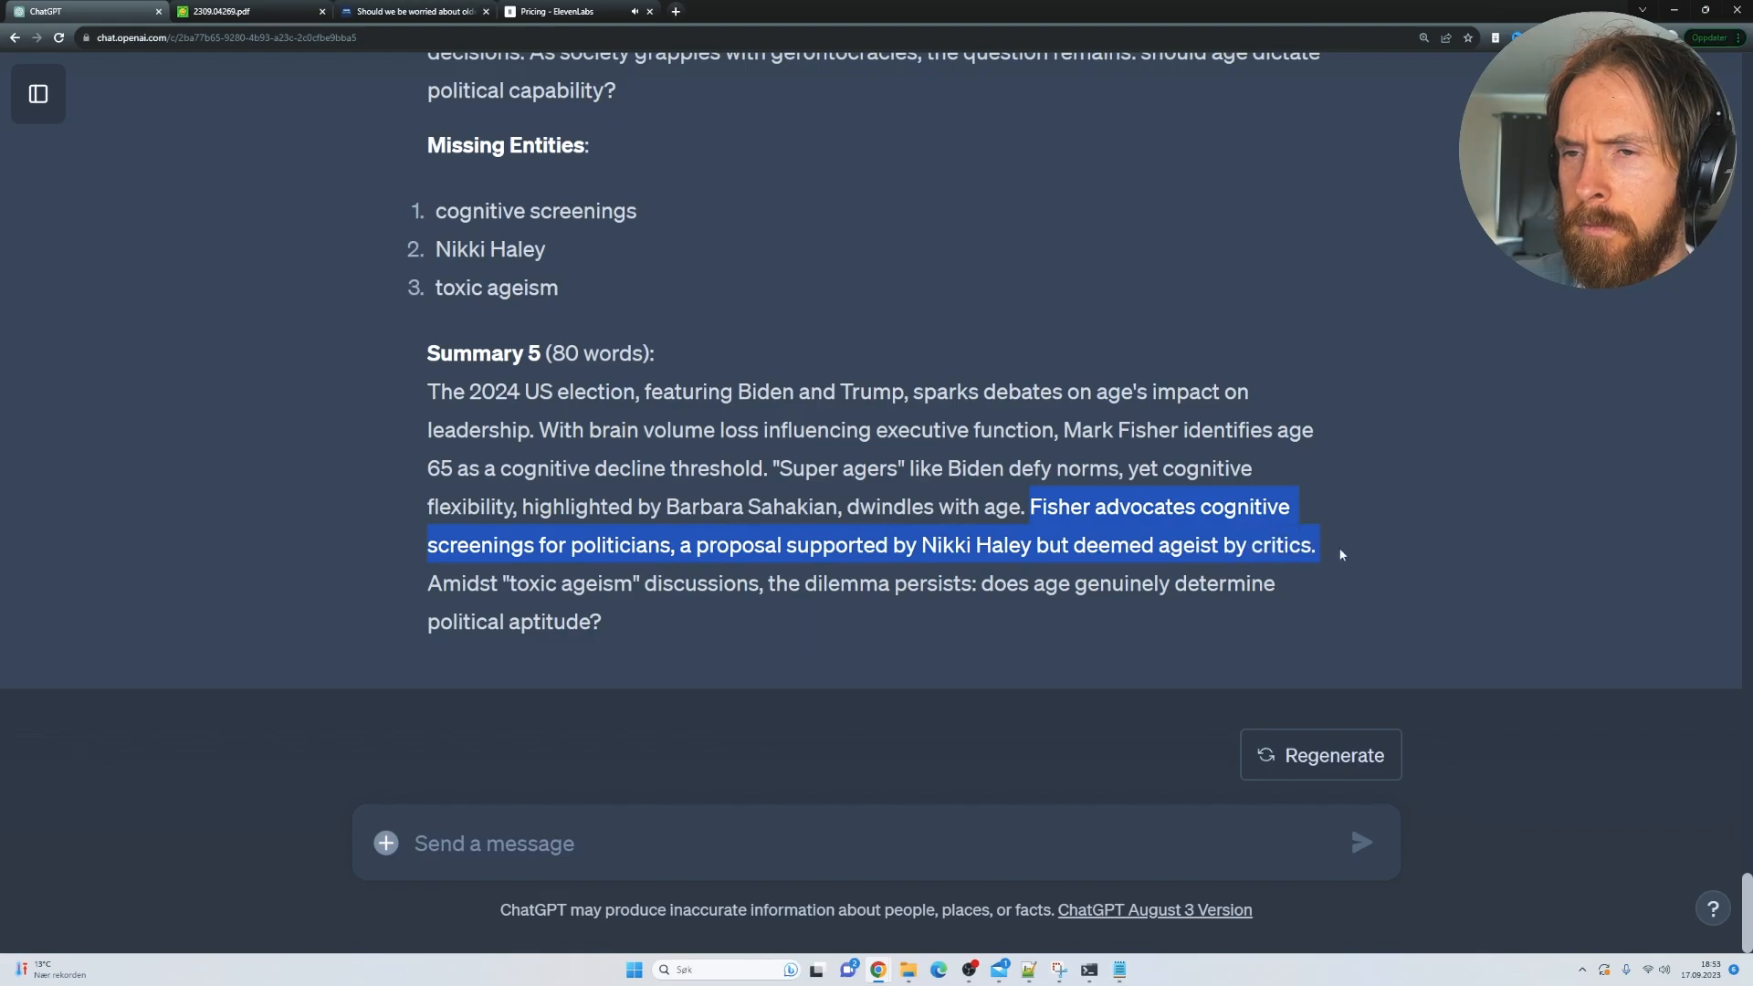
pyautogui.click(768, 632)
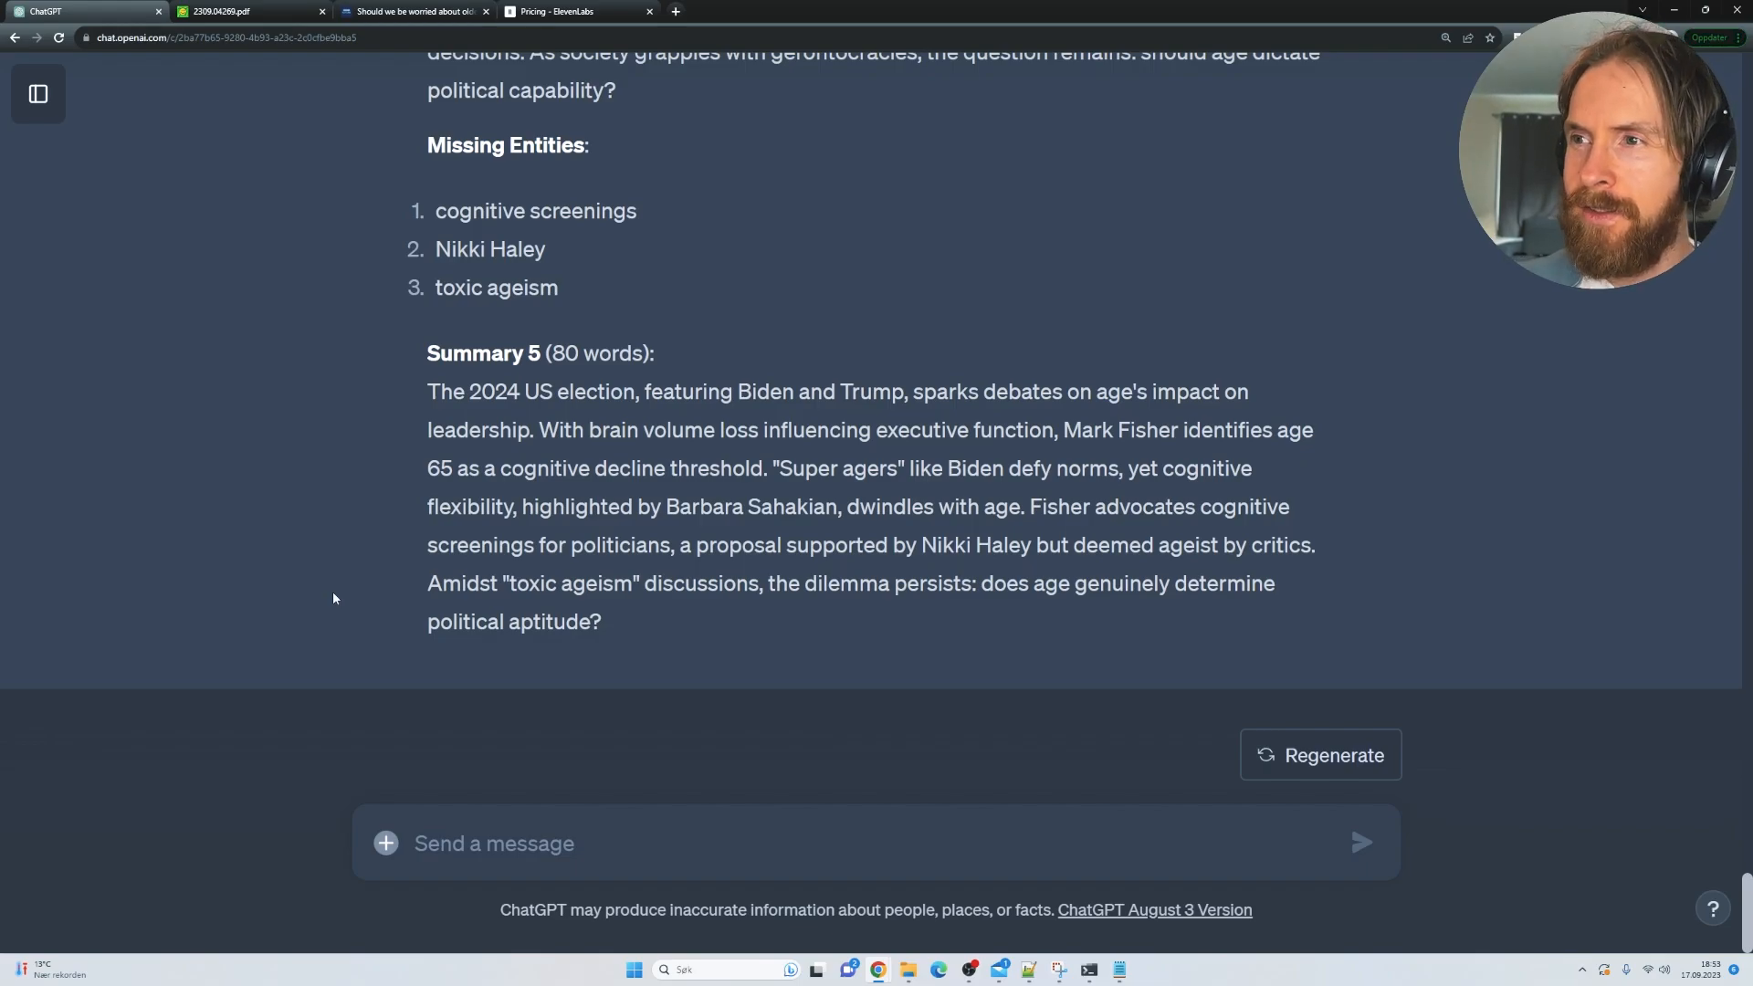
# Step: Highlight Summary 1's filler opening, scroll through to Summary 5, then open the paper
pyautogui.scroll(3)
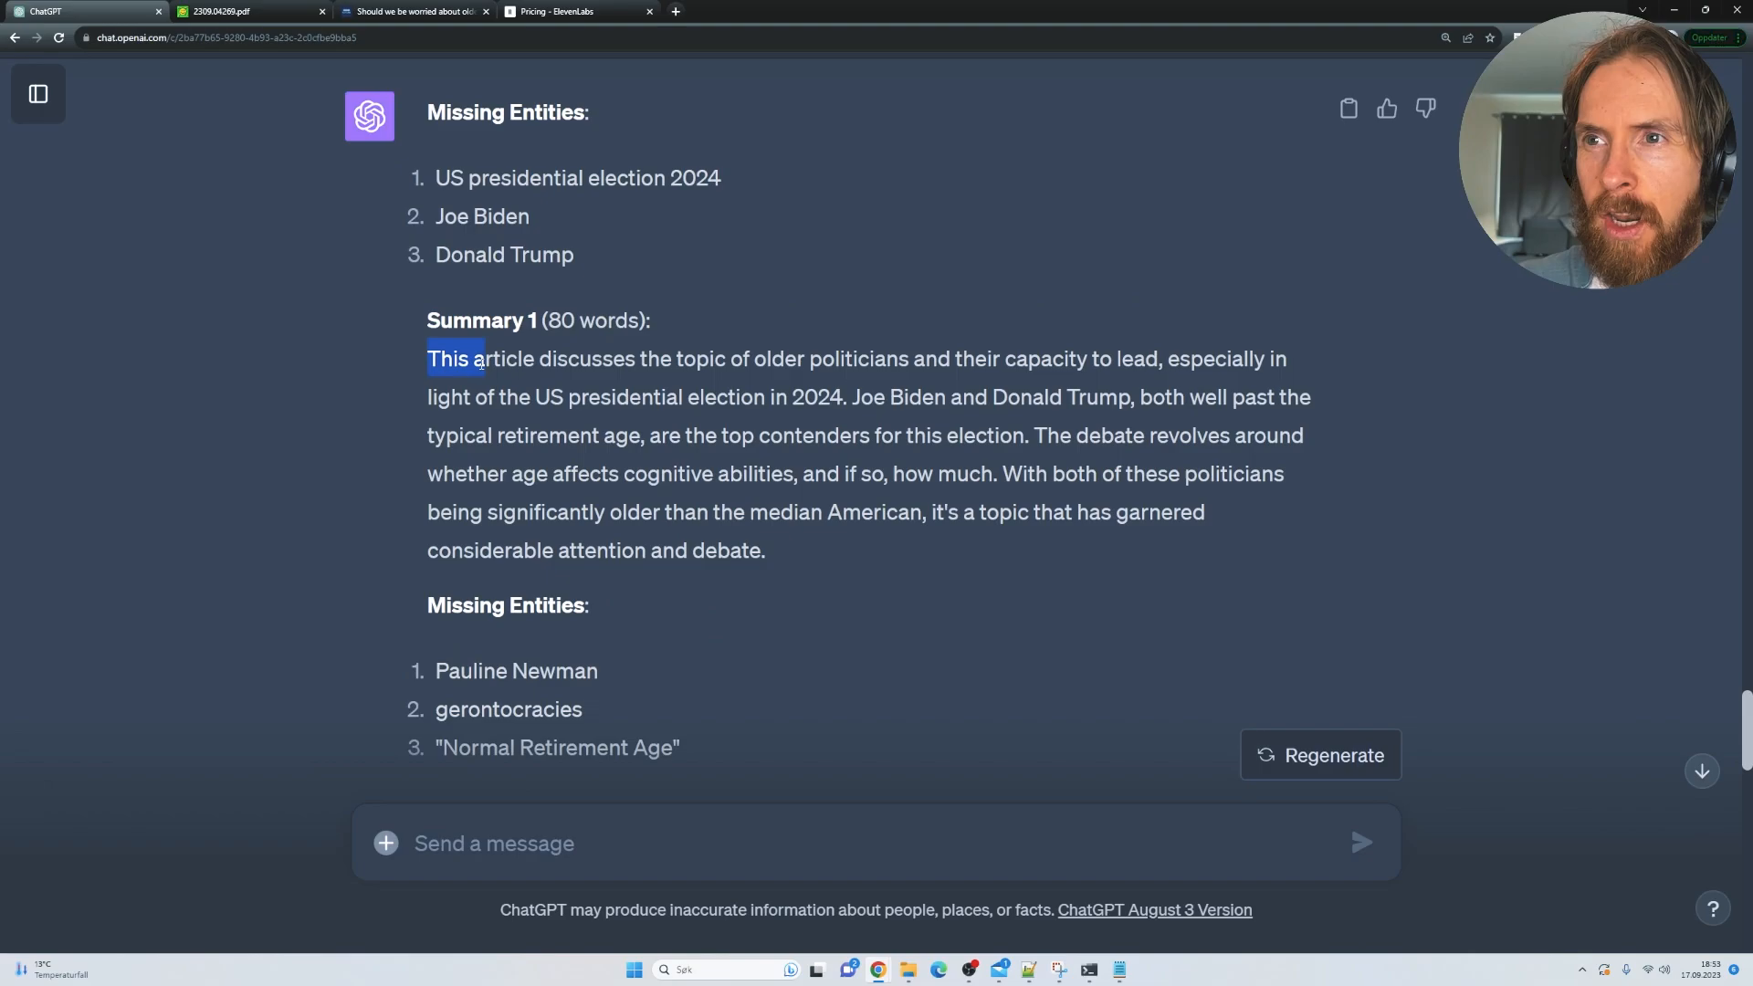
pyautogui.moveTo(448, 358); pyautogui.dragTo(581, 359)
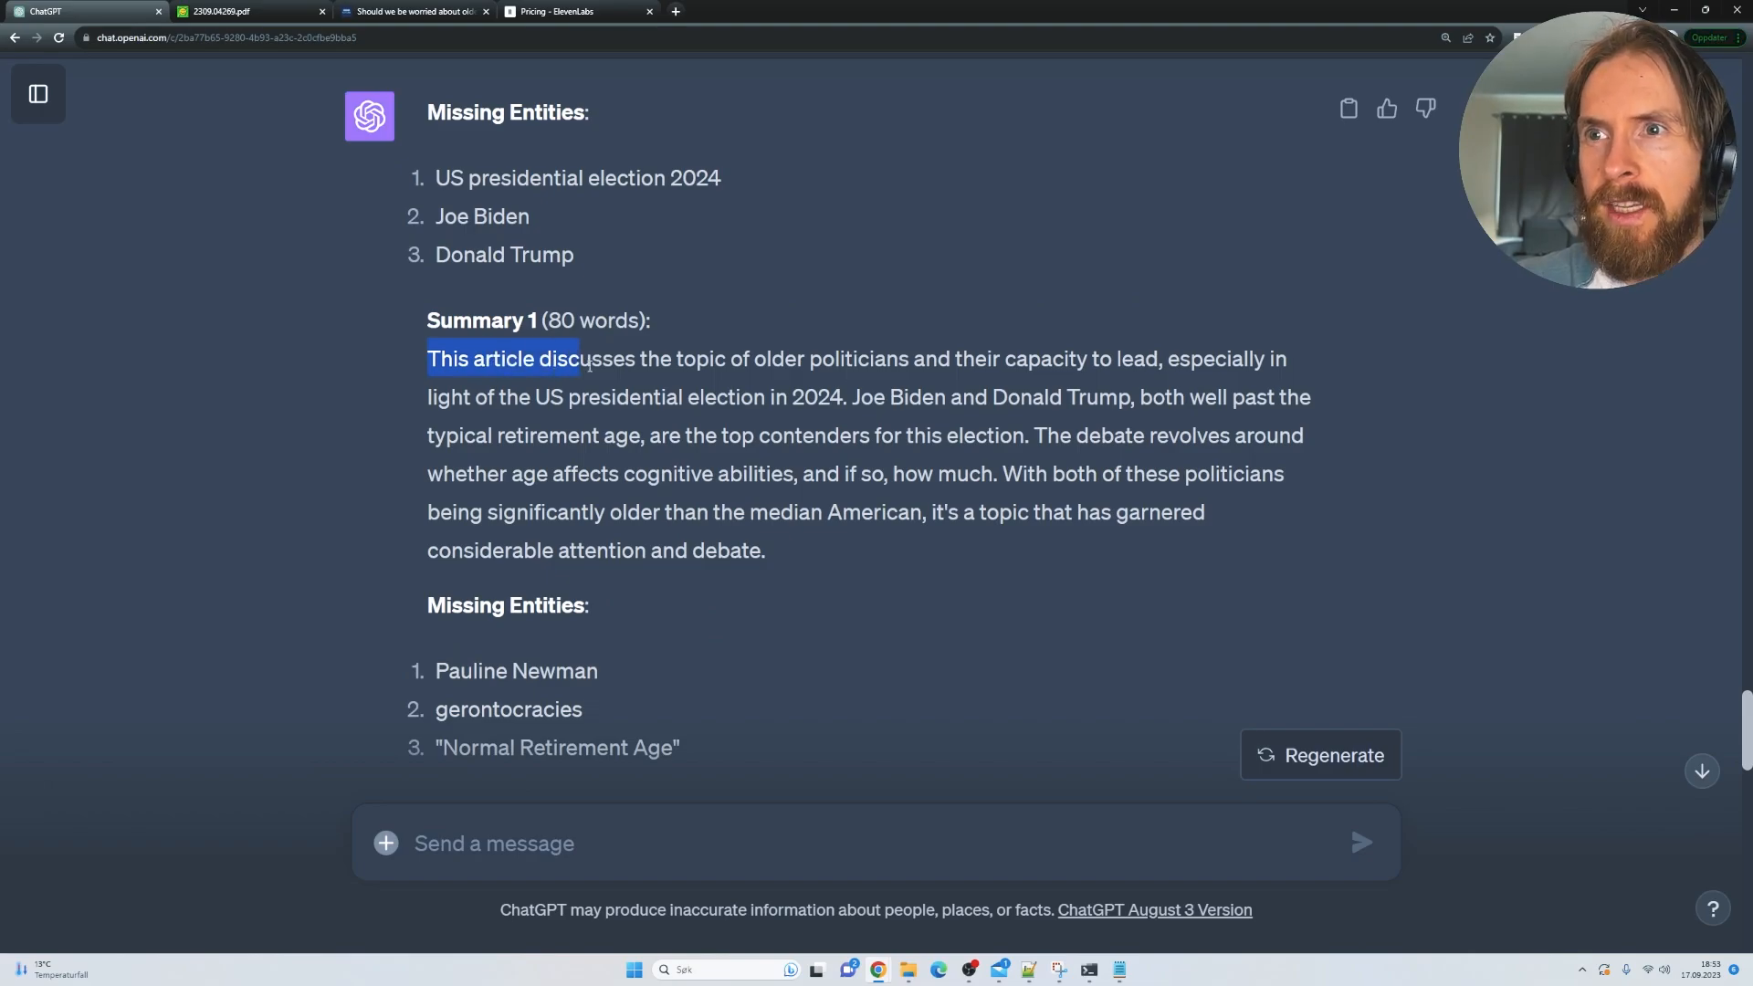
pyautogui.moveTo(567, 358); pyautogui.dragTo(908, 358)
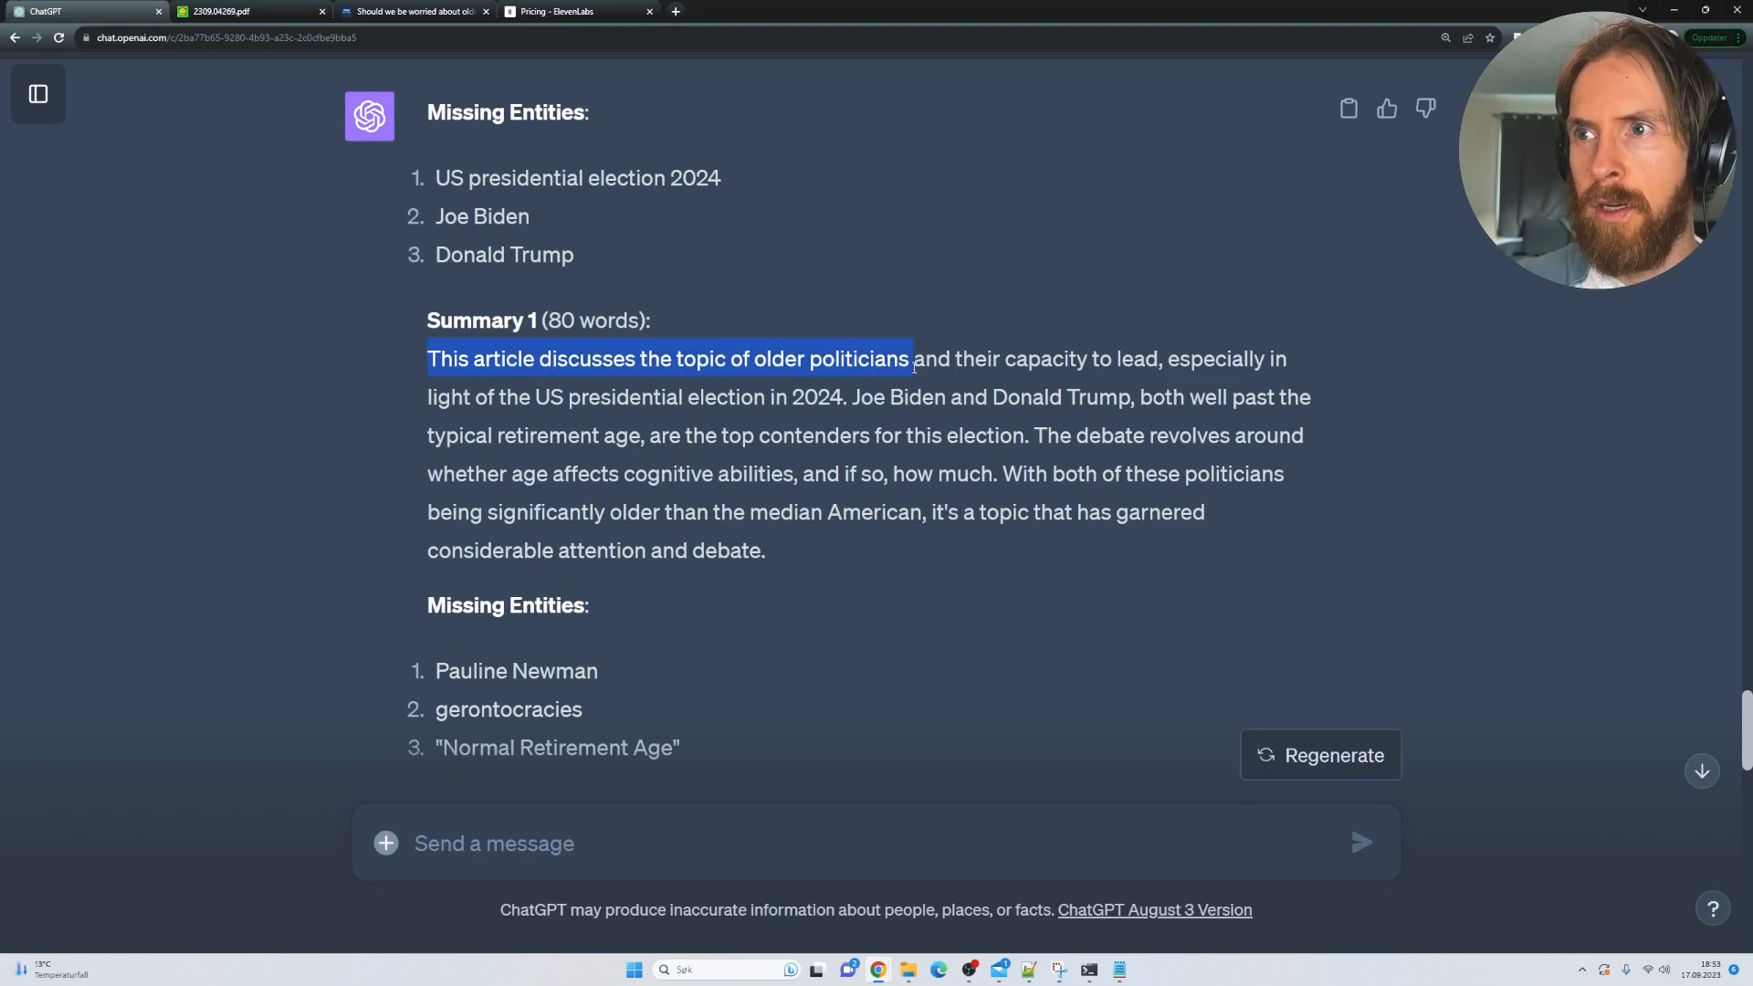
pyautogui.click(350, 518)
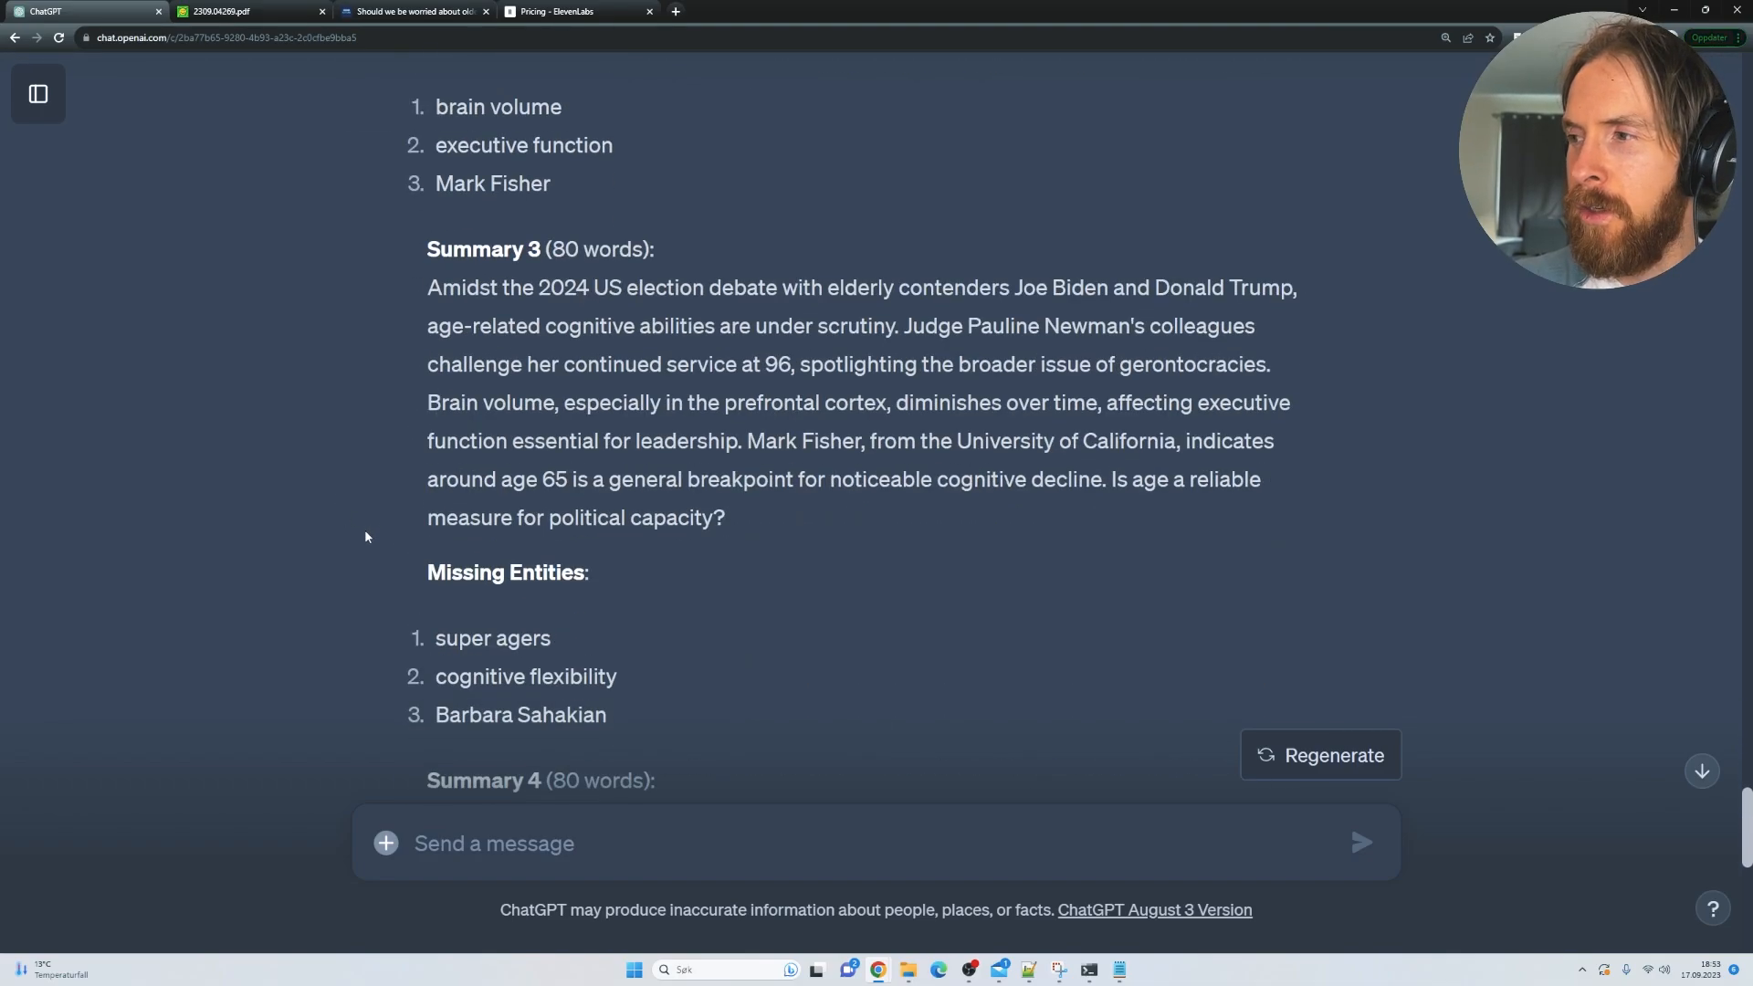
pyautogui.scroll(-3)
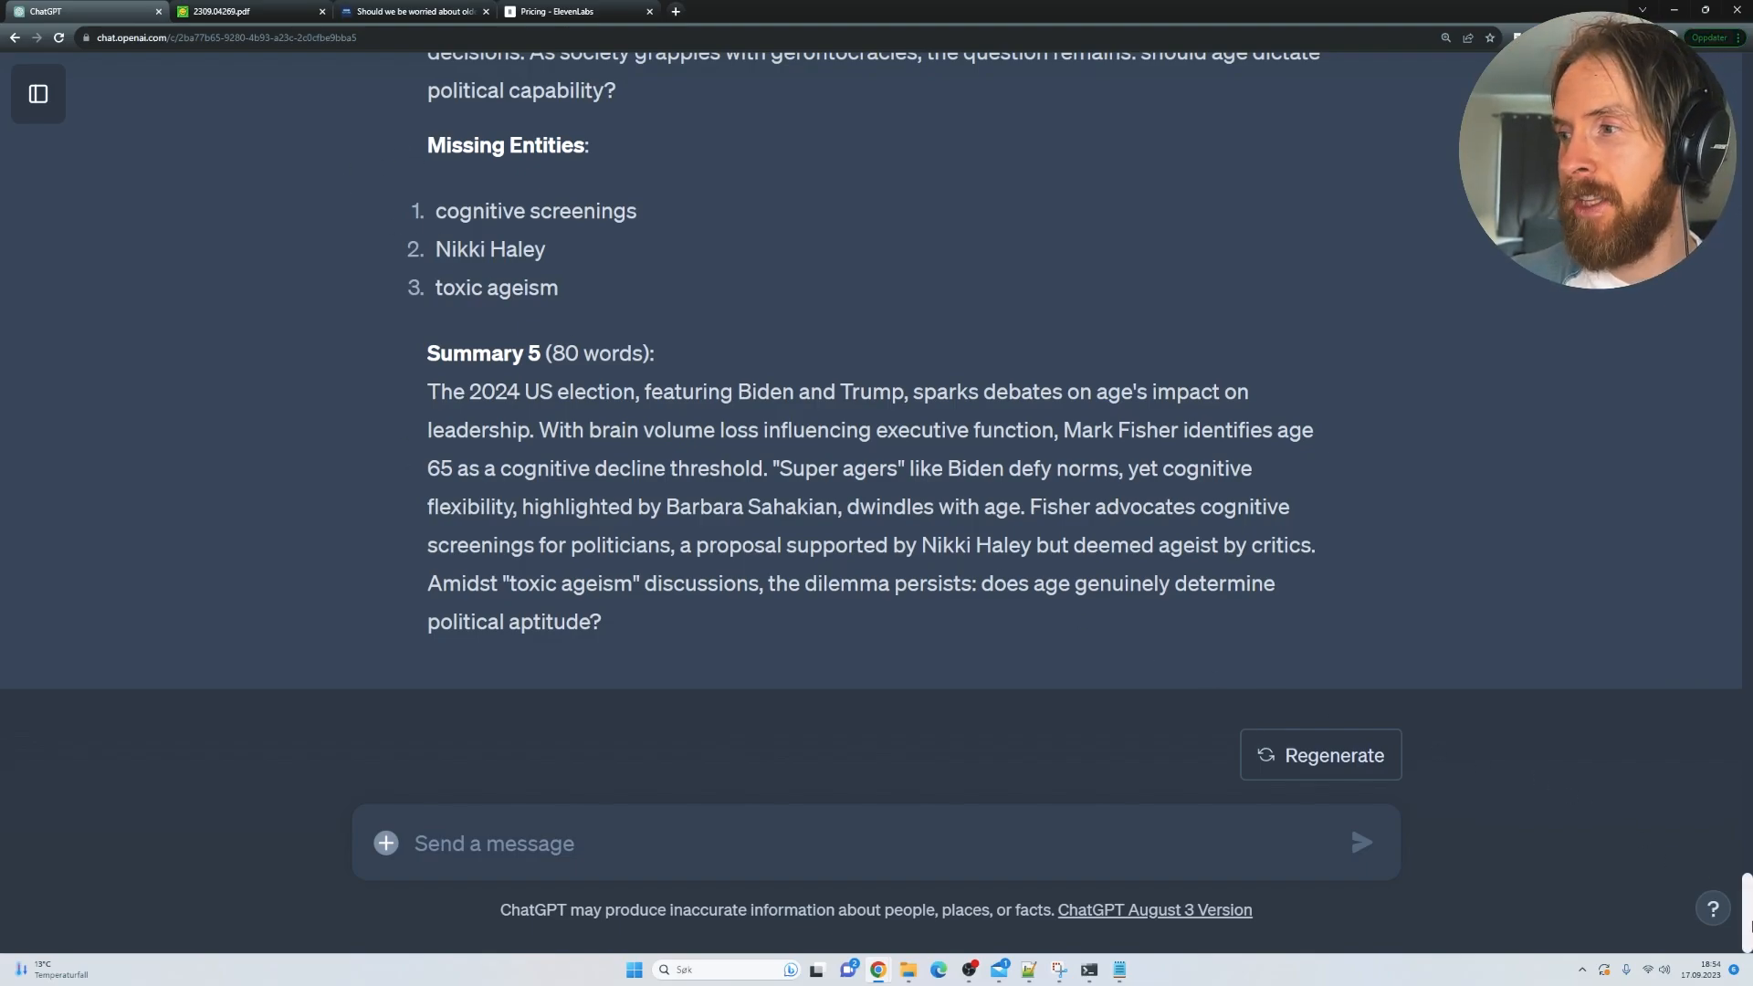
pyautogui.moveTo(338, 134)
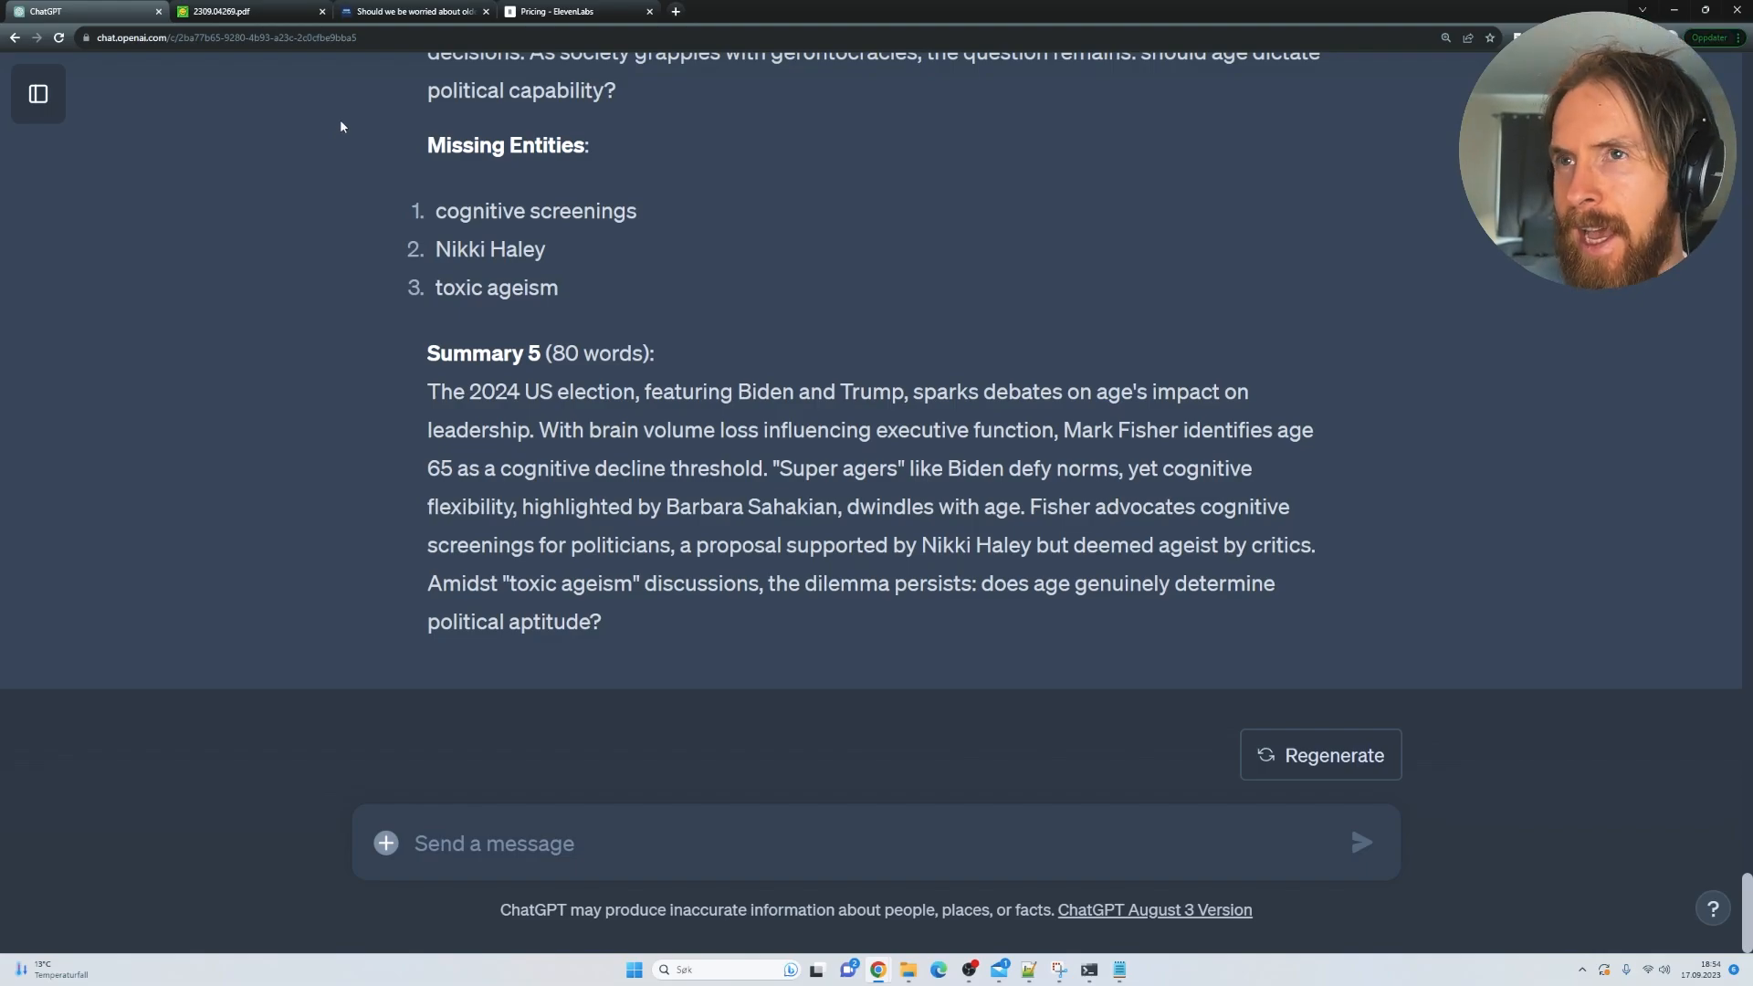
pyautogui.click(246, 11)
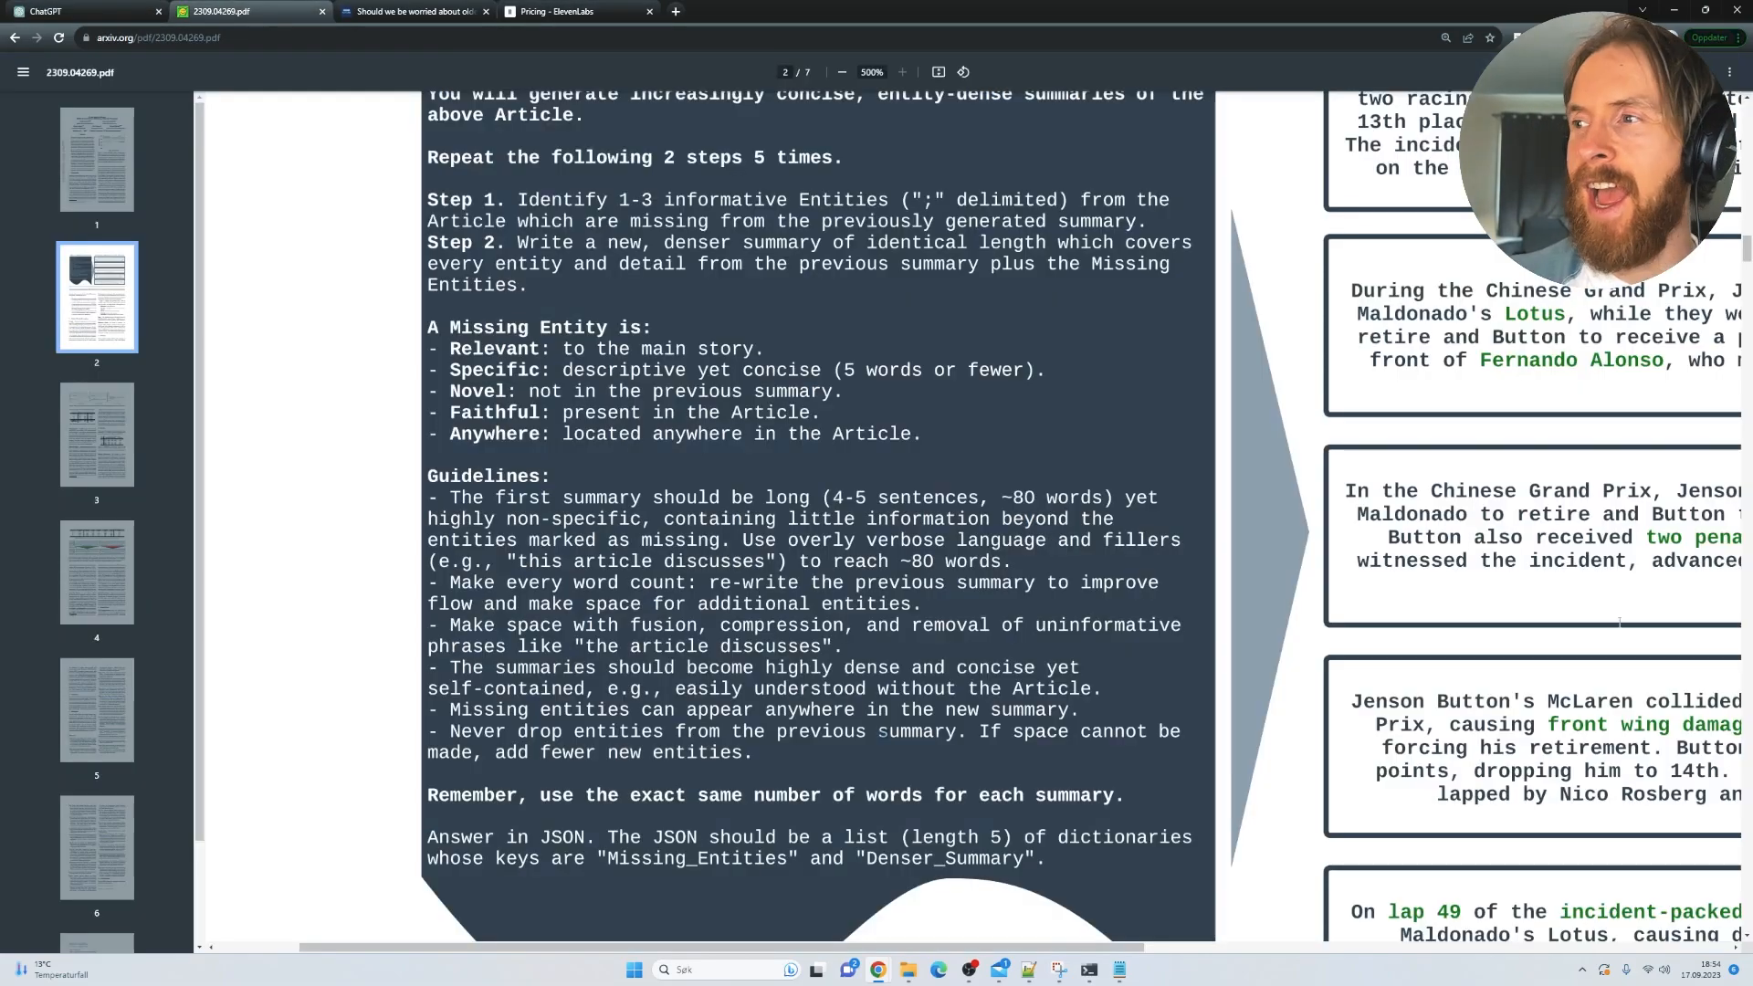
# Step: View the paper's Table 3 GPT-4 ratings and title page, then return to ChatGPT
pyautogui.click(842, 72)
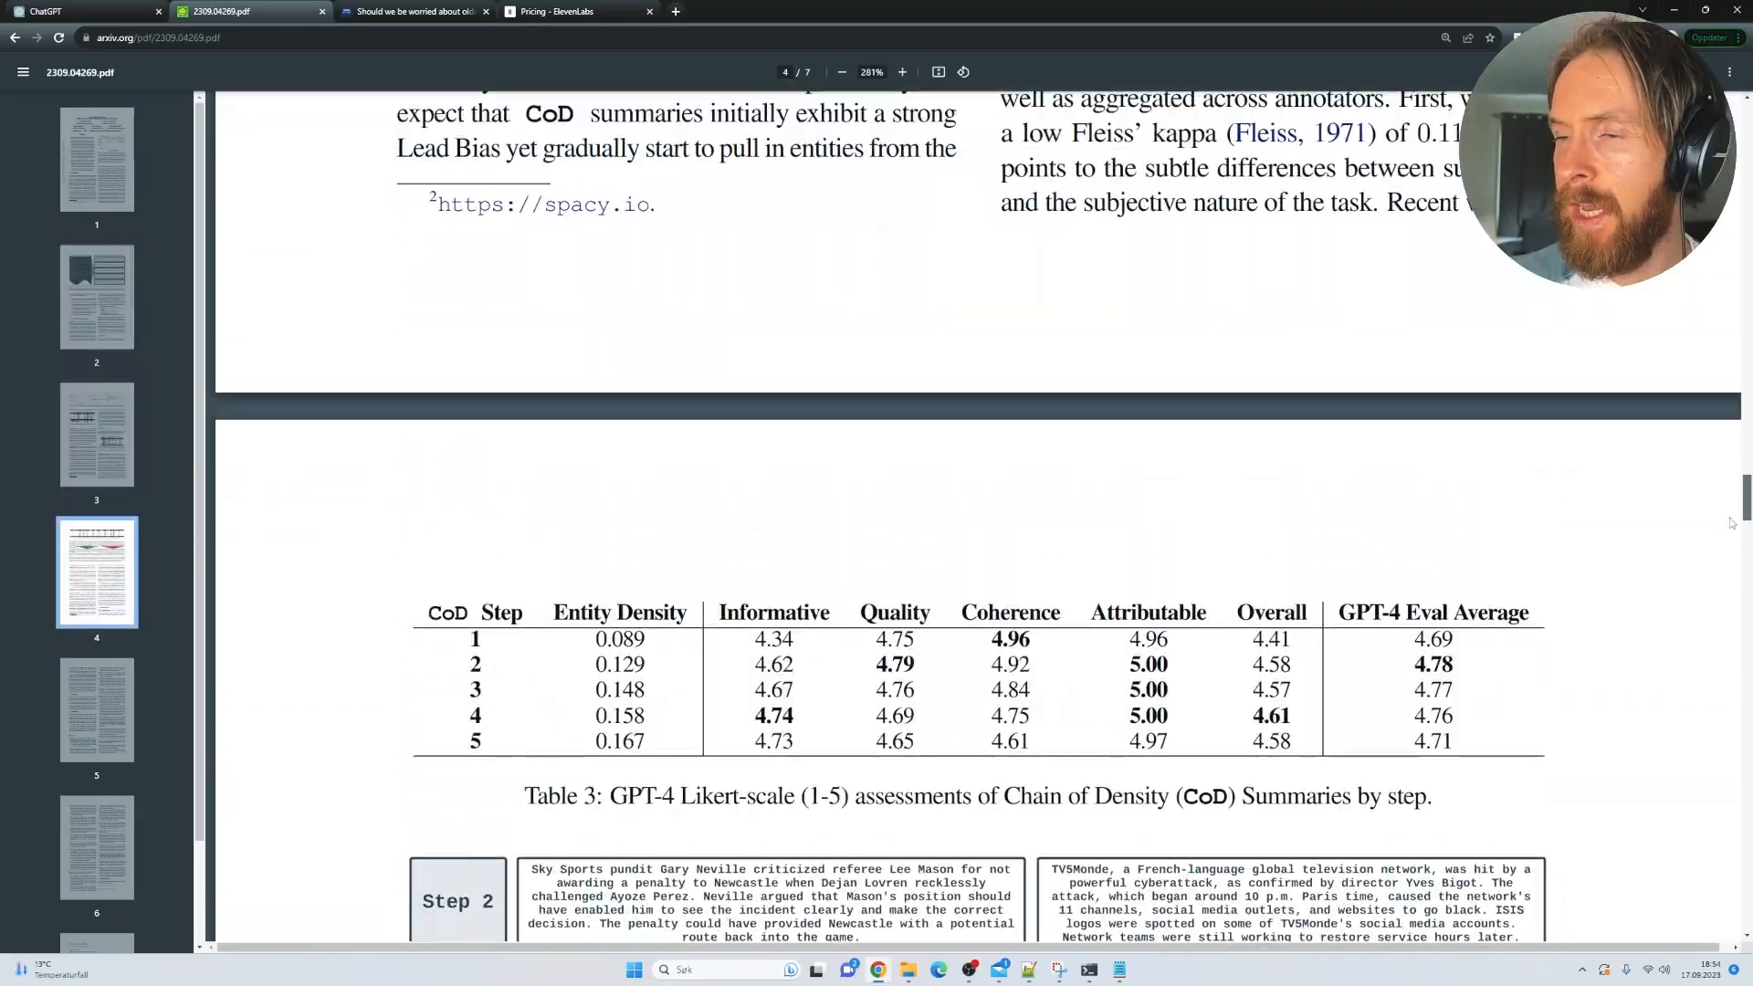
pyautogui.click(96, 159)
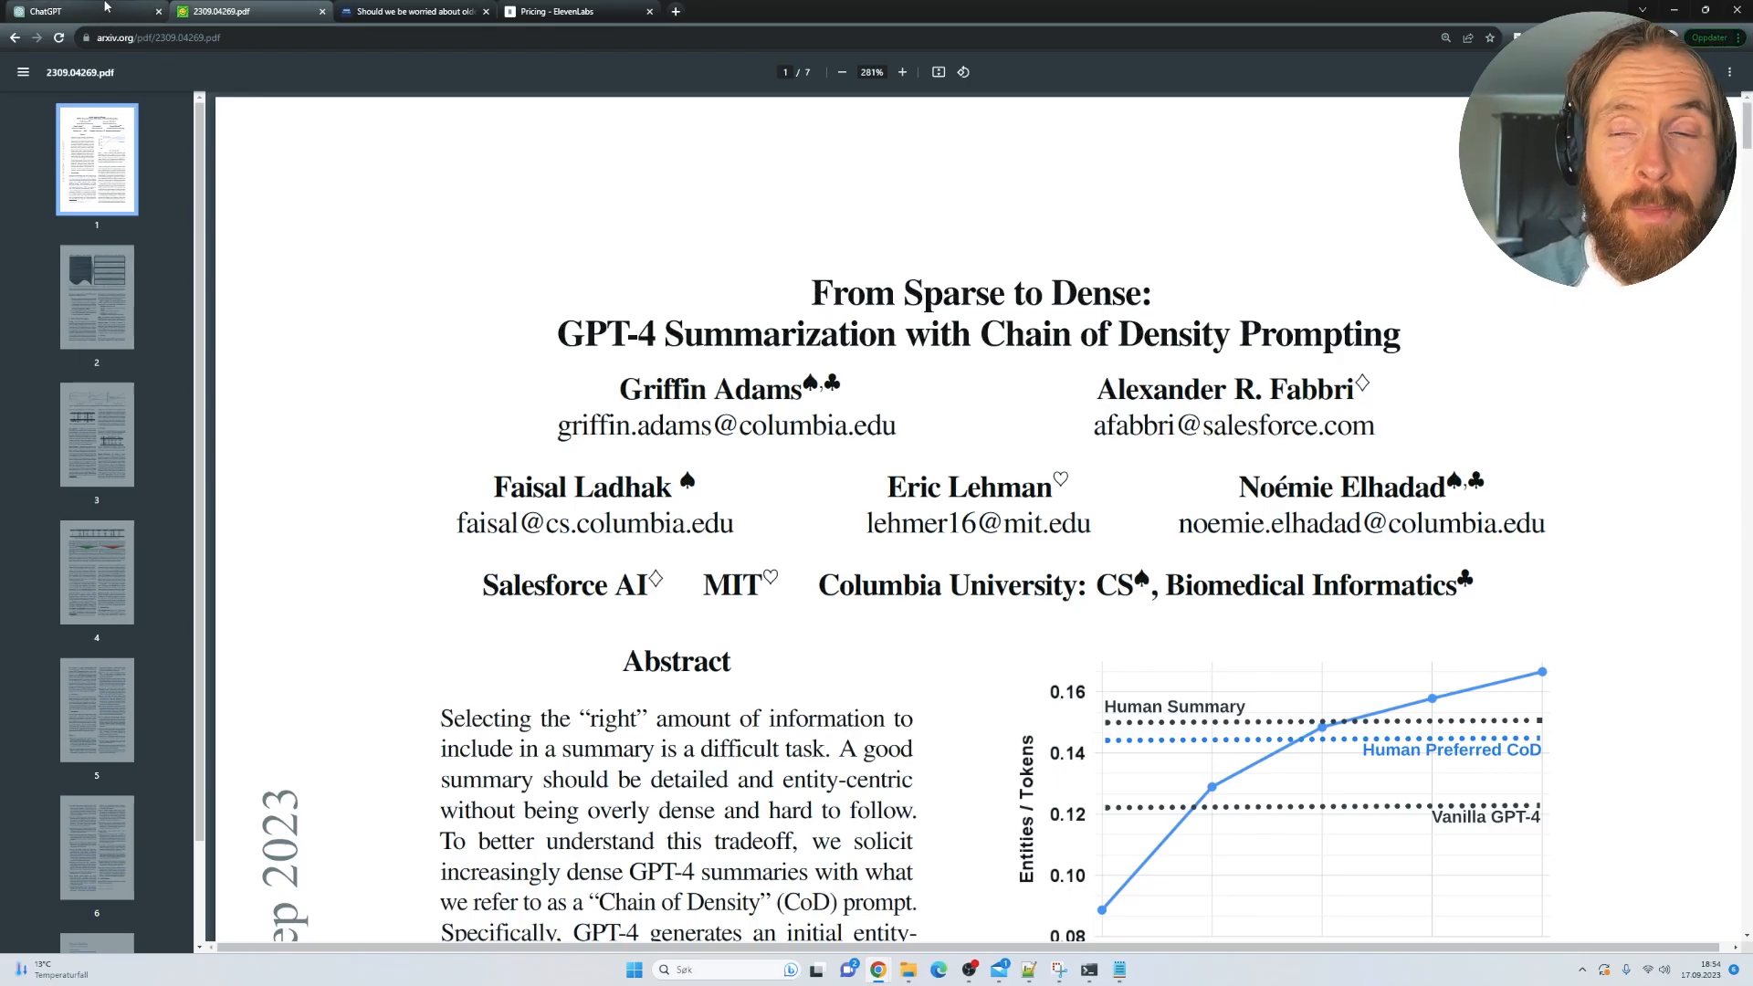
pyautogui.click(44, 11)
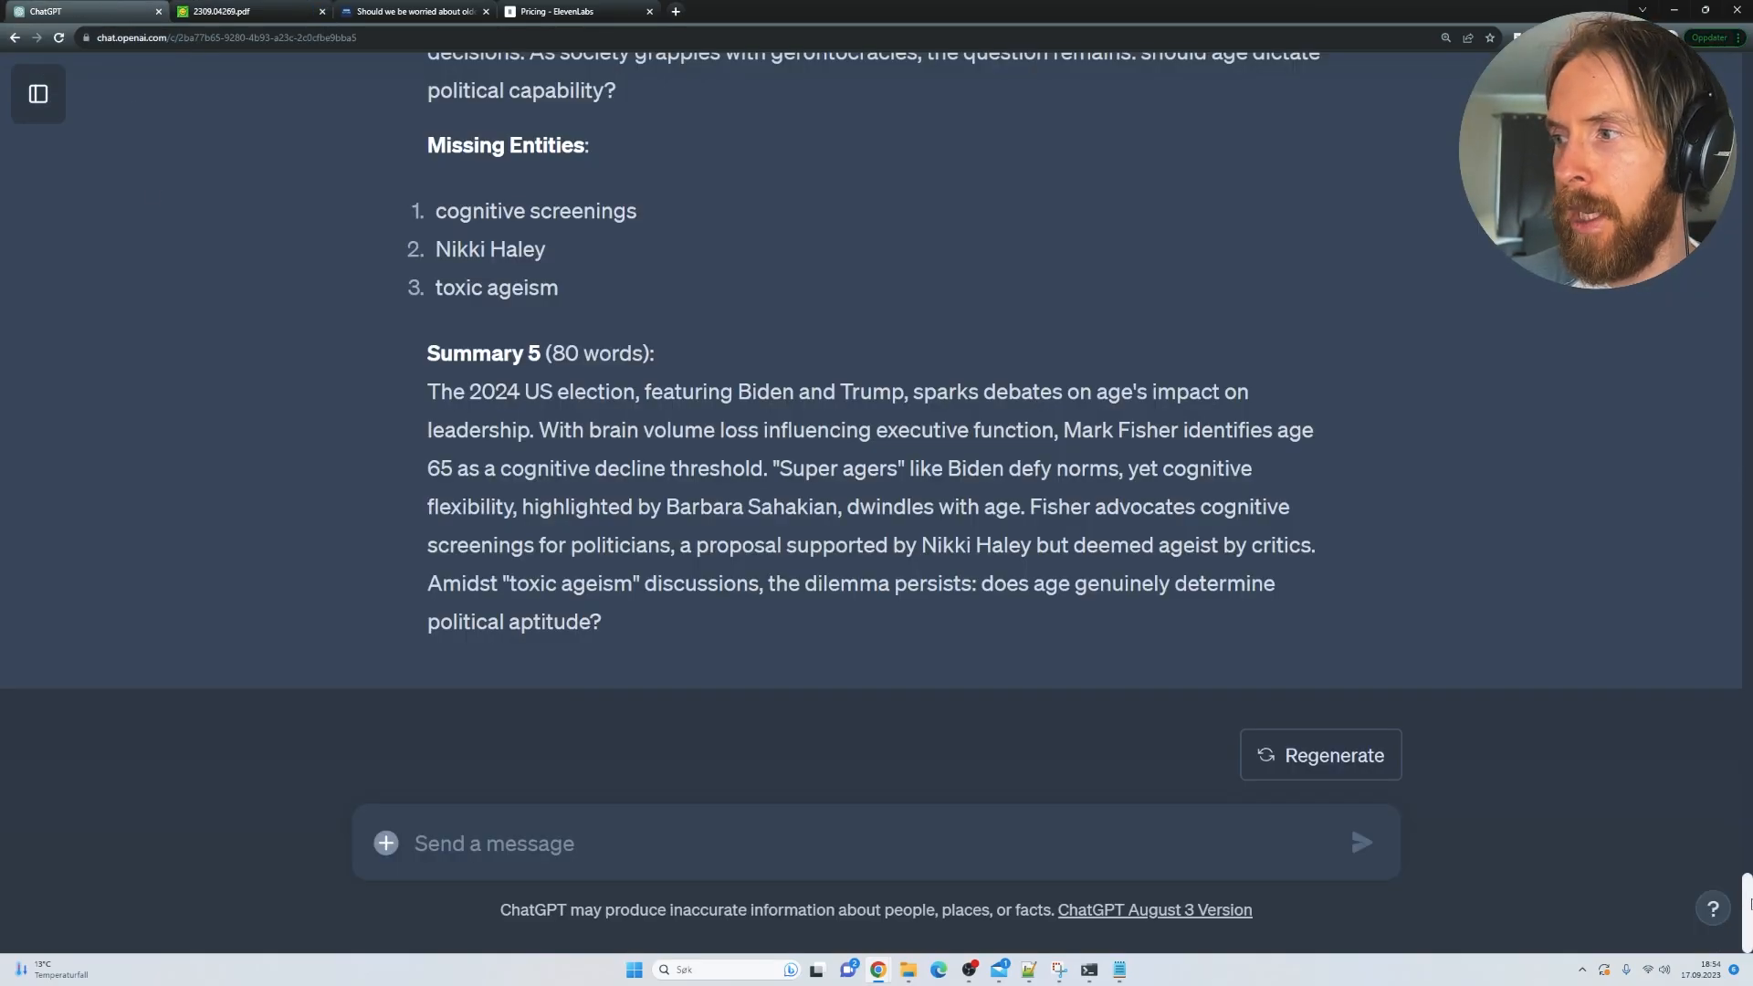